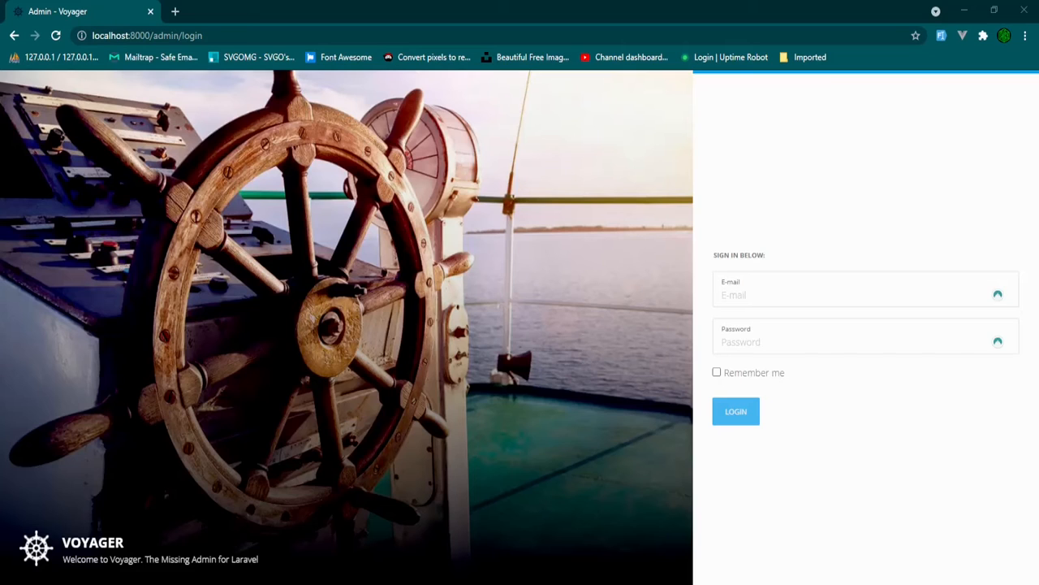
mouse_move(527, 287)
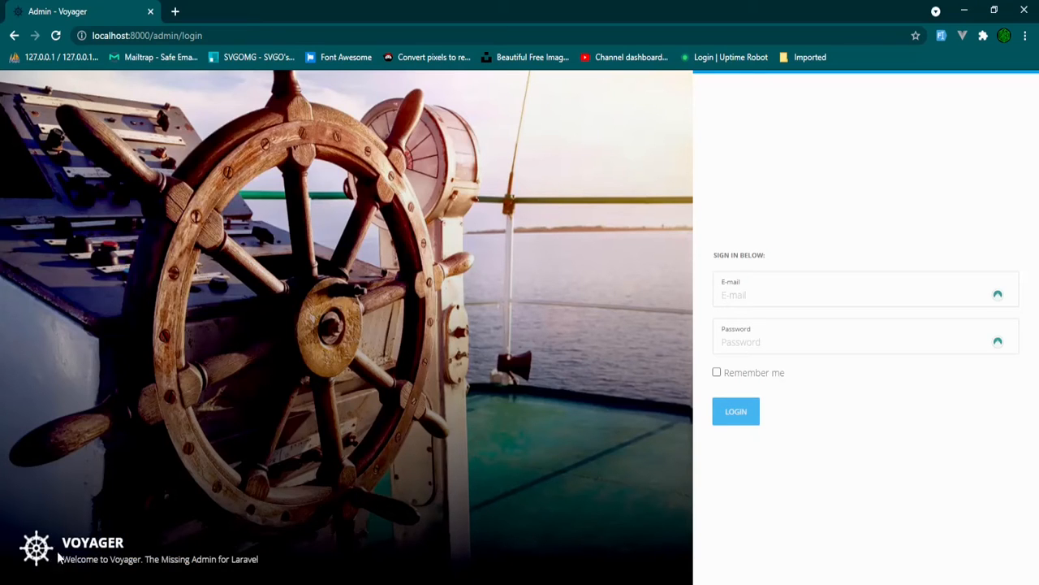
mouse_move(401, 183)
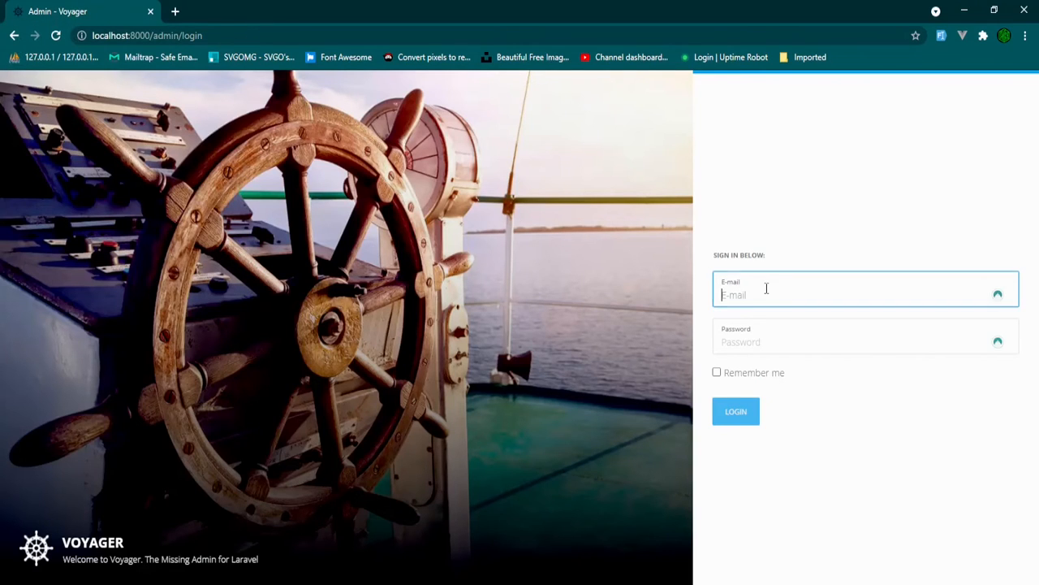
text(admin@)
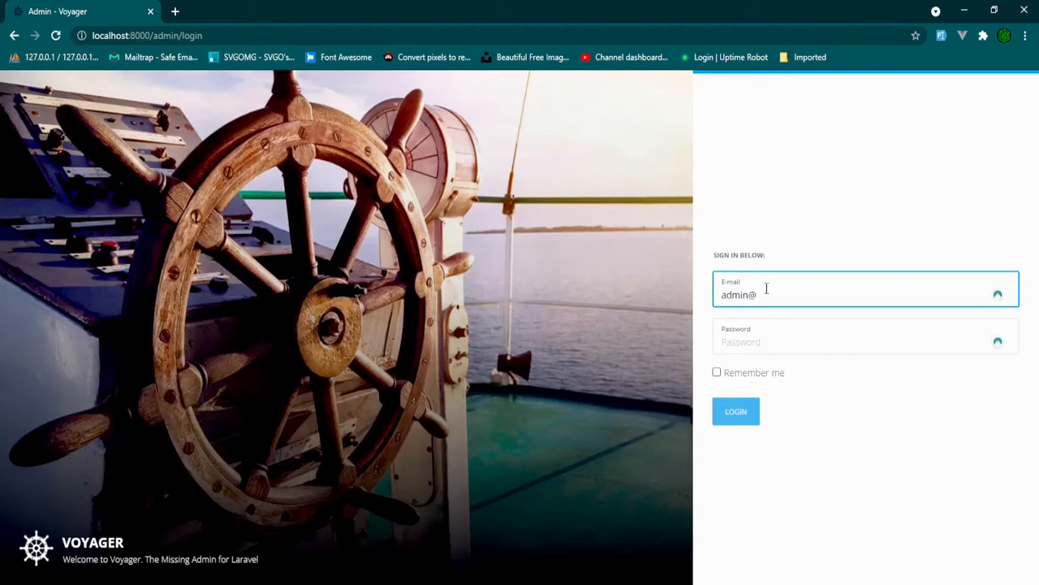
text(admin)
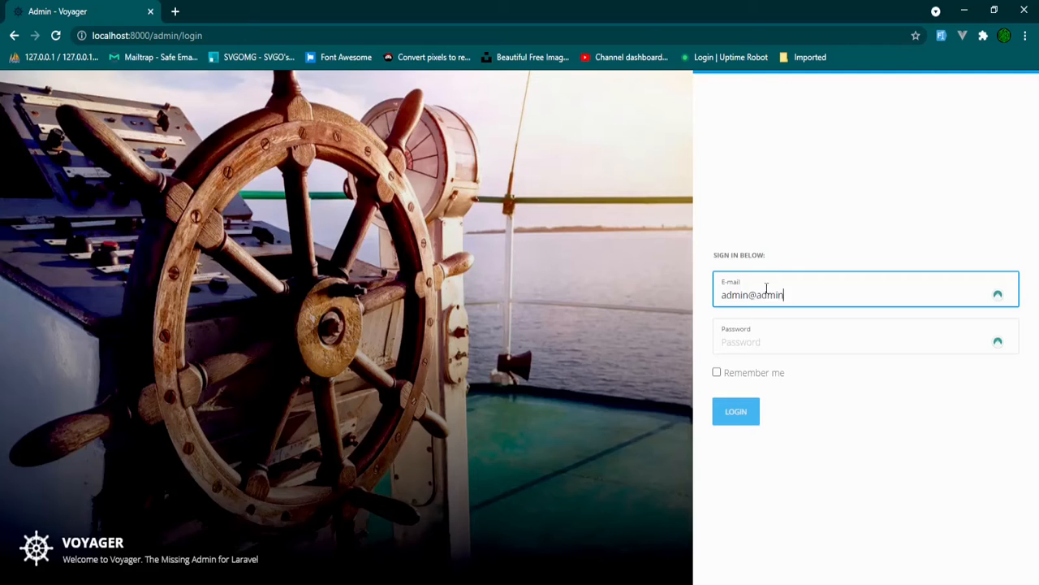
click(735, 411)
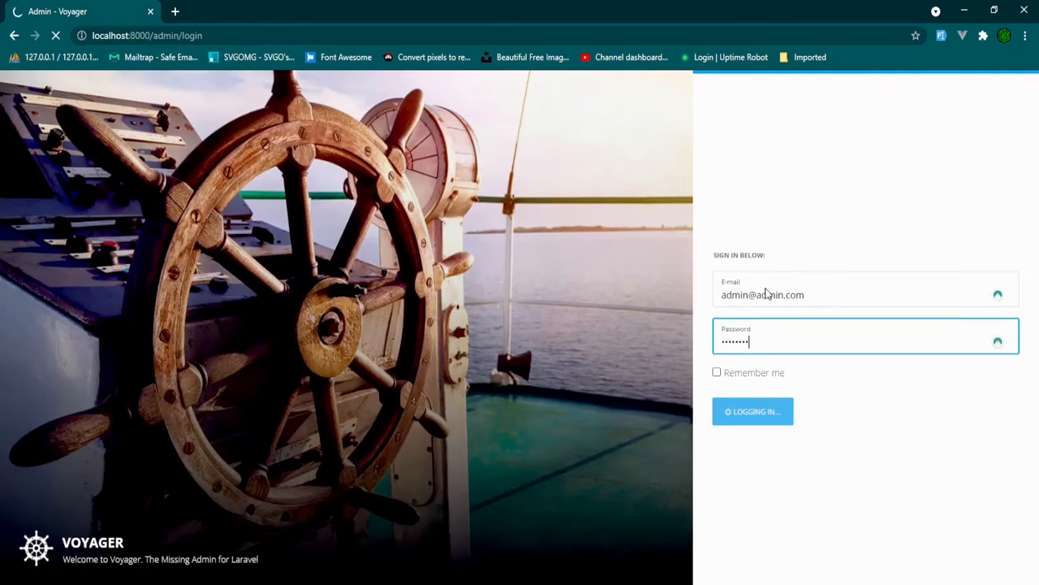
click(751, 411)
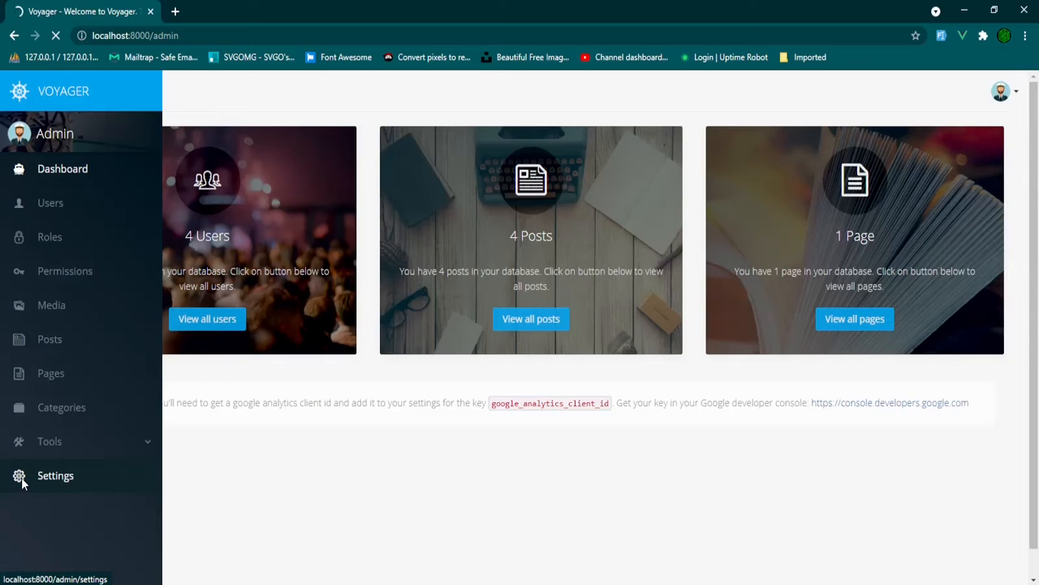
Step: Open Voyager Settings and review the Site and Admin setting groups
click(55, 475)
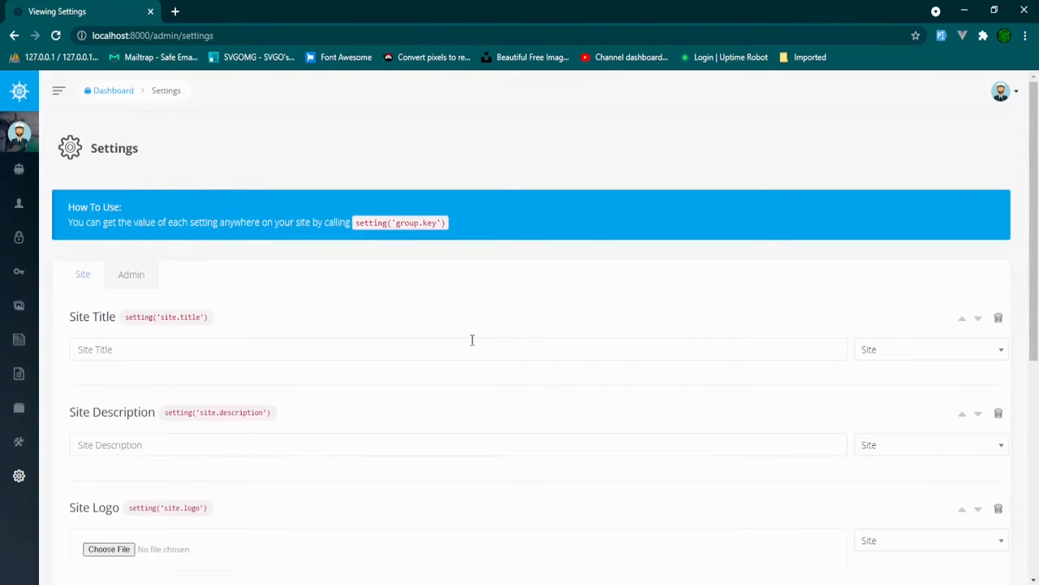
mouse_move(260, 297)
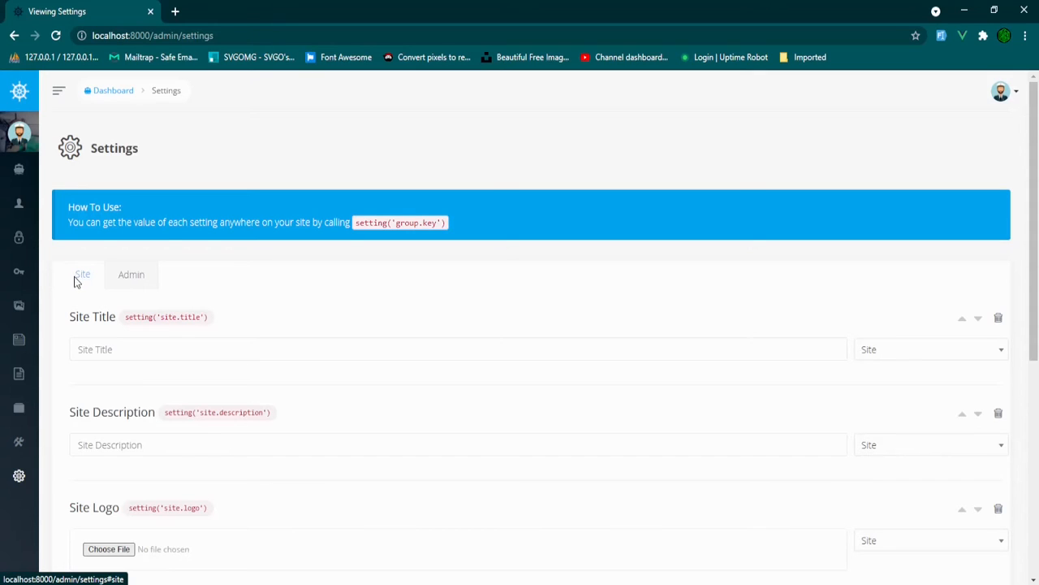
mouse_move(76, 274)
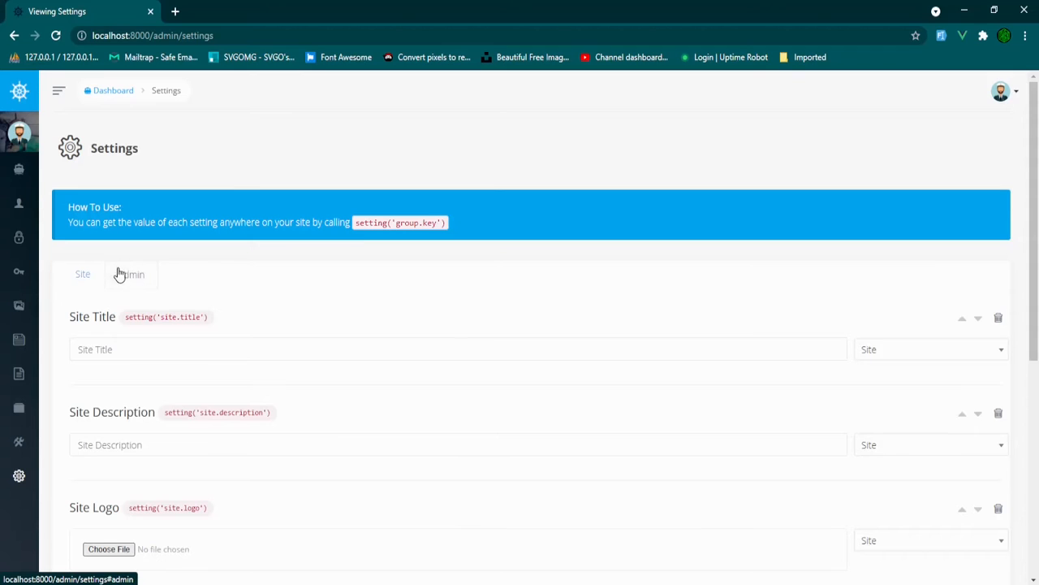
scroll(down, 3)
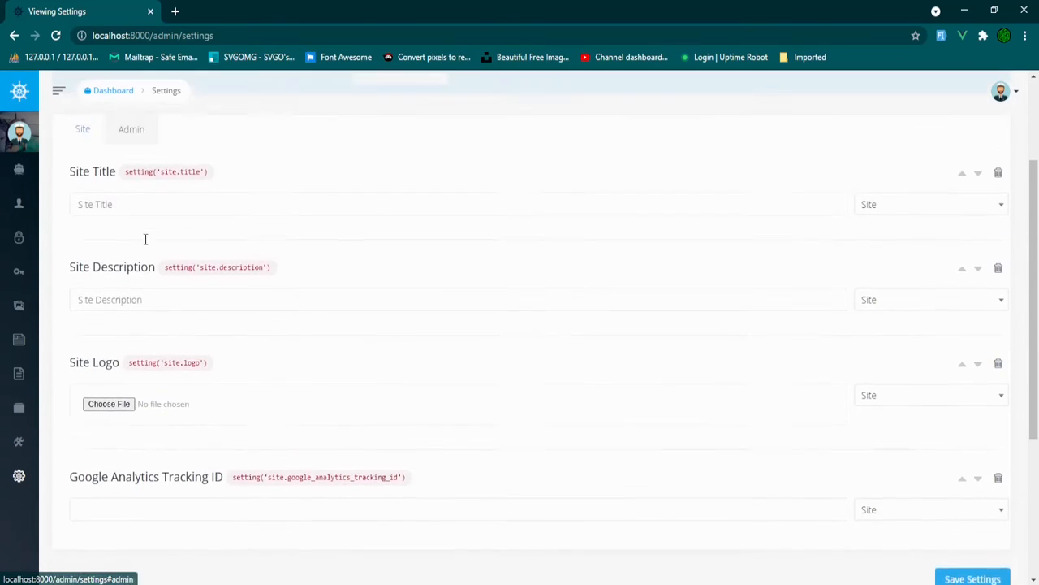
click(131, 129)
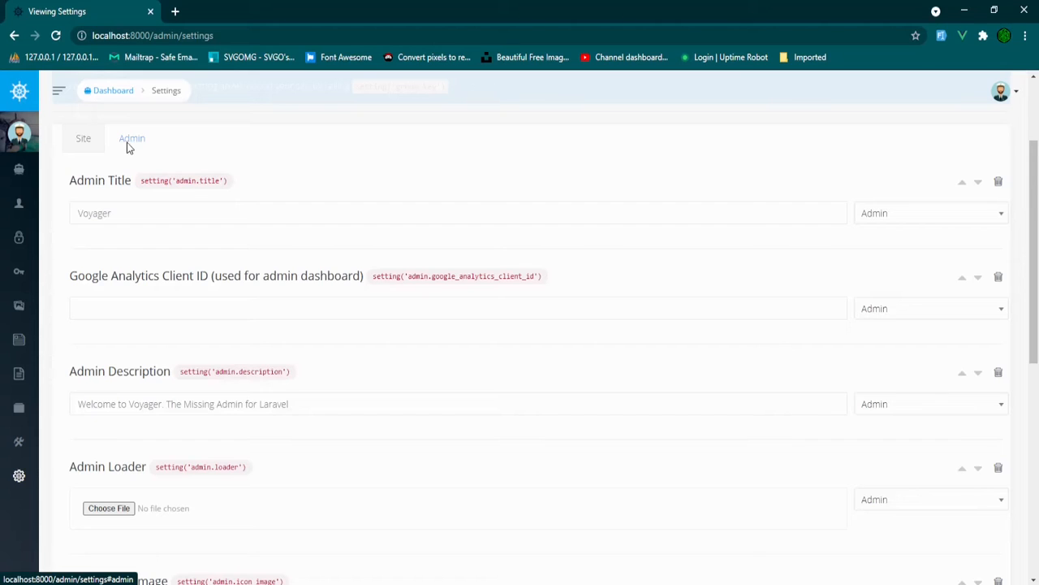
mouse_move(340, 136)
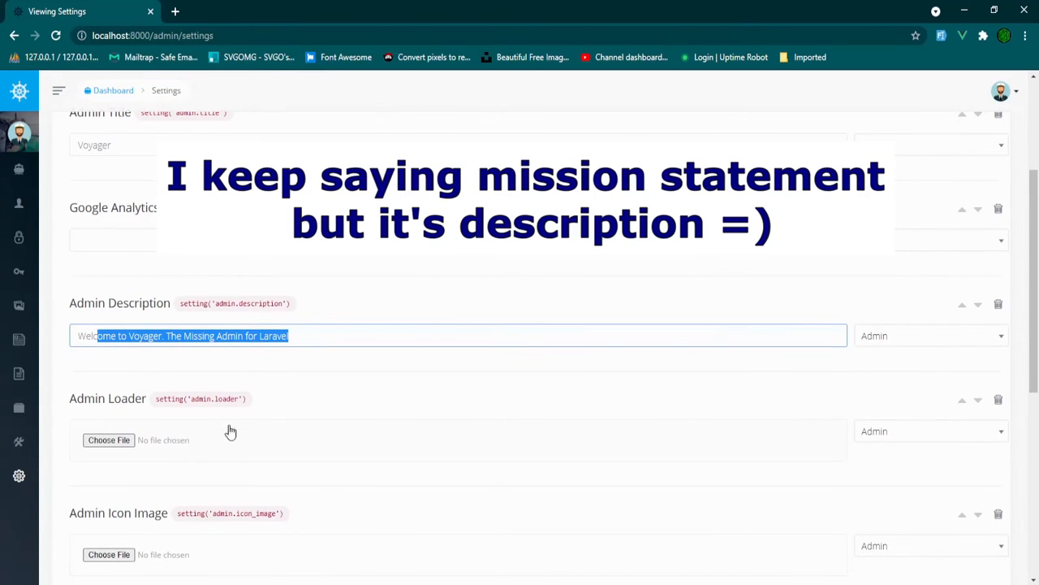
scroll(down, 3)
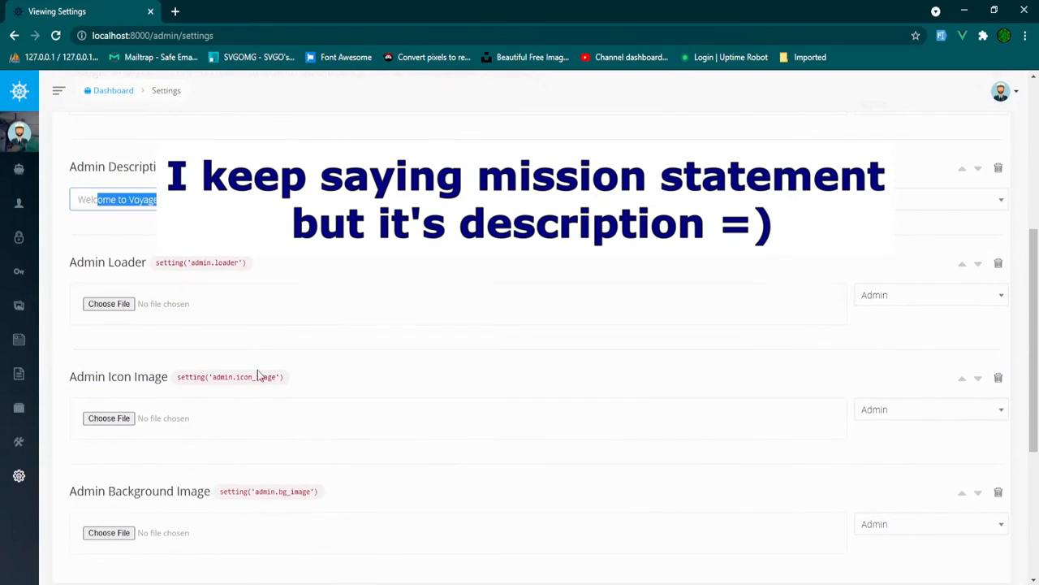
scroll(down, 3)
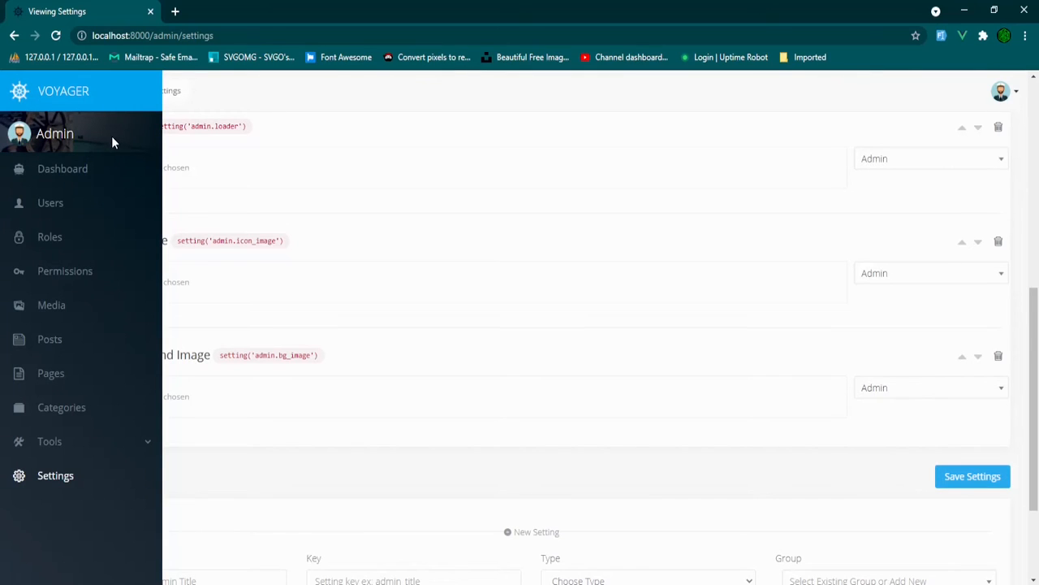
mouse_move(54, 133)
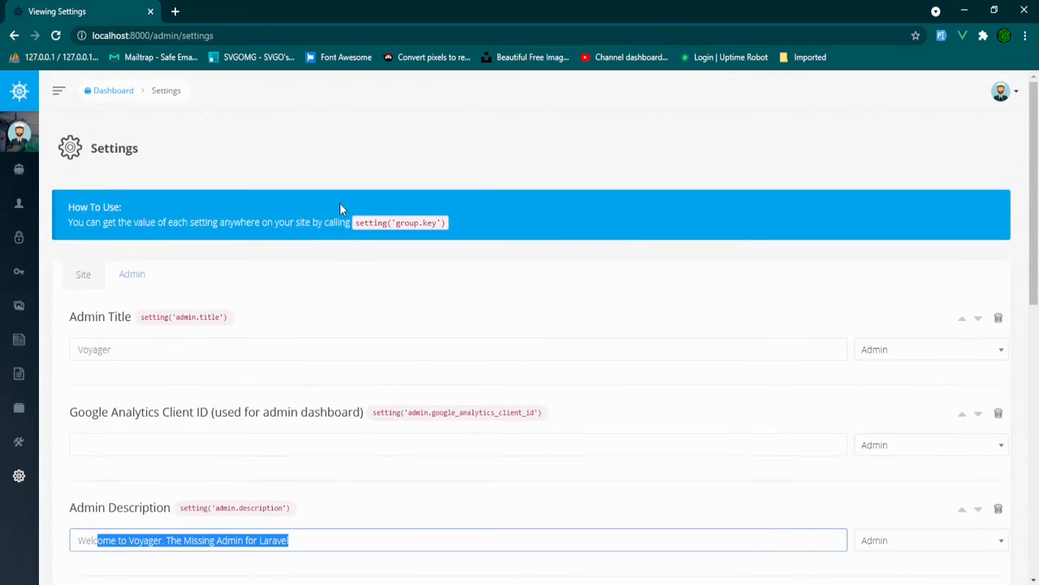
mouse_move(307, 160)
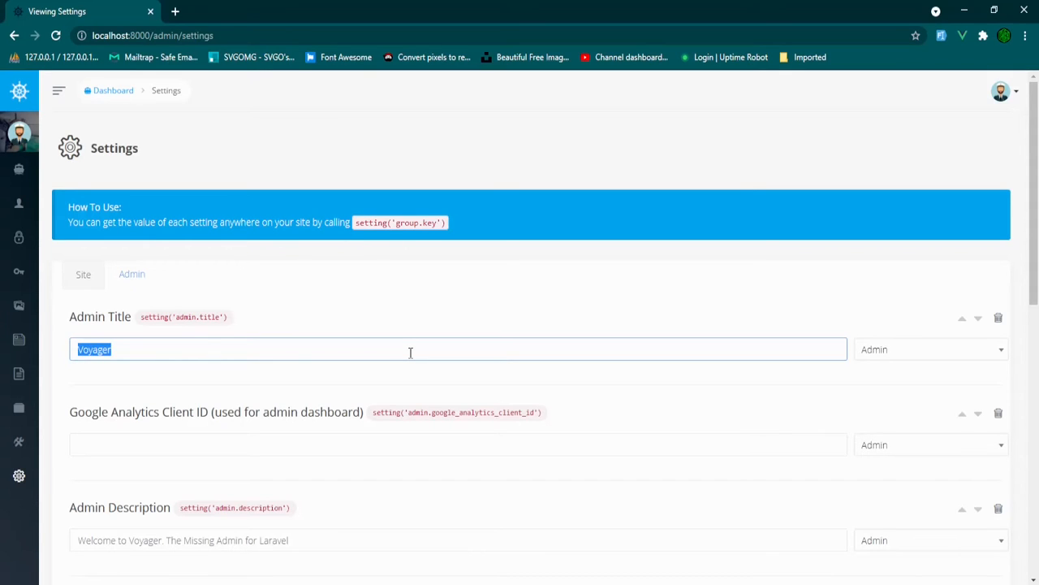
Step: Replace the Admin Title 'Voyager' with 'The Vault' and look over the remaining admin fields
text(The Vault)
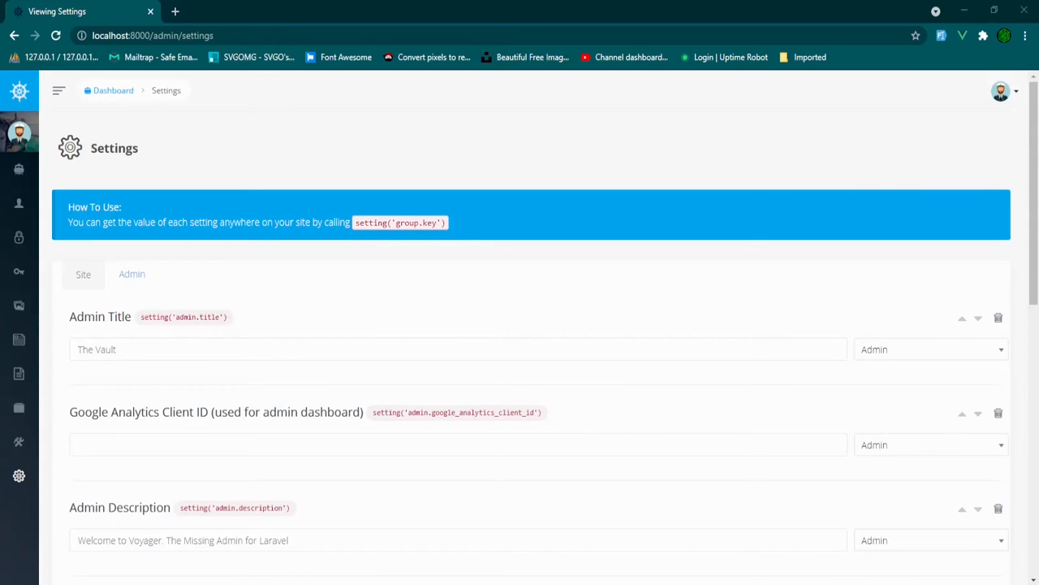
mouse_move(875, 268)
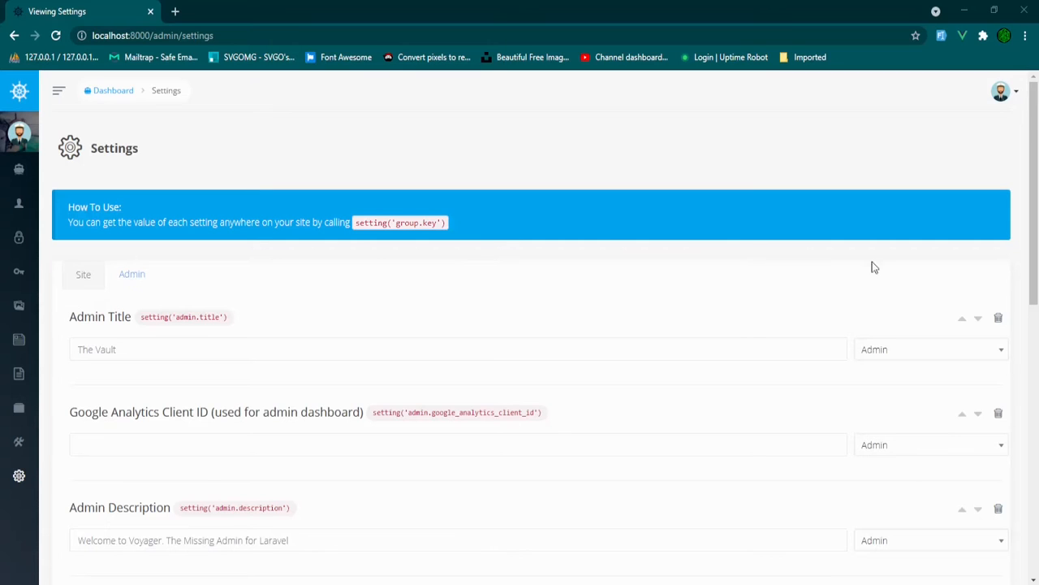
scroll(down, 3)
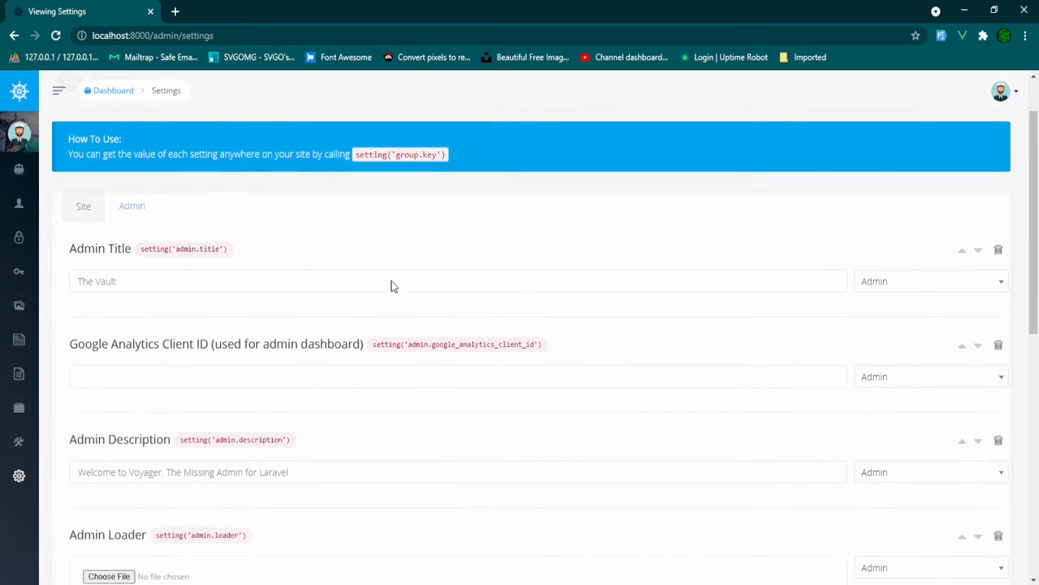
mouse_move(404, 301)
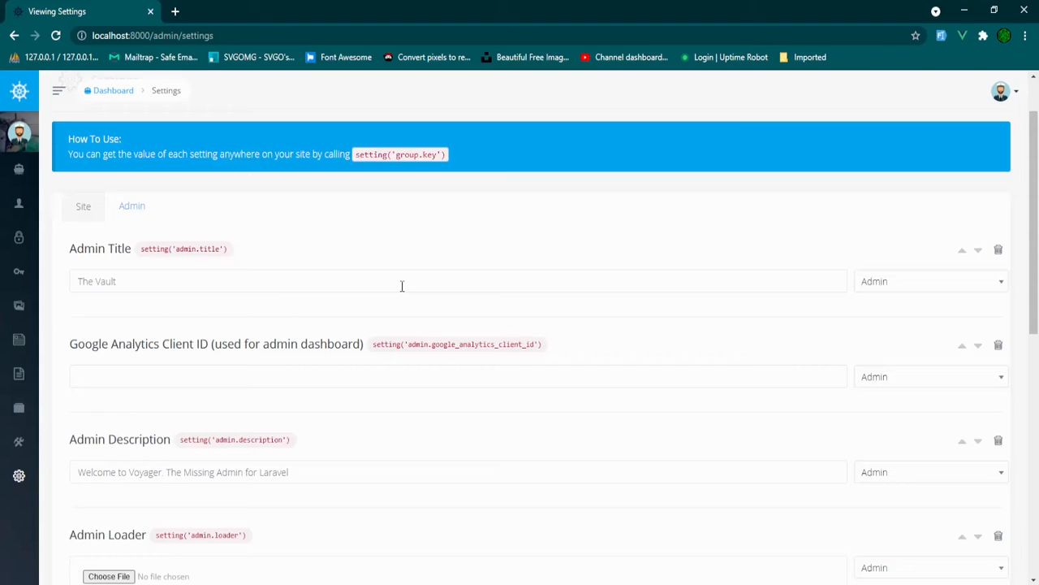
scroll(down, 3)
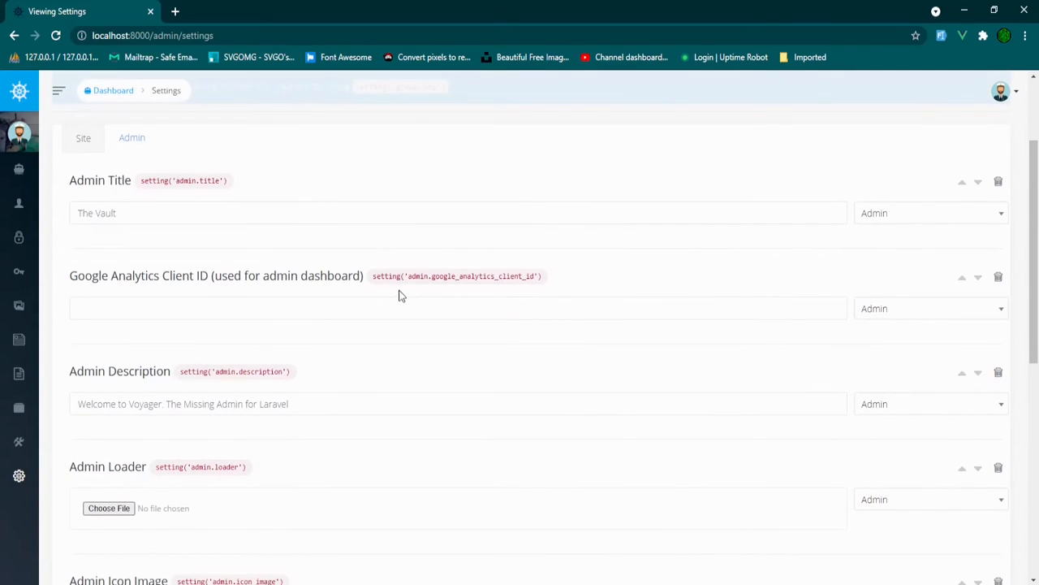
mouse_move(482, 273)
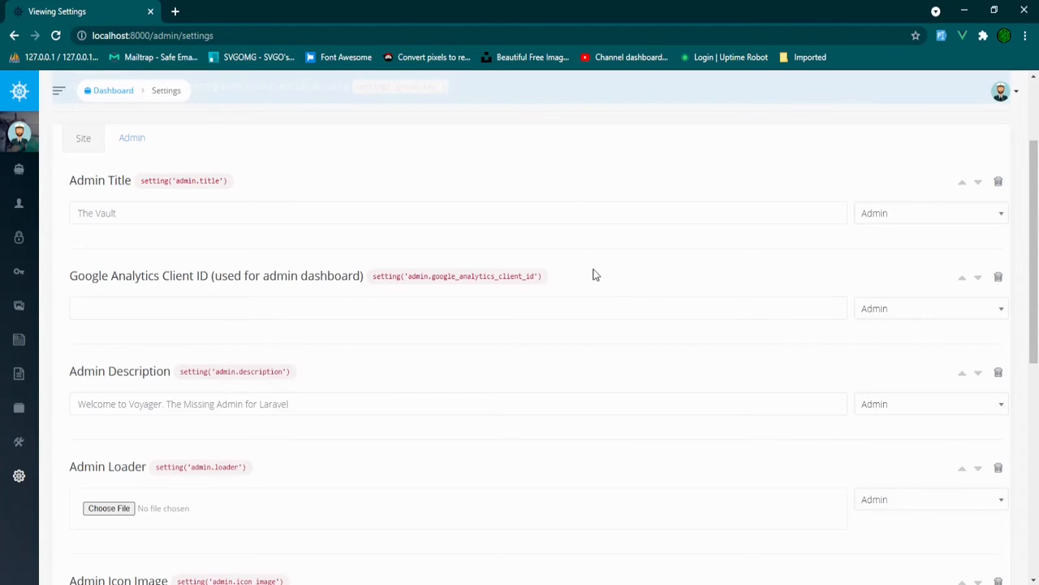
scroll(down, 3)
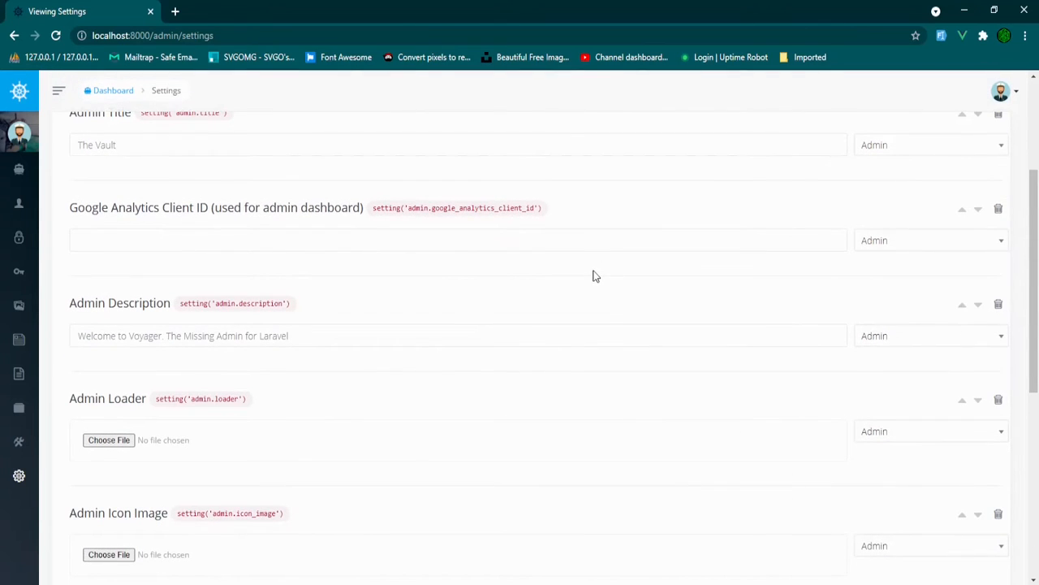
Step: Set the Admin Description field to 'Admin panel for The Vault'
triple_click(183, 336)
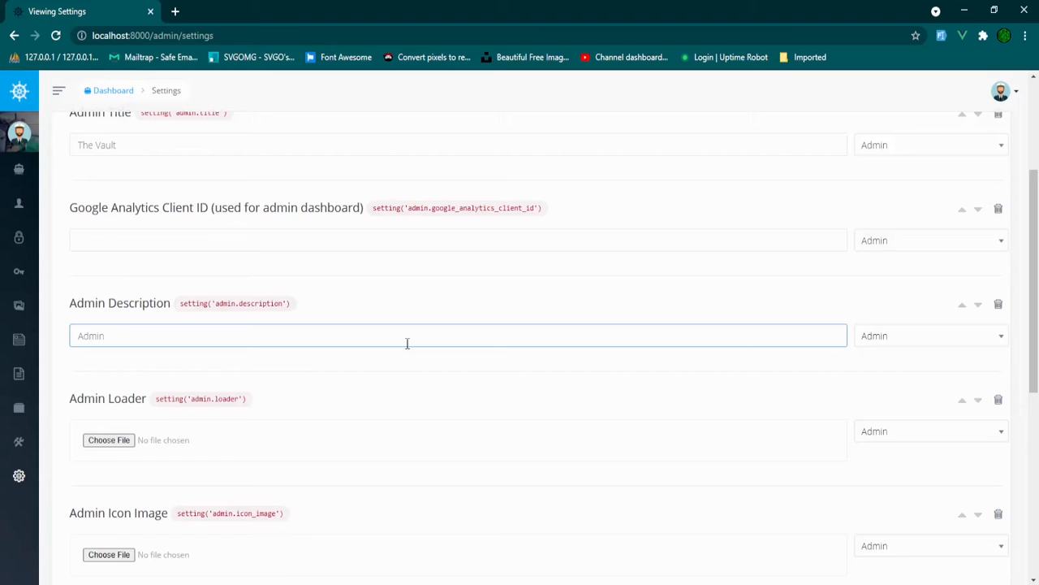
text(Admin panel for th)
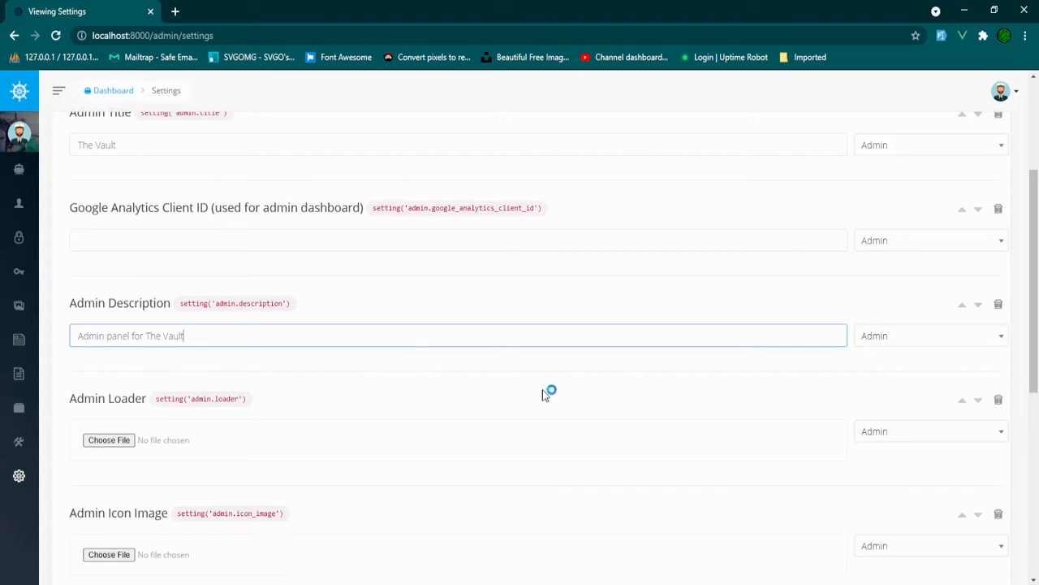
scroll(down, 3)
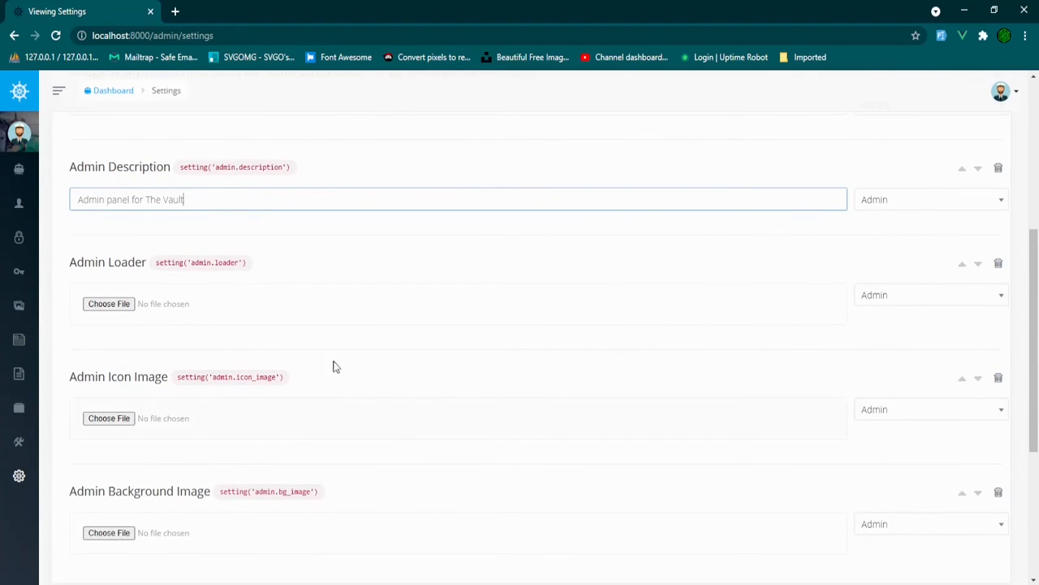
scroll(down, 3)
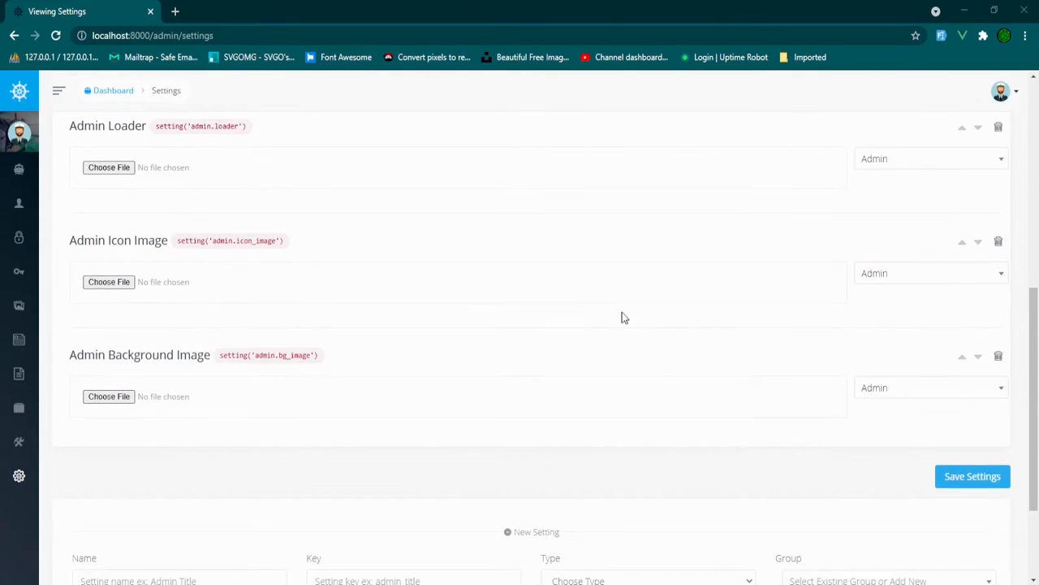
mouse_move(120, 265)
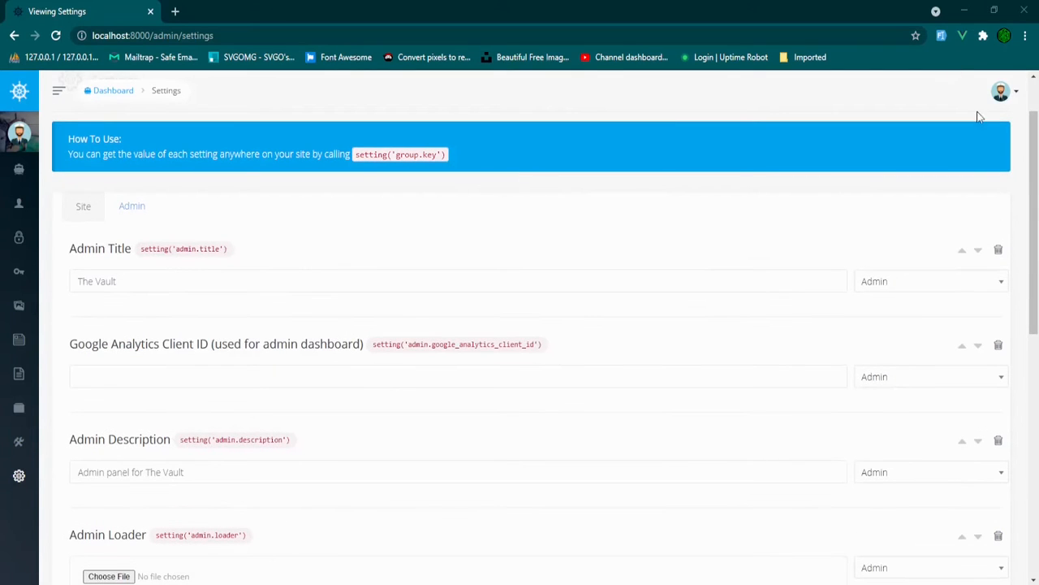
Step: Save the Voyager admin settings with Admin Icon and Background Image left empty
click(1001, 91)
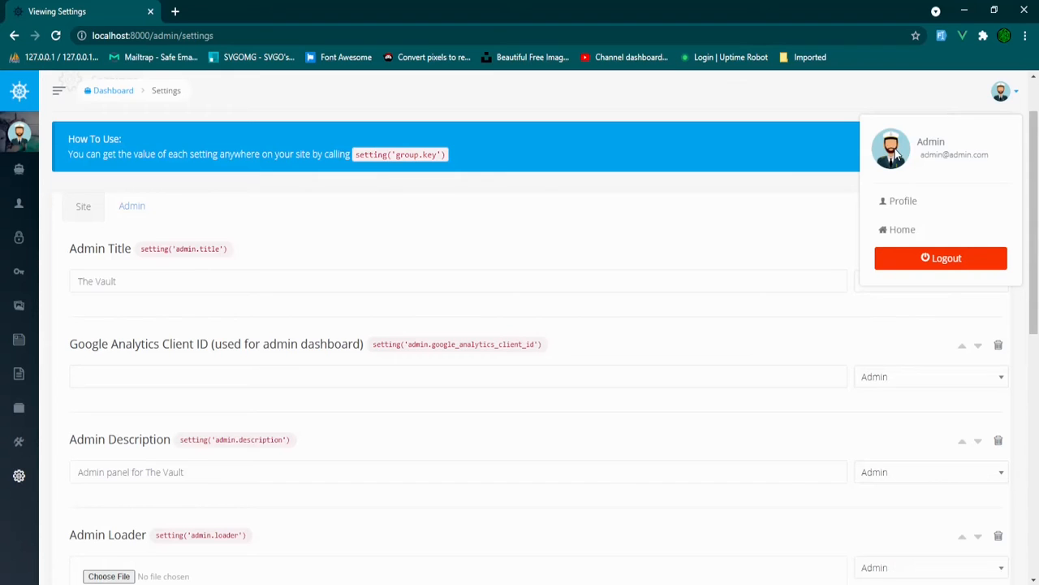
mouse_move(896, 151)
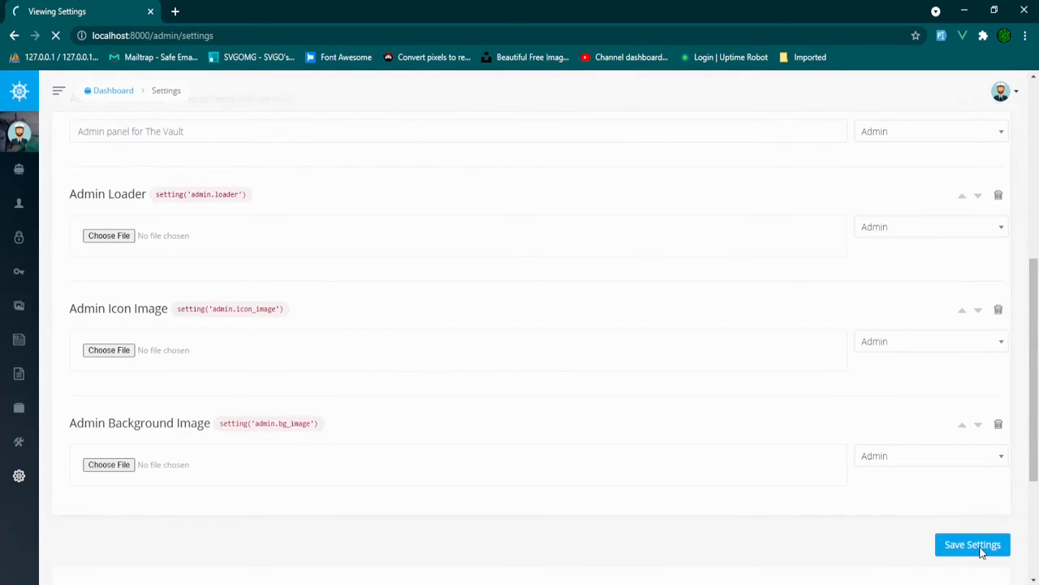
click(973, 544)
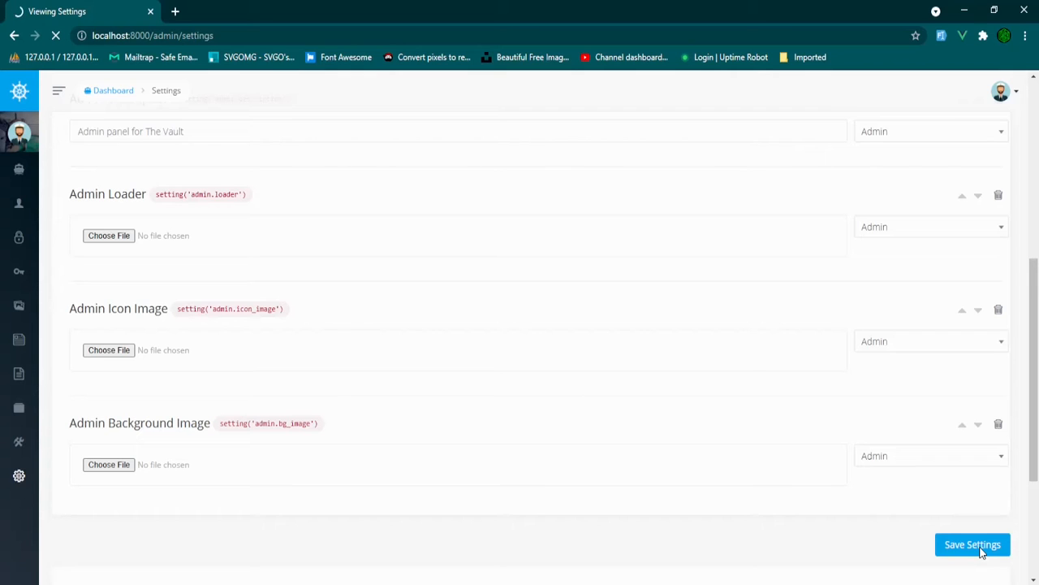
click(973, 544)
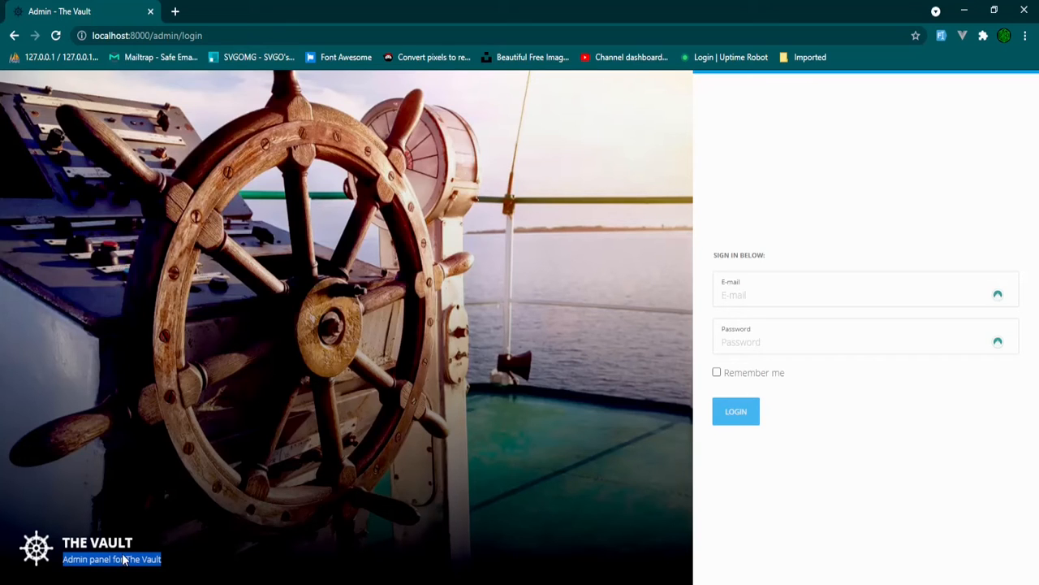
mouse_move(53, 14)
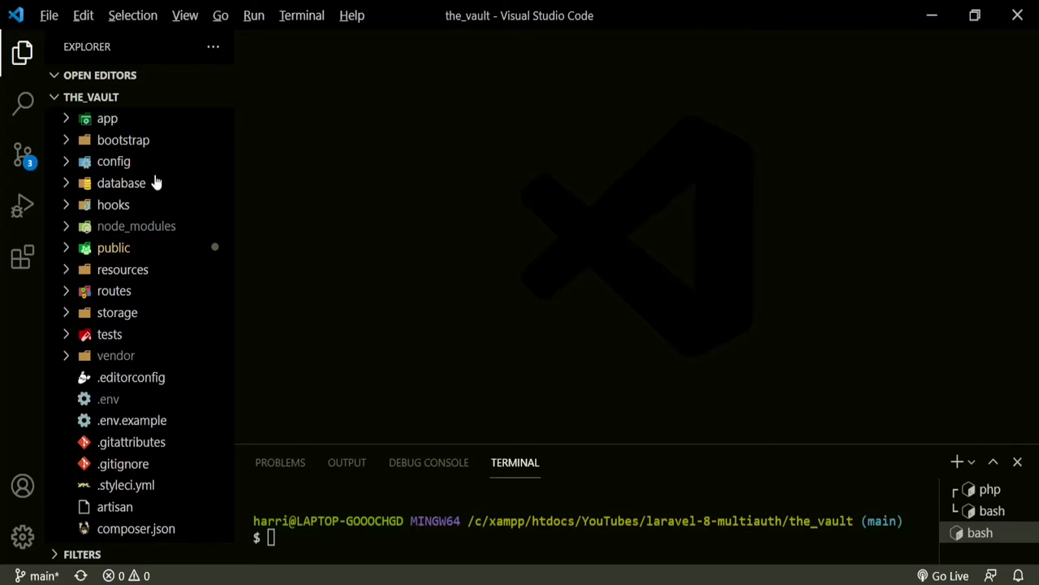
Step: Expand storage/app/public/users, preview default.png, and replace it with the new avatar file
click(113, 247)
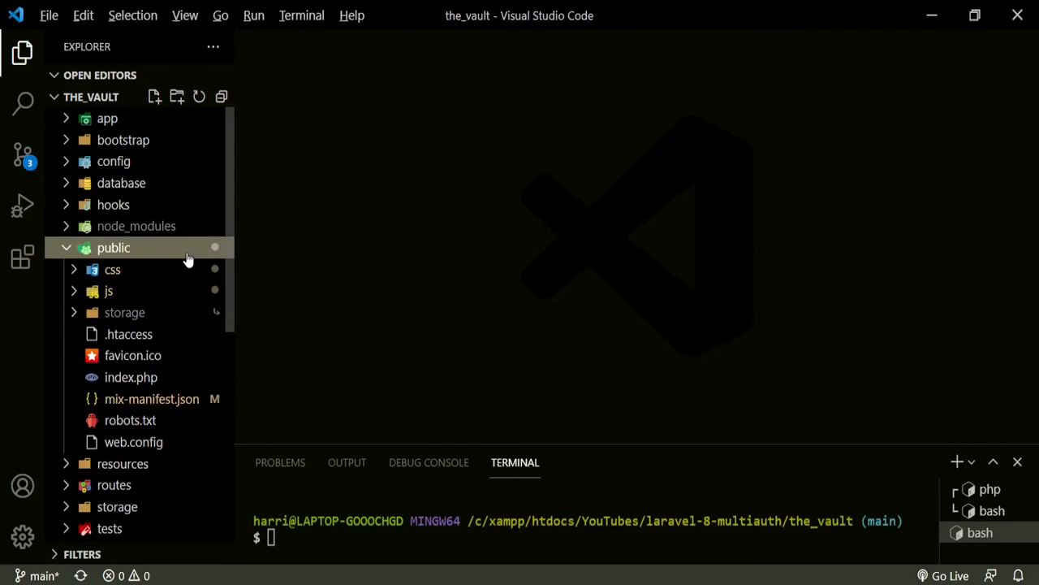
click(114, 248)
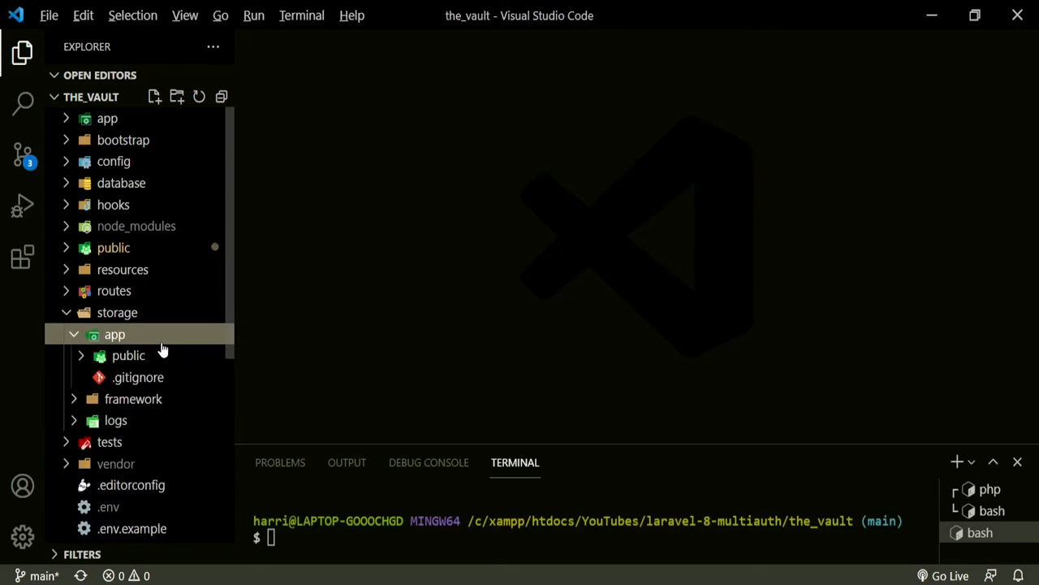
click(128, 355)
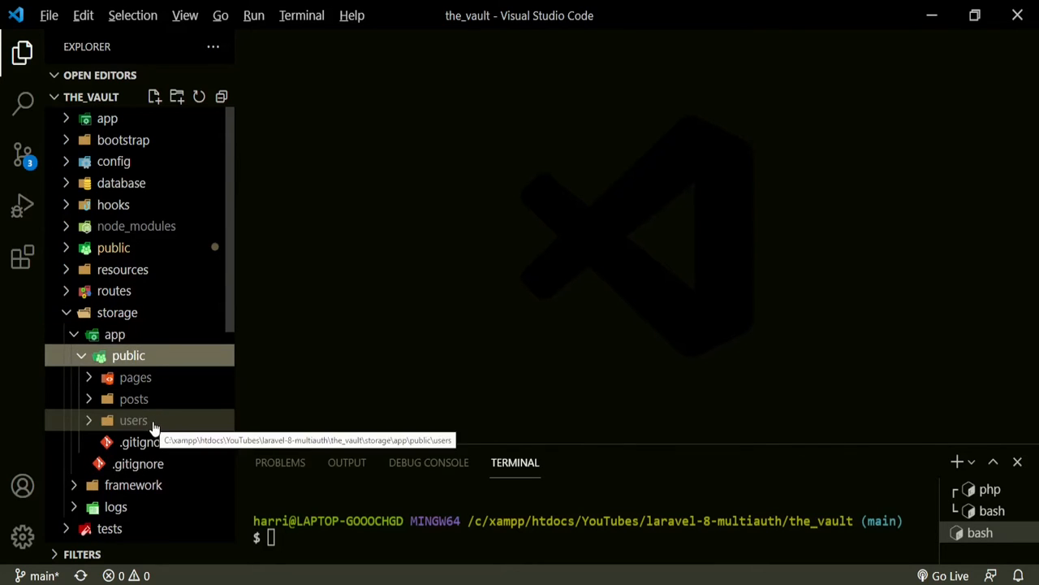
click(133, 420)
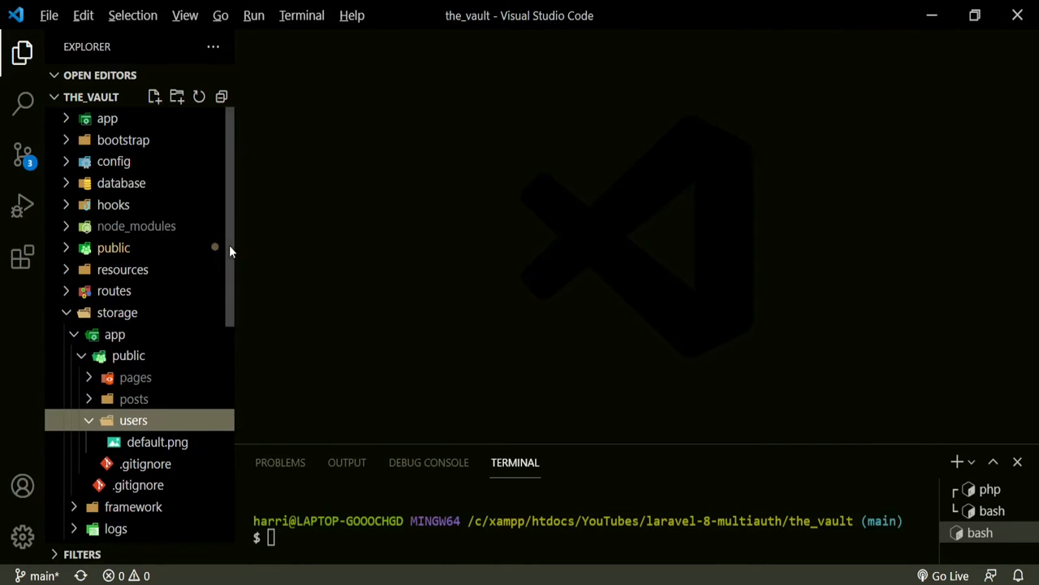
mouse_move(136, 377)
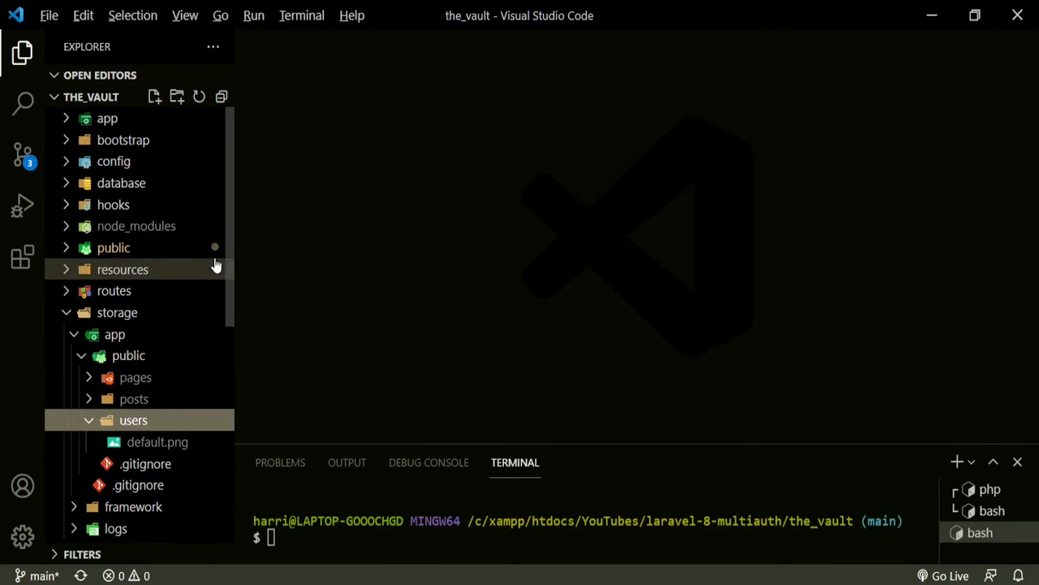
scroll(down, 3)
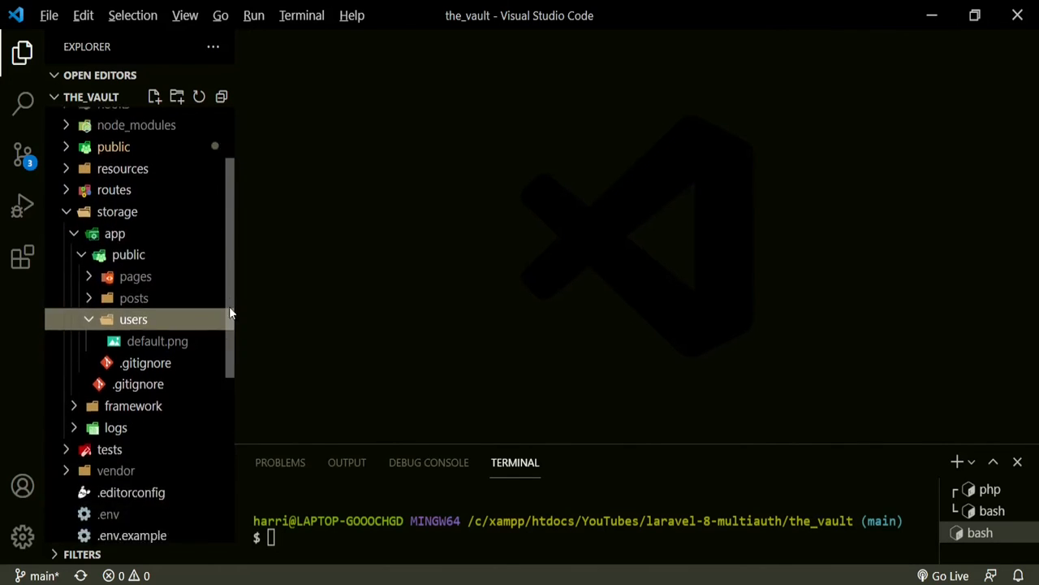
double_click(156, 340)
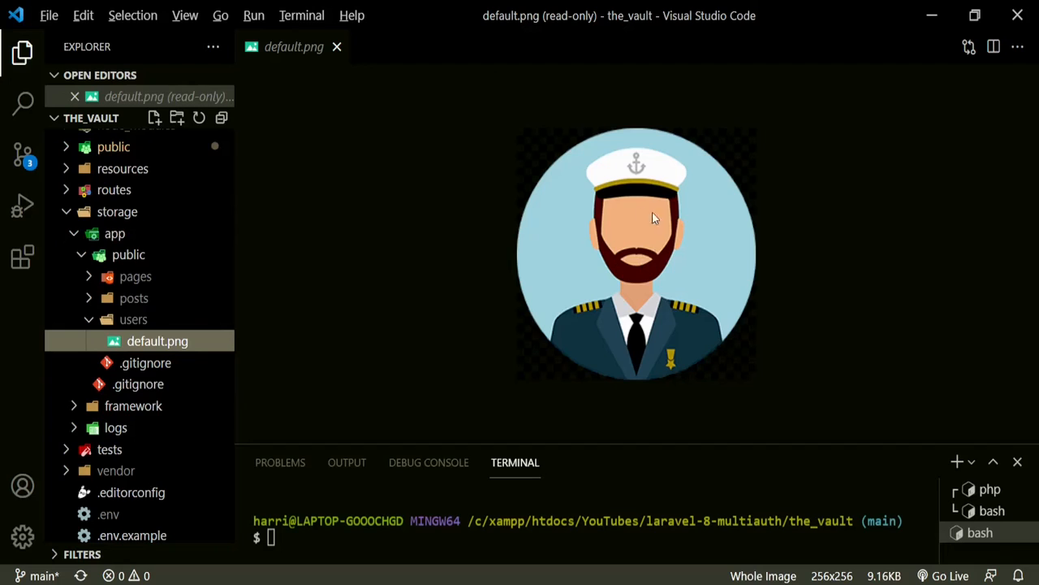
mouse_move(619, 177)
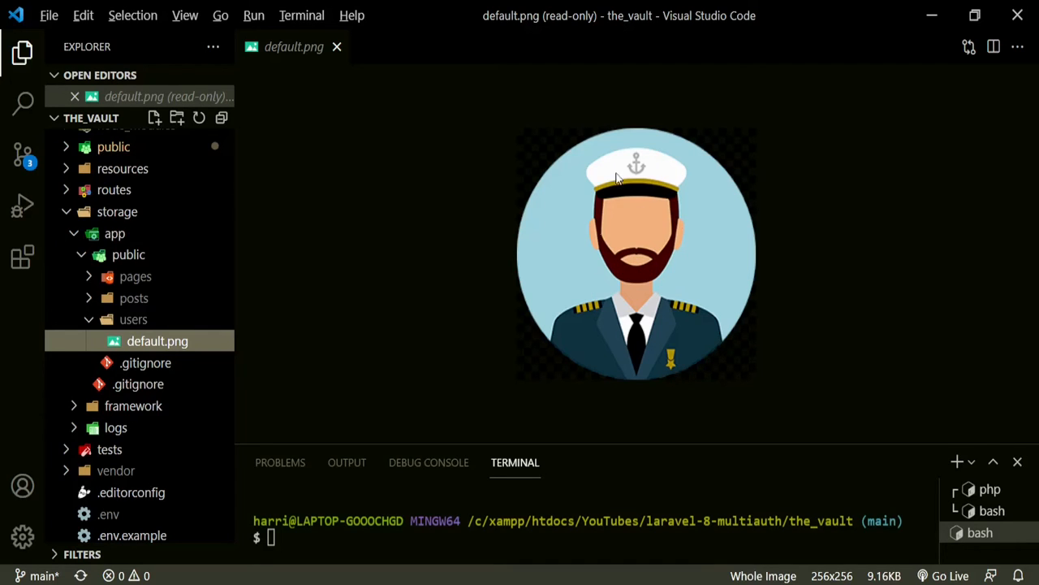
mouse_move(650, 251)
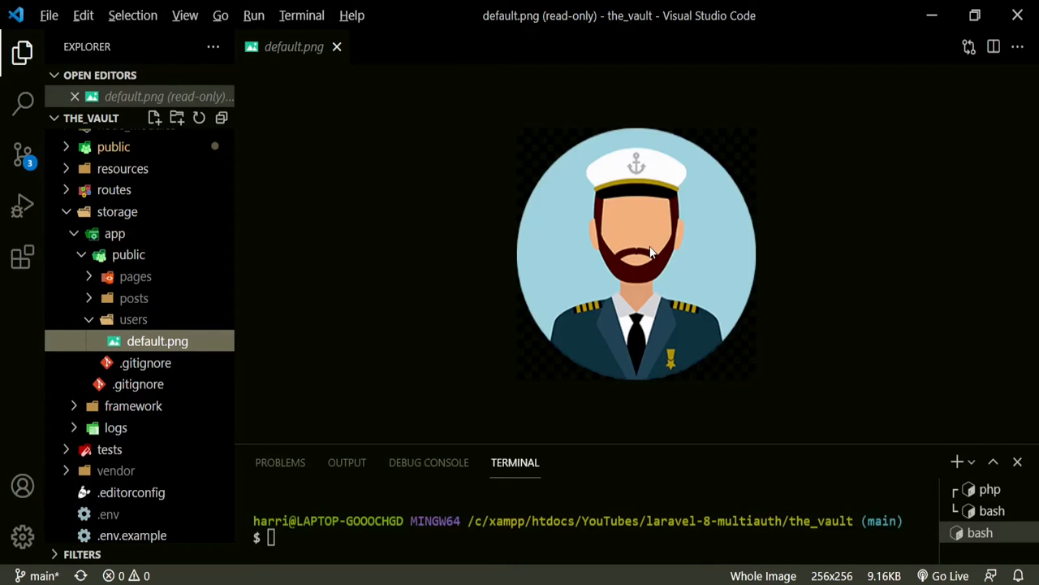
mouse_move(421, 259)
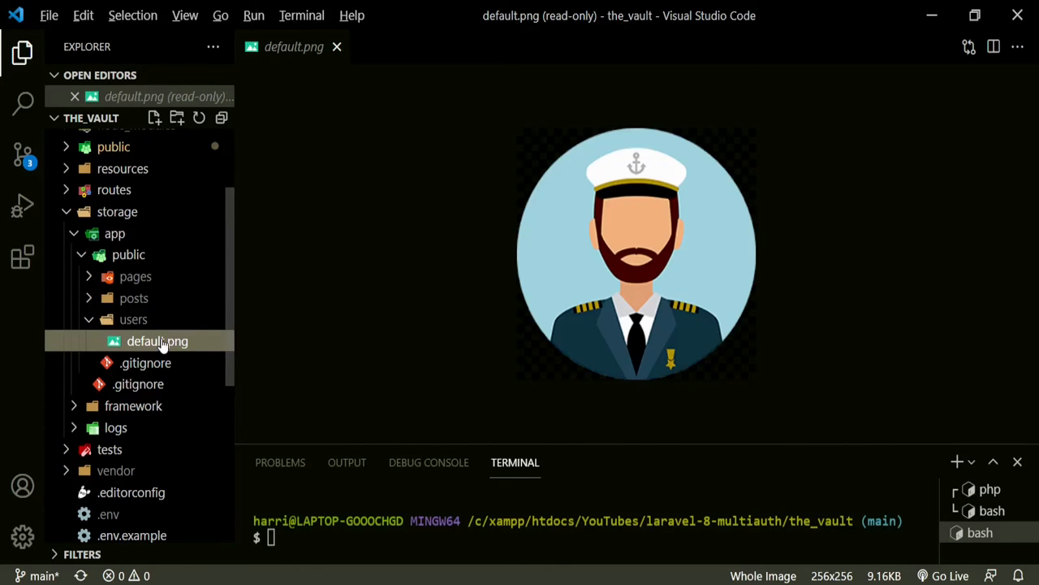
mouse_move(230, 425)
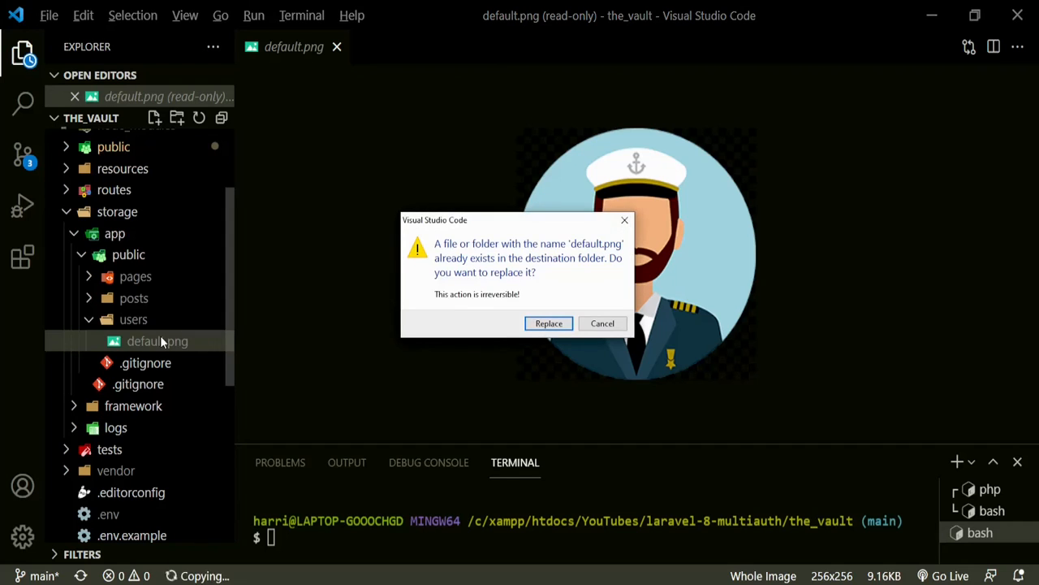
click(548, 323)
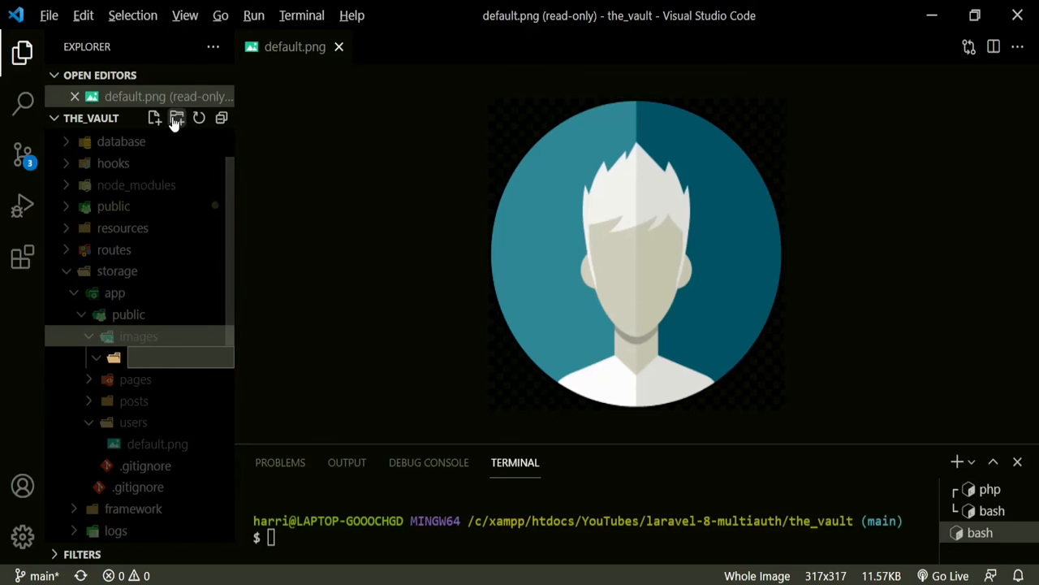
Step: Create the images/avatar folder and copy users' default.png into it
text(avatar)
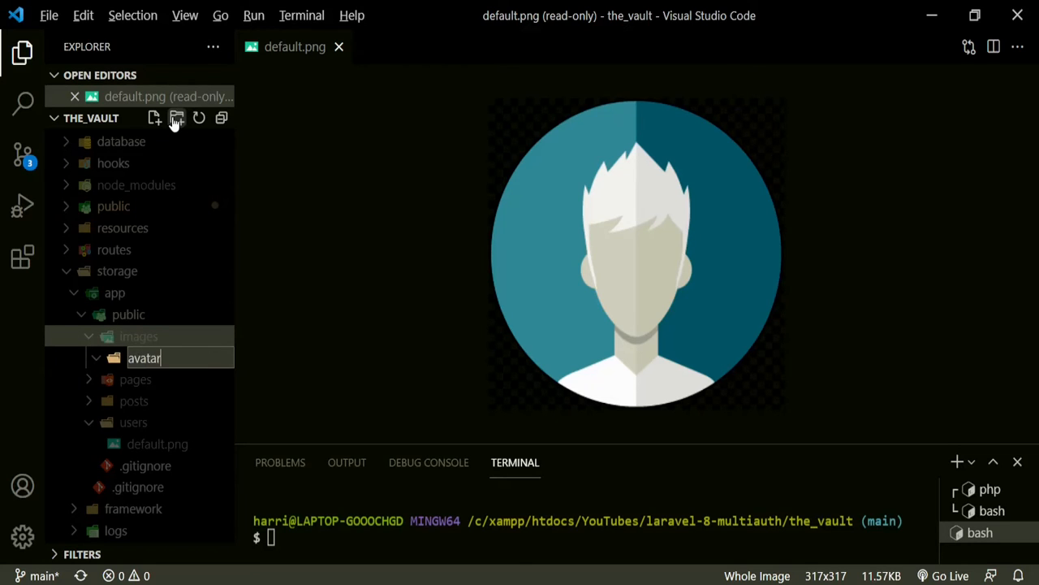
key(Enter)
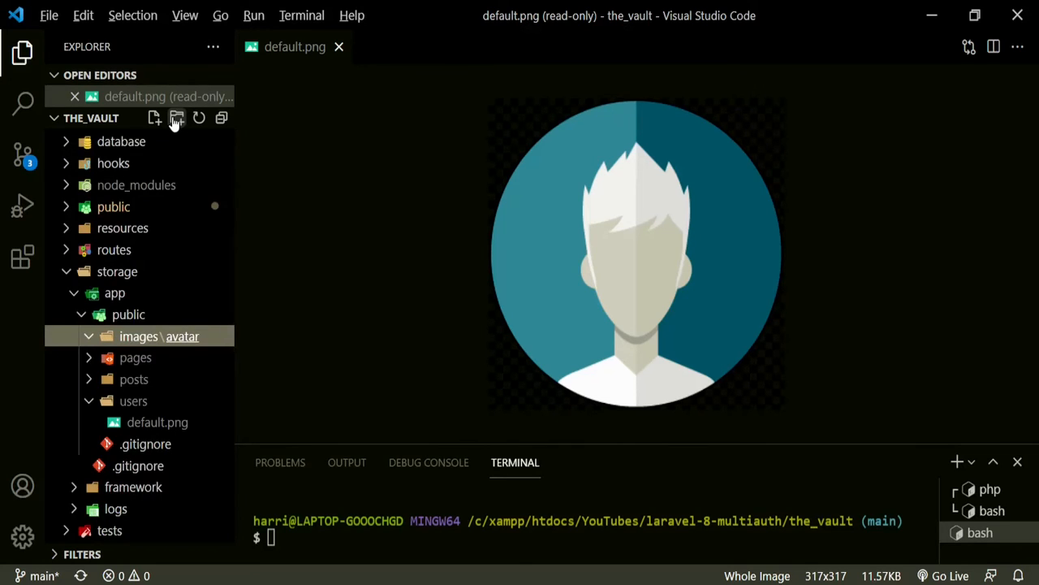
click(156, 421)
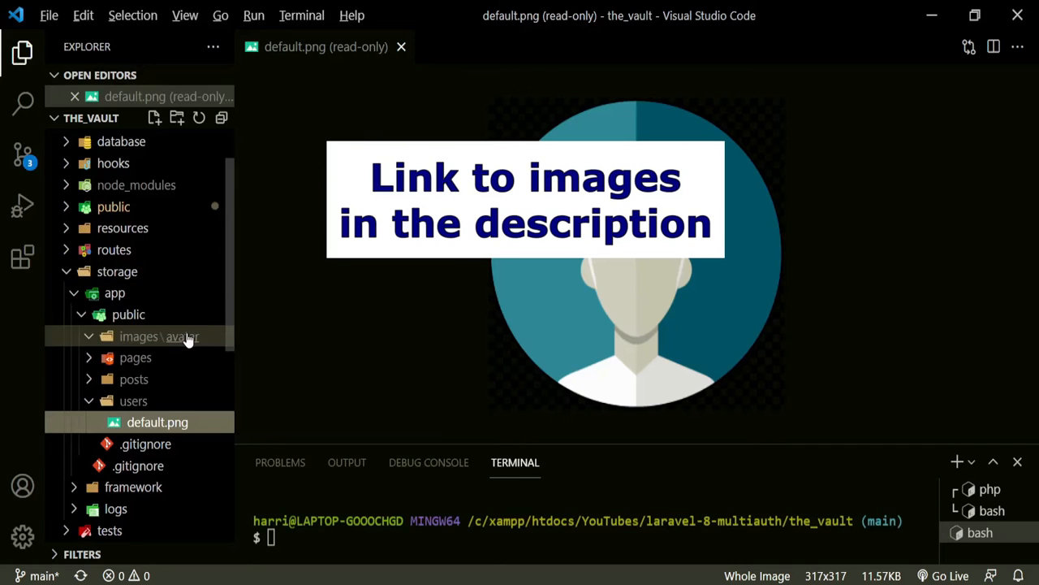
click(158, 336)
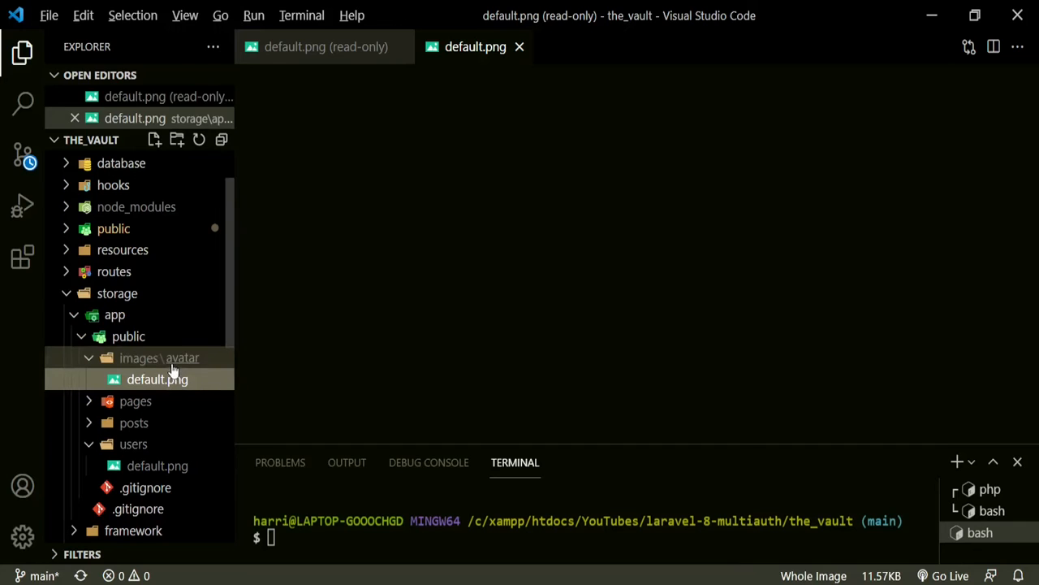
click(157, 379)
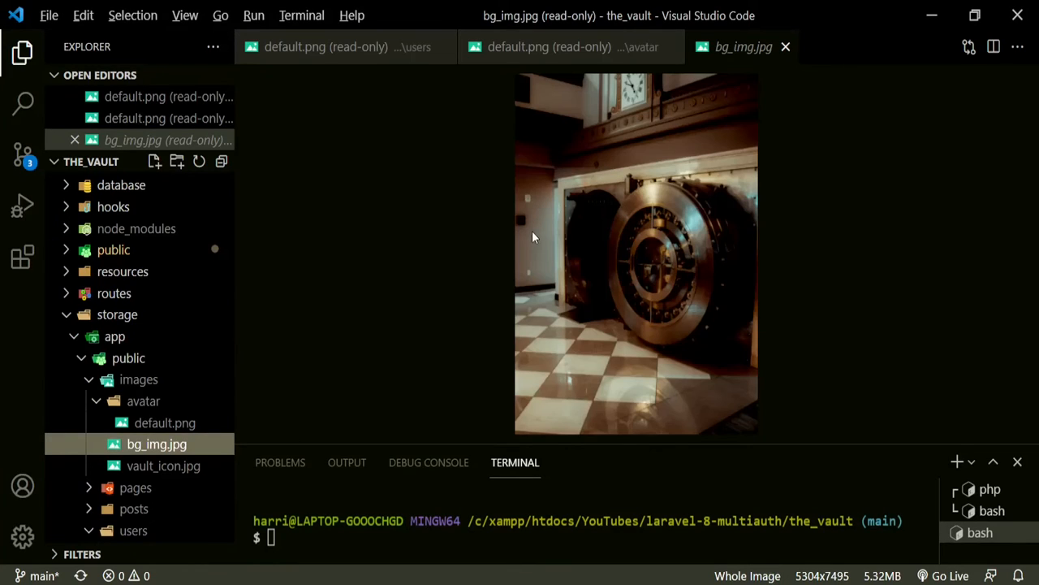
mouse_move(640, 278)
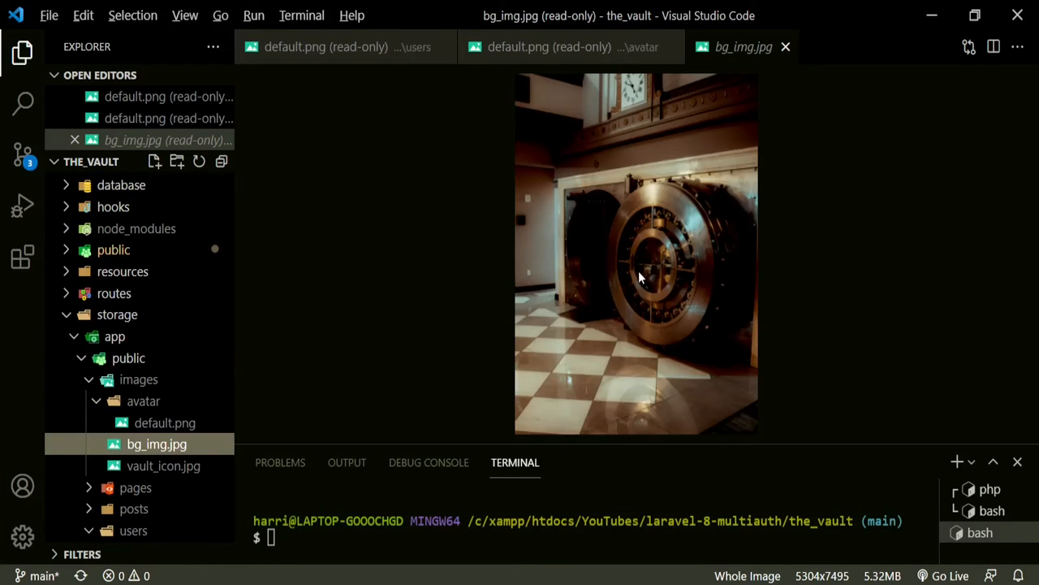
Step: Preview vault_icon.jpg and bg_img.jpg in the images folder, then collapse it
click(163, 465)
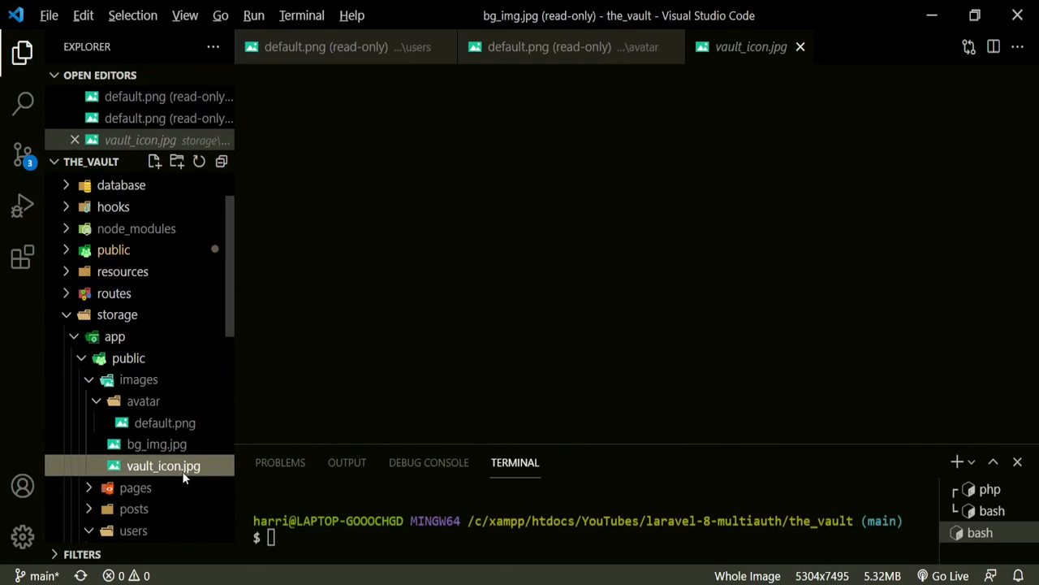
click(163, 465)
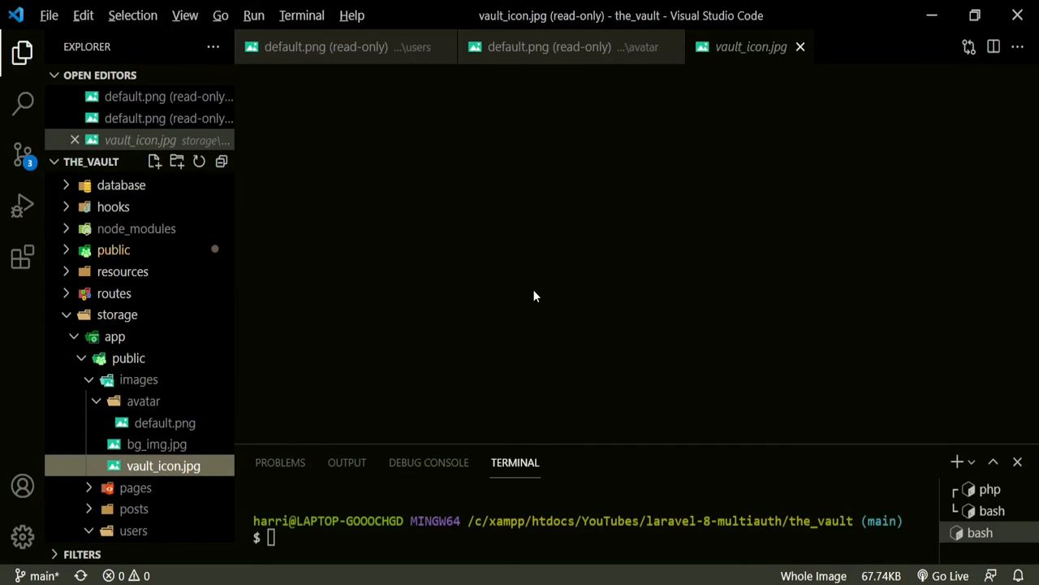
click(164, 465)
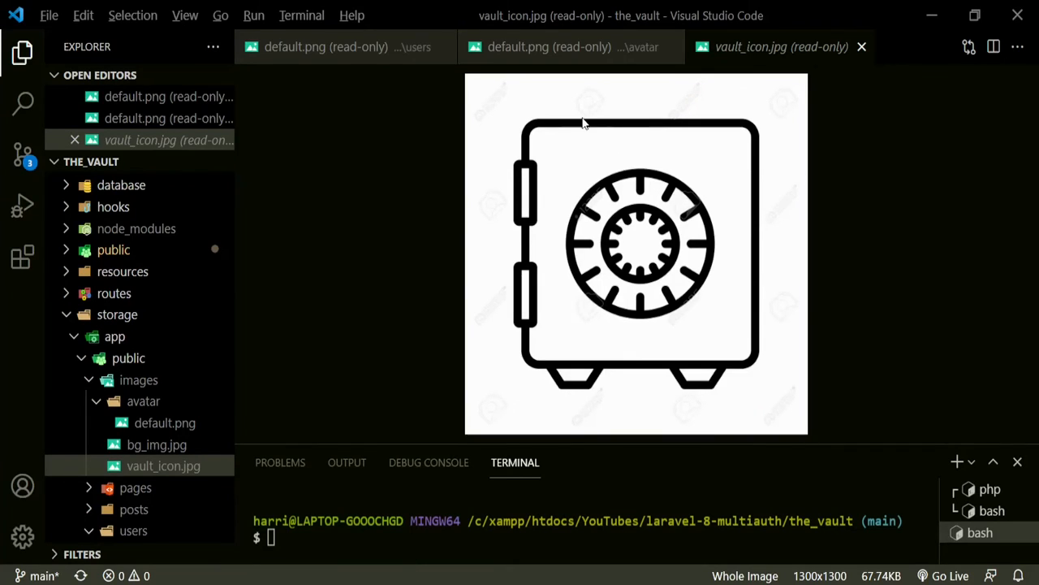
mouse_move(447, 238)
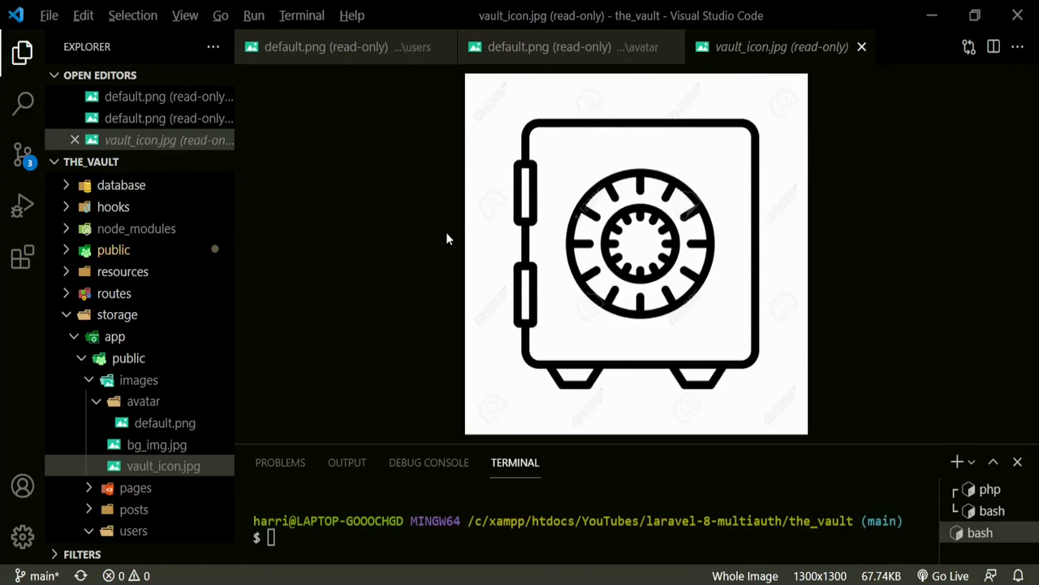
click(138, 379)
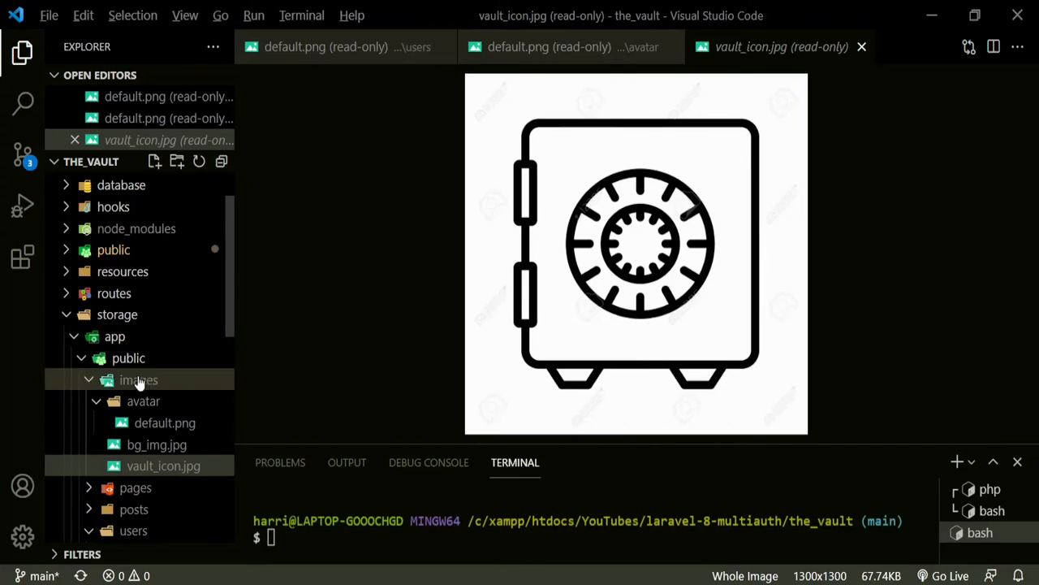
click(138, 379)
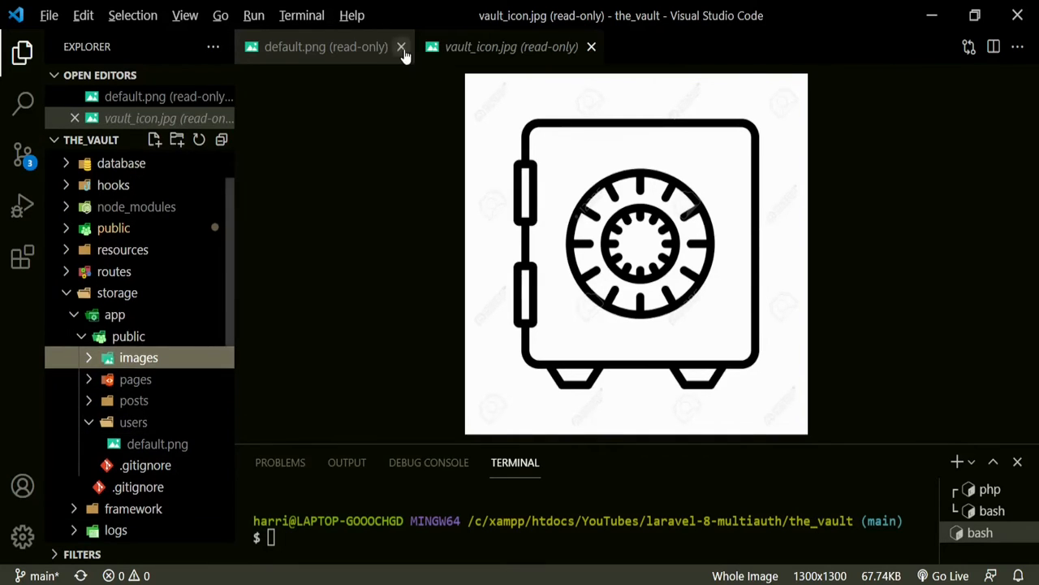
Step: Close the image previews, open SettingsTableSeeder.php, and duplicate it as SettingsTableSeederCustom.php
click(401, 46)
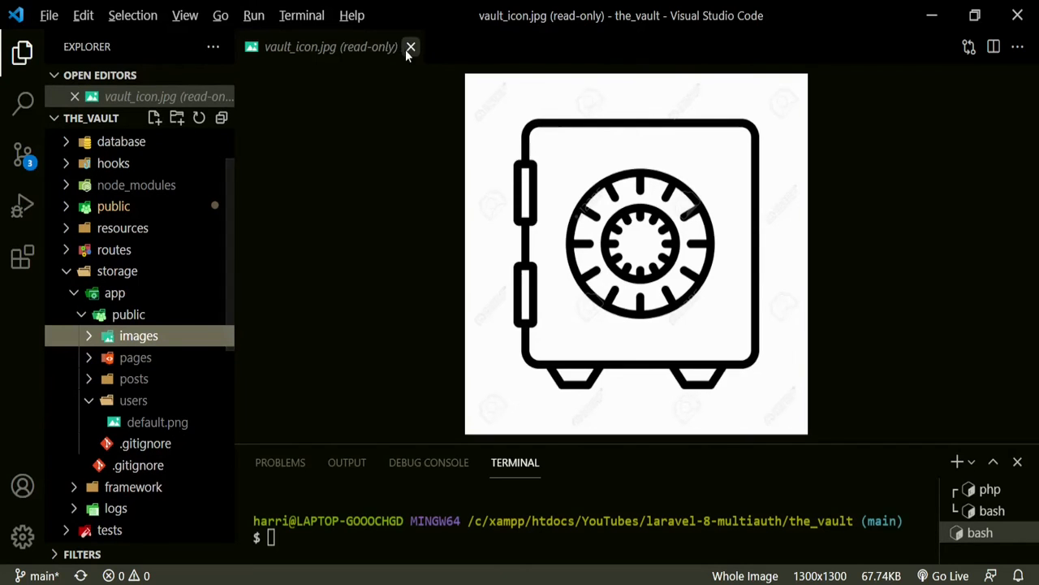
click(411, 46)
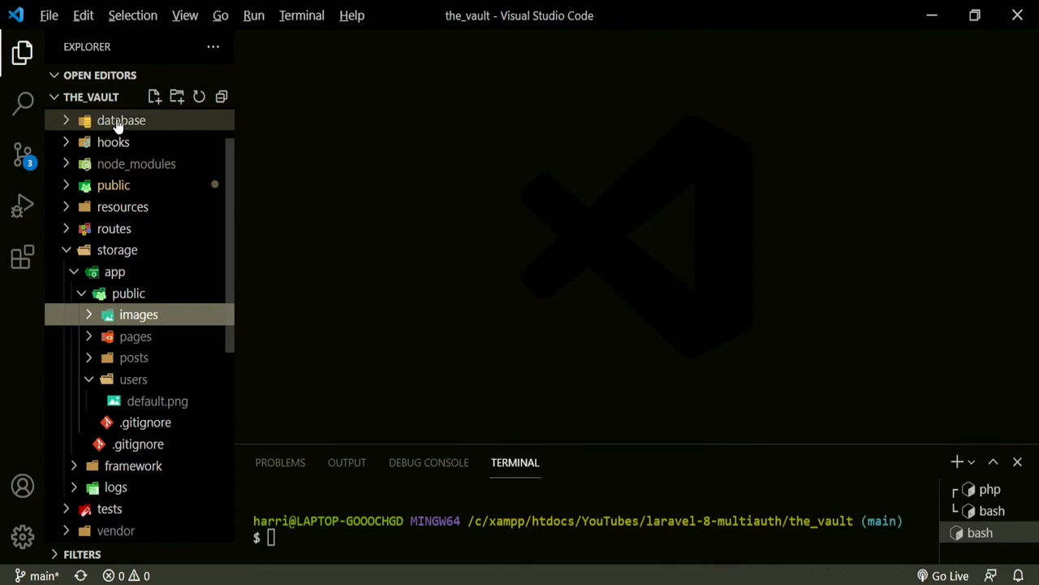
click(121, 120)
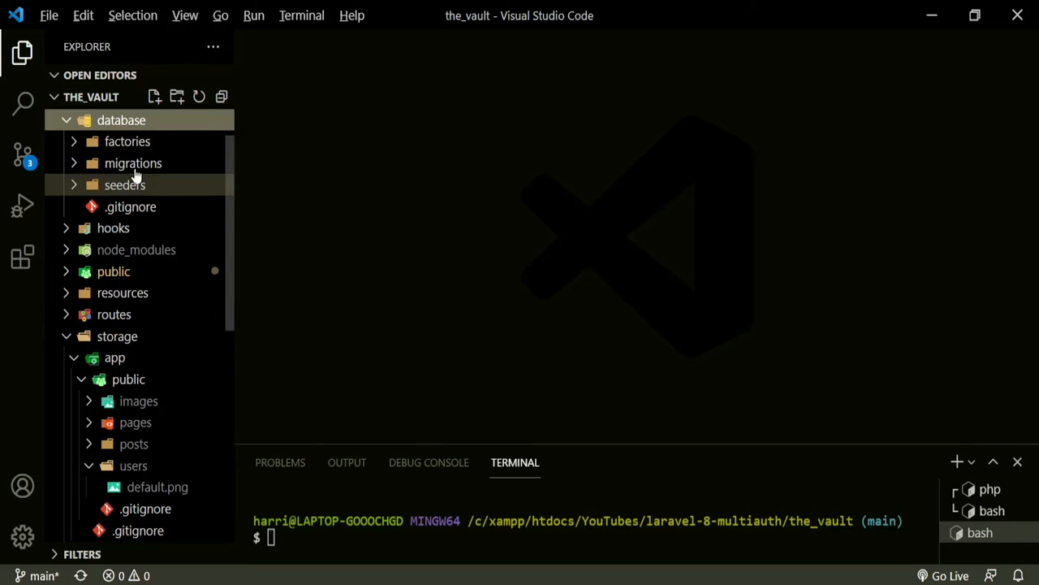
click(125, 184)
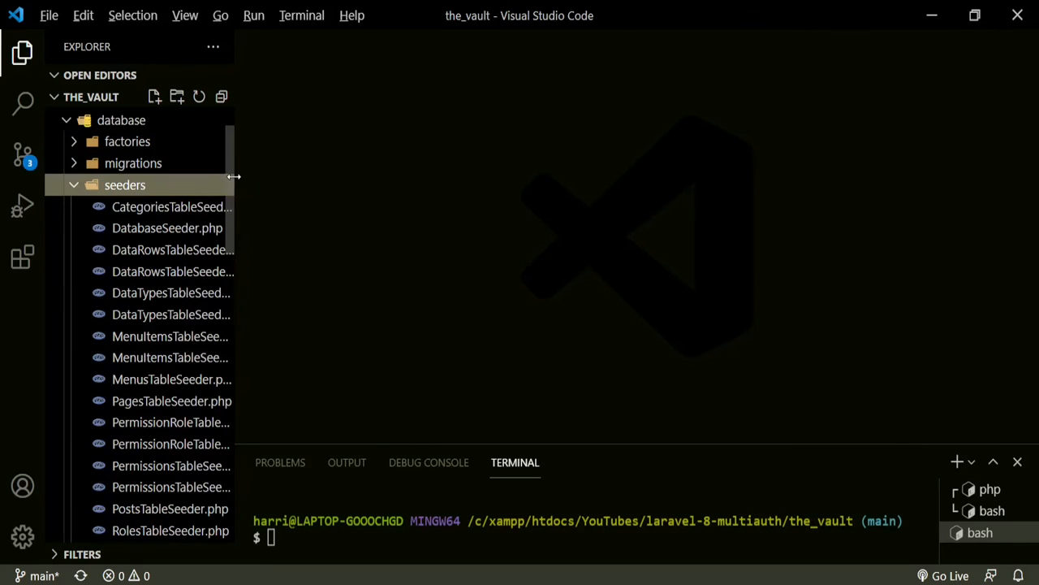
scroll(down, 3)
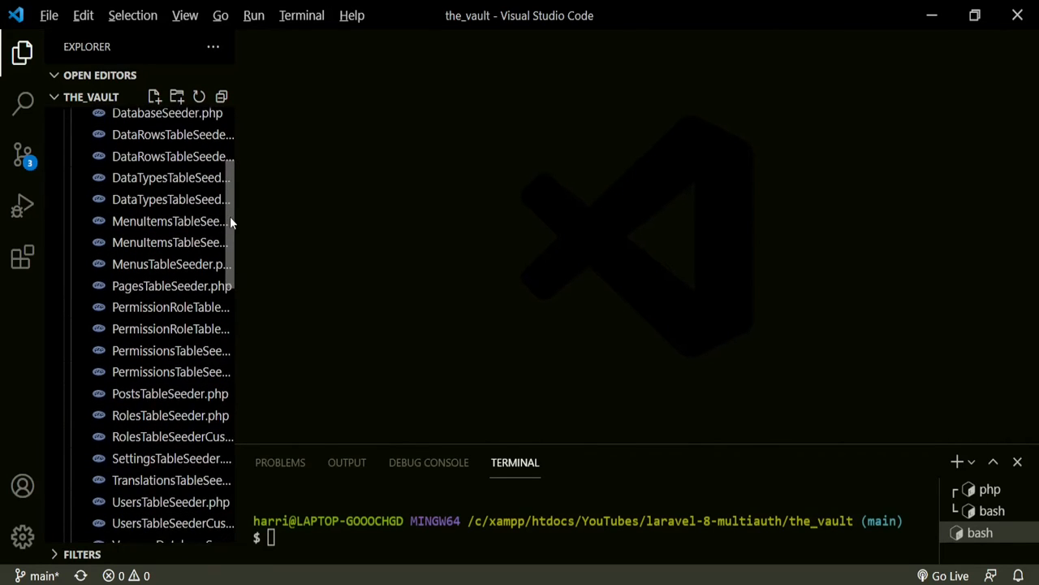
click(170, 458)
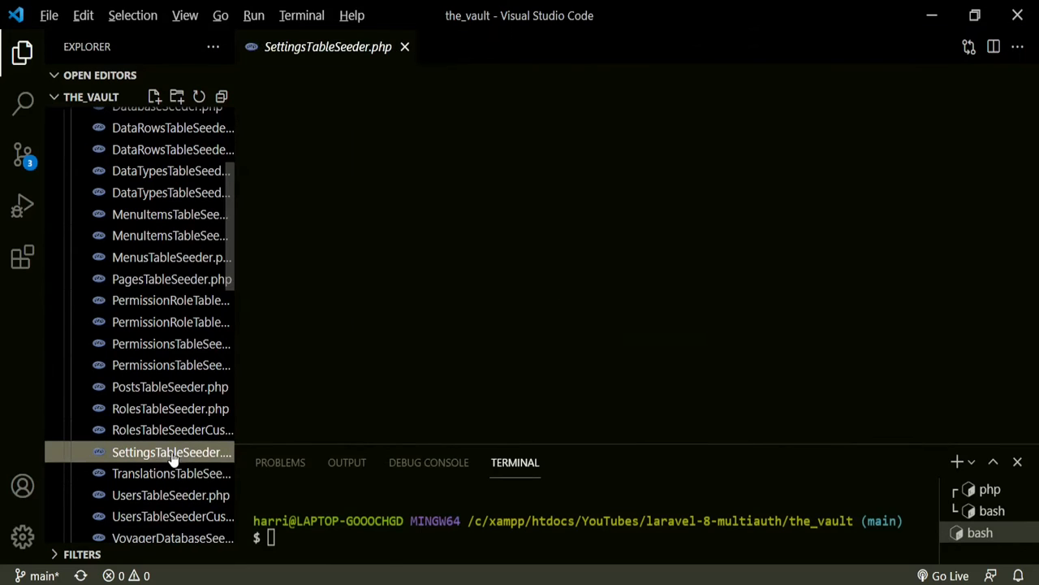
right_click(171, 452)
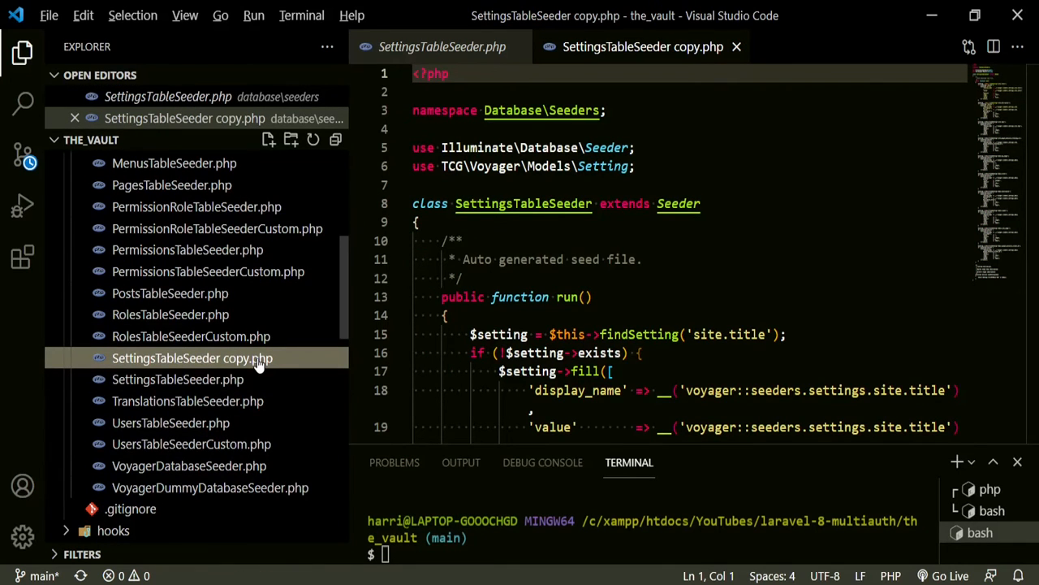
right_click(191, 357)
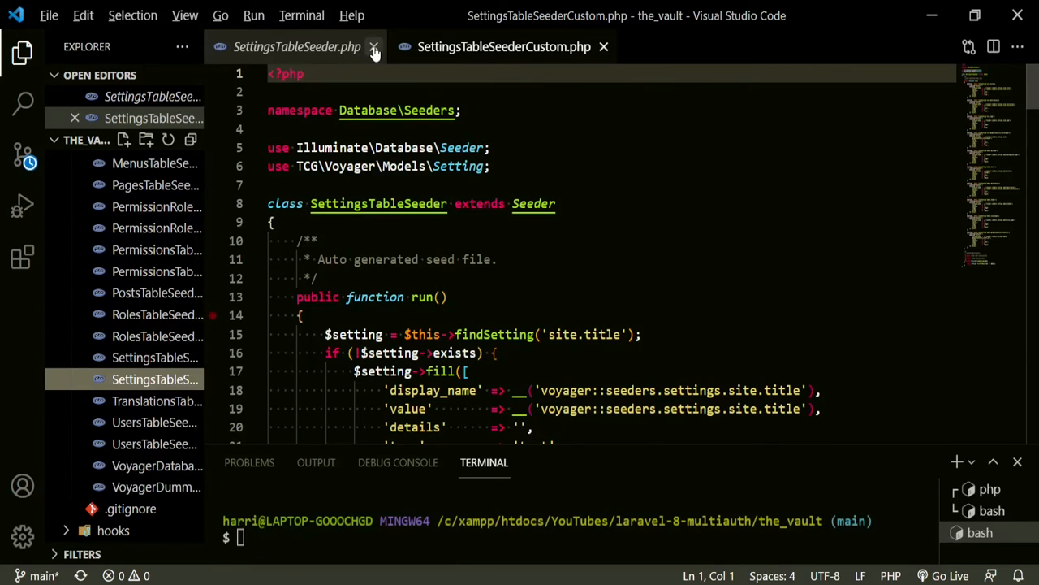
Step: Close the original seeder tab and rename the class to SettingsTableSeederCustom, reviewing its settings
click(374, 47)
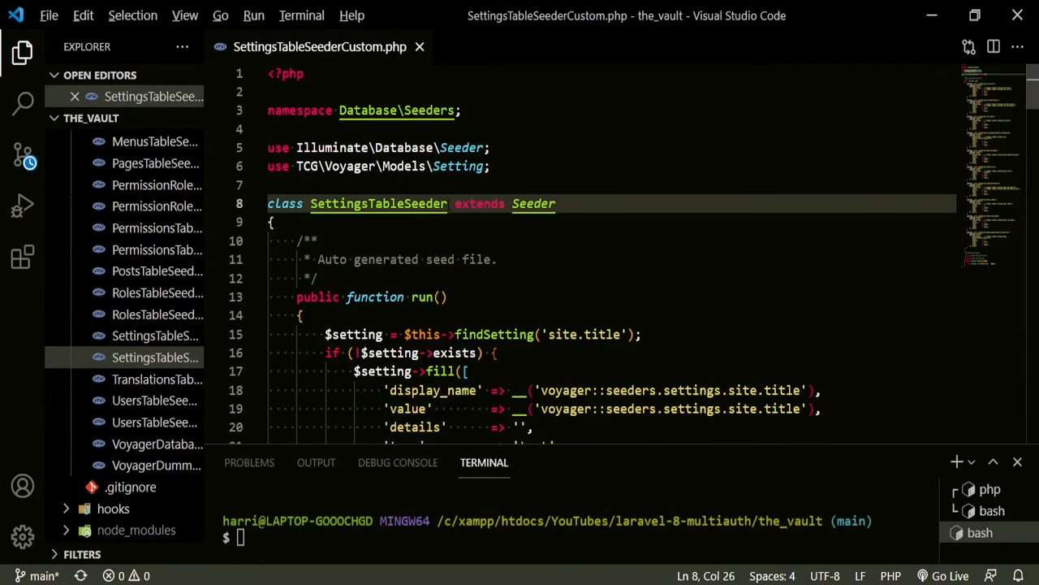
text(Custom)
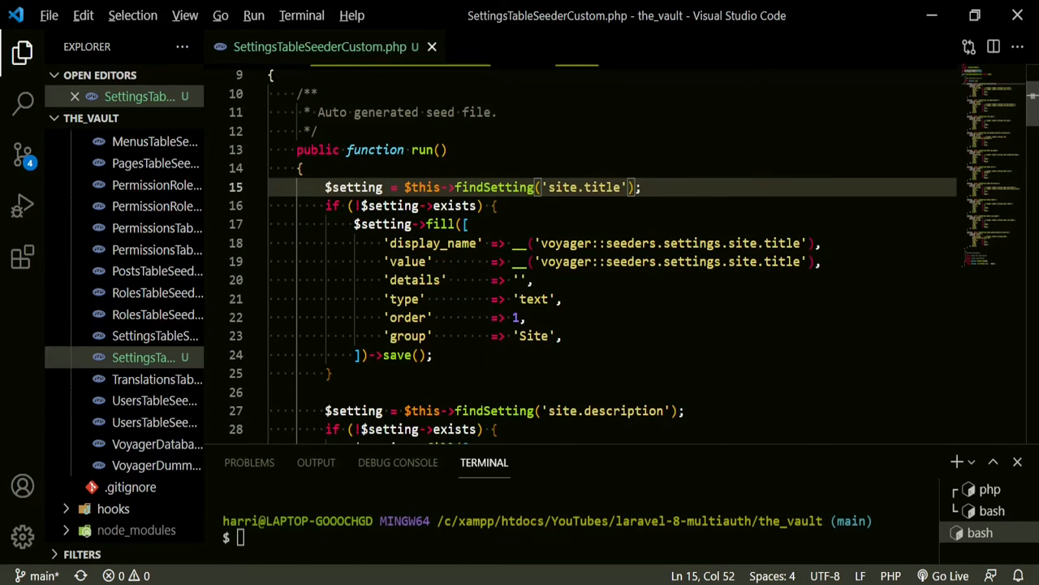
scroll(down, 3)
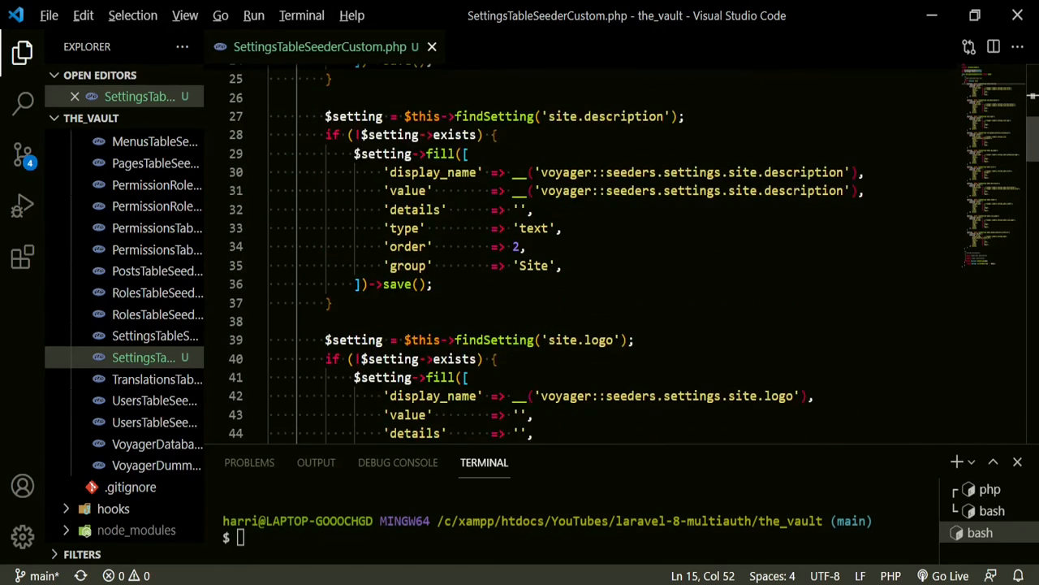
scroll(down, 3)
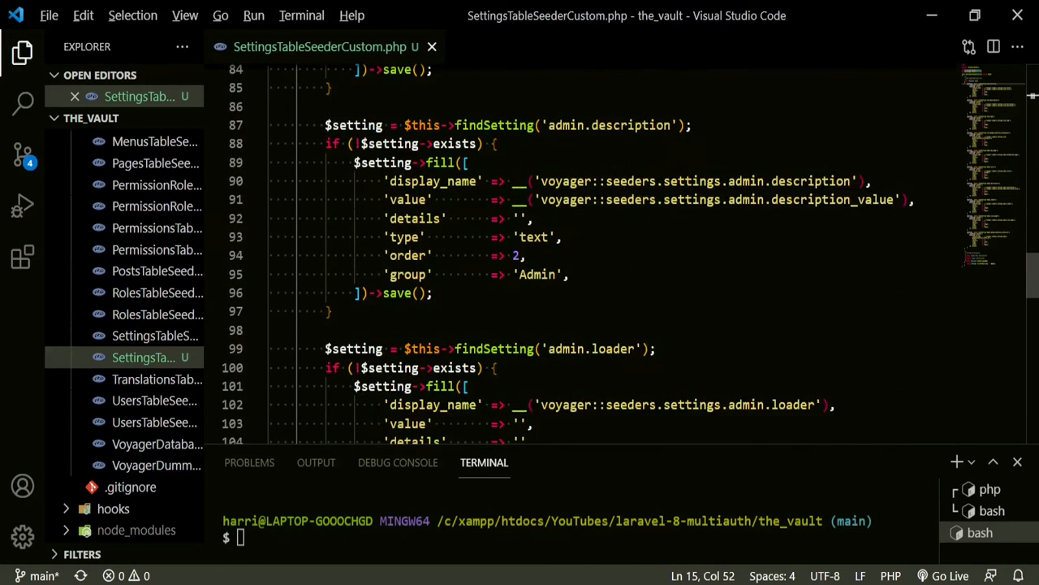
scroll(down, 3)
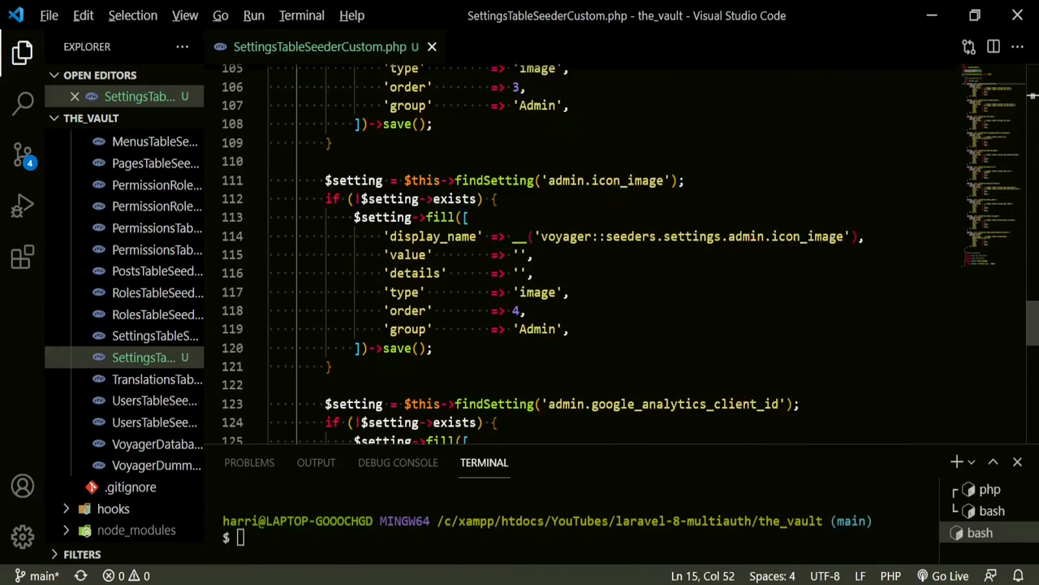
scroll(down, 3)
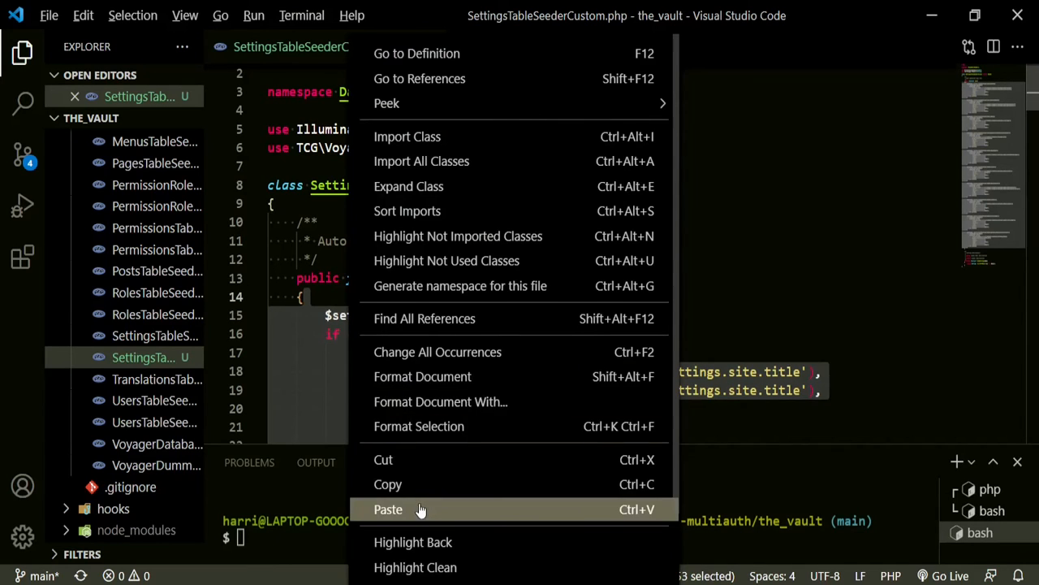
Step: Paste admin settings for The Vault title, description, bg_img.jpg and vault_icon.jpg into run()
click(388, 509)
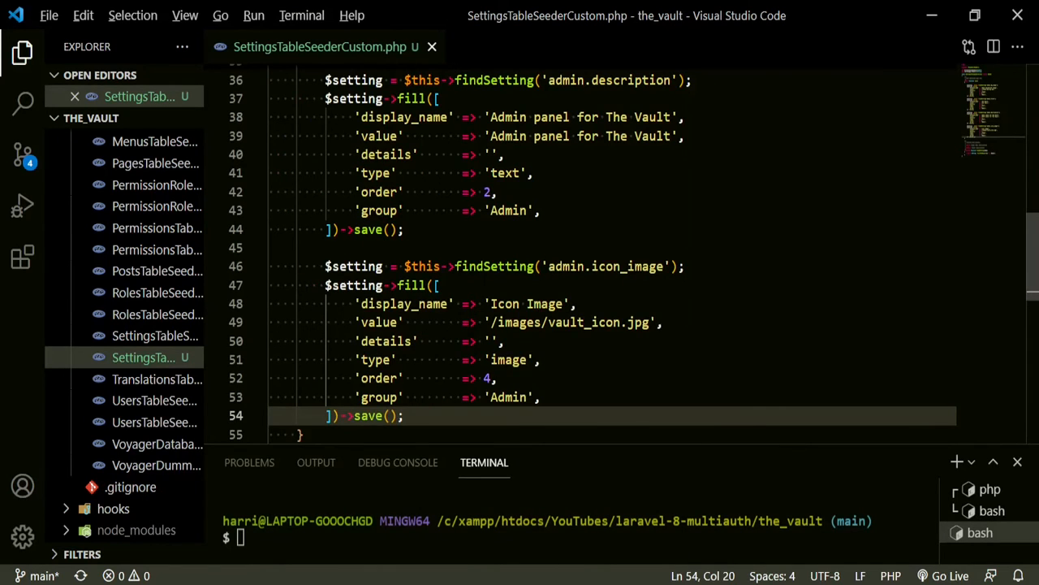
scroll(up, 3)
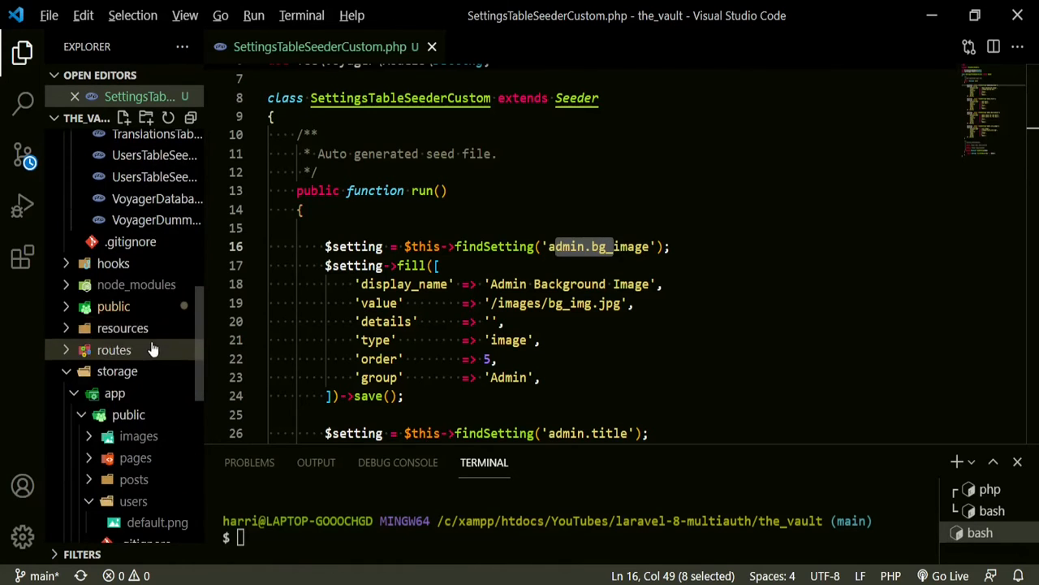
scroll(down, 3)
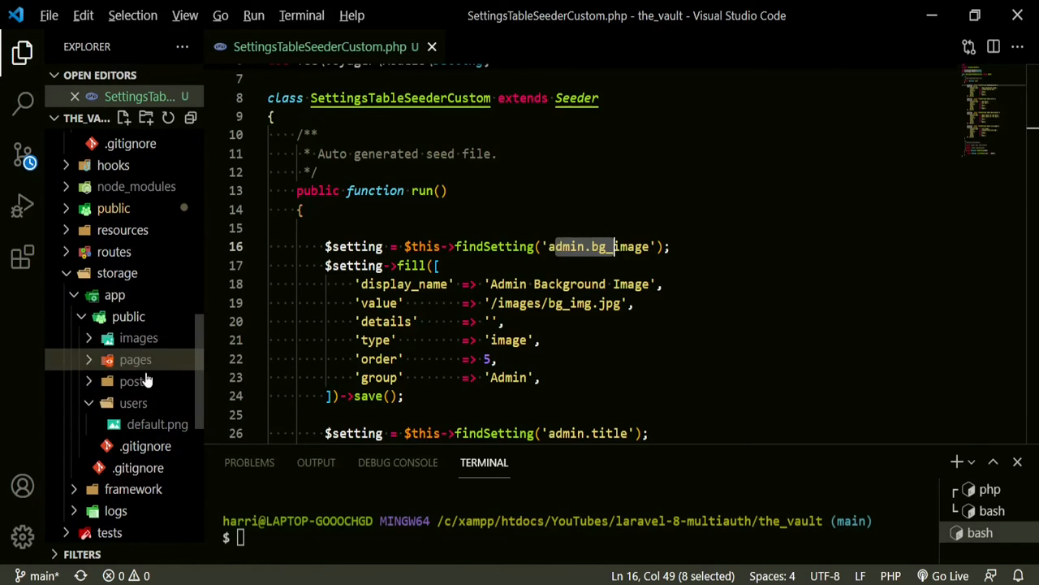
Step: Expand storage/app/public/images, check the background image path, and preview vault_icon.jpg
click(138, 338)
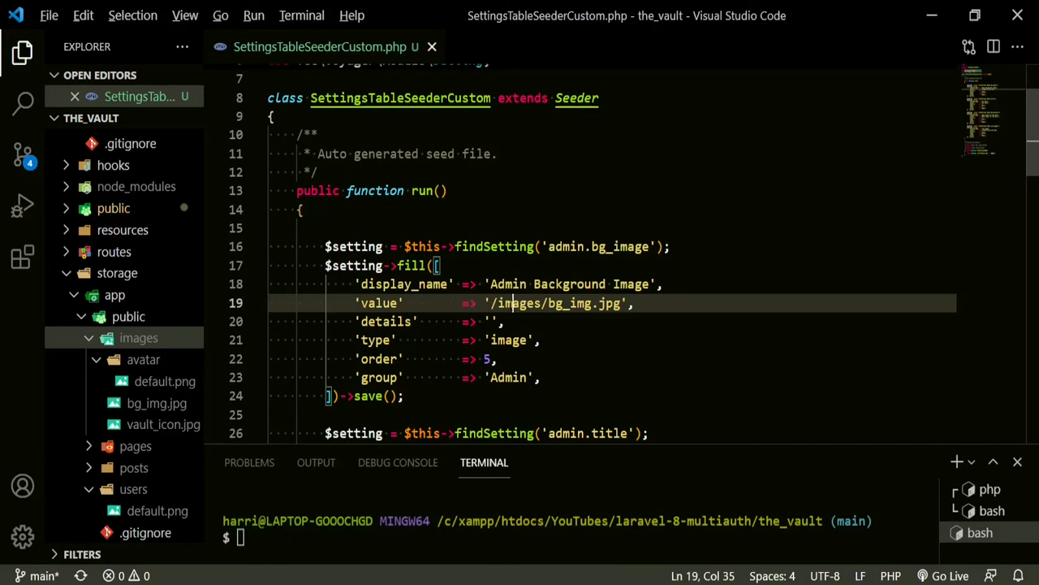
drag(493, 302, 619, 303)
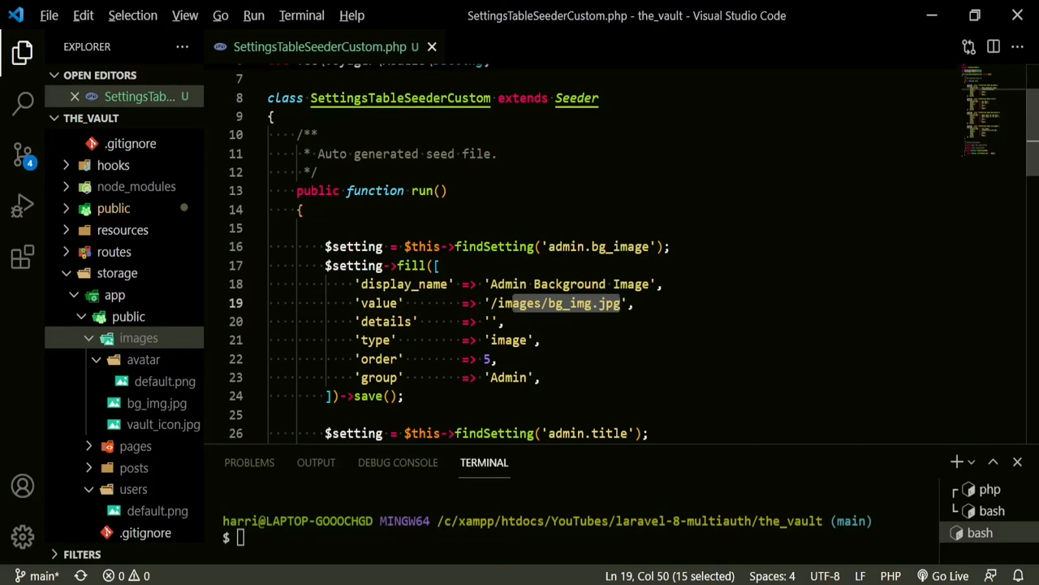
scroll(down, 3)
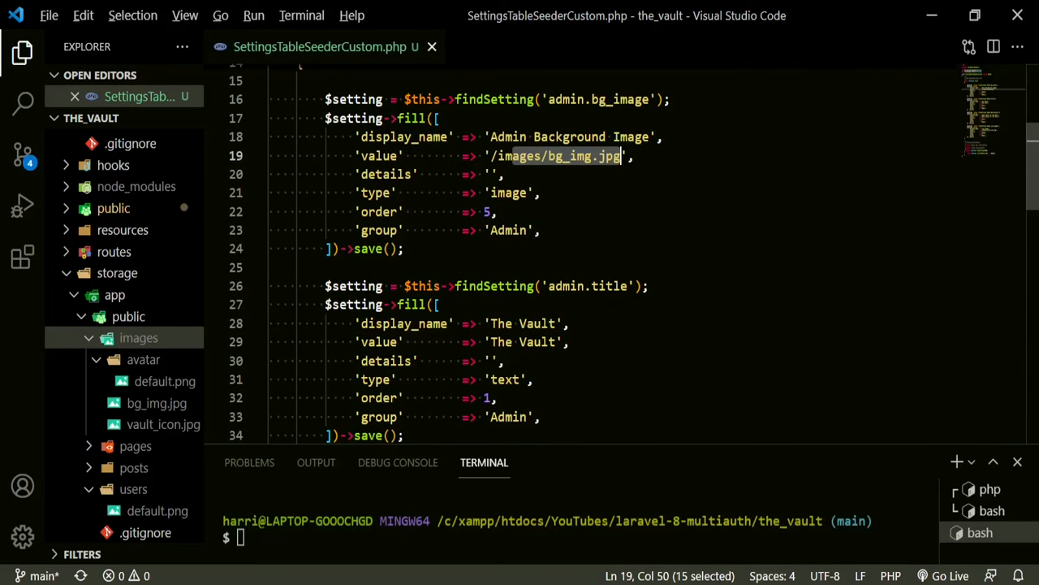
scroll(down, 3)
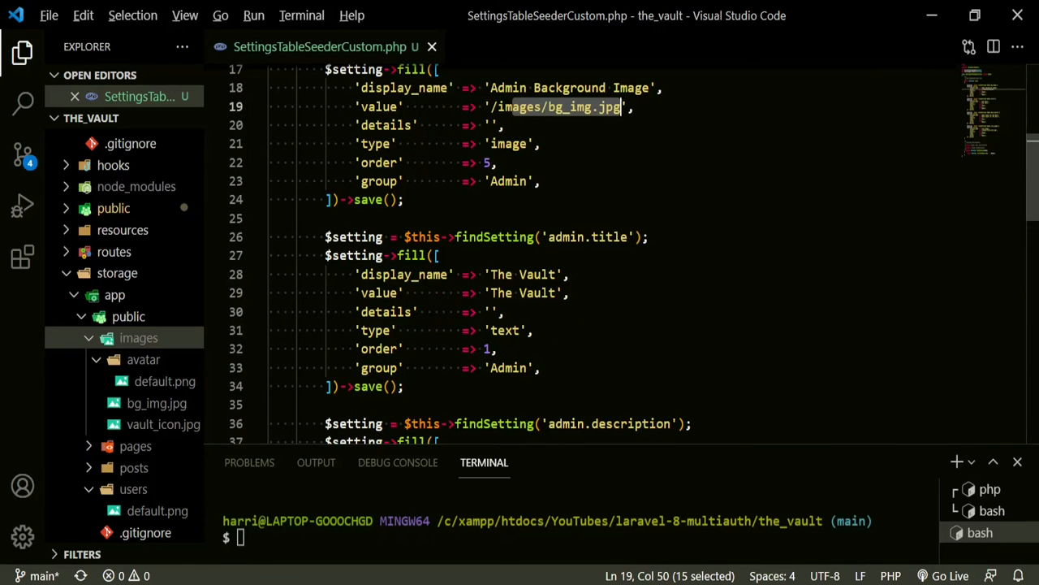
scroll(down, 3)
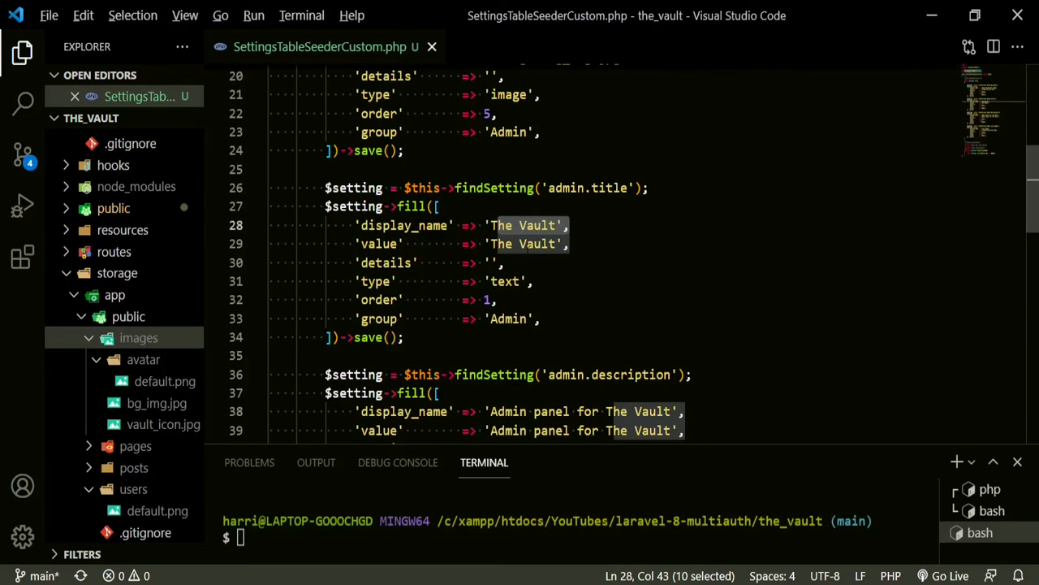
scroll(down, 3)
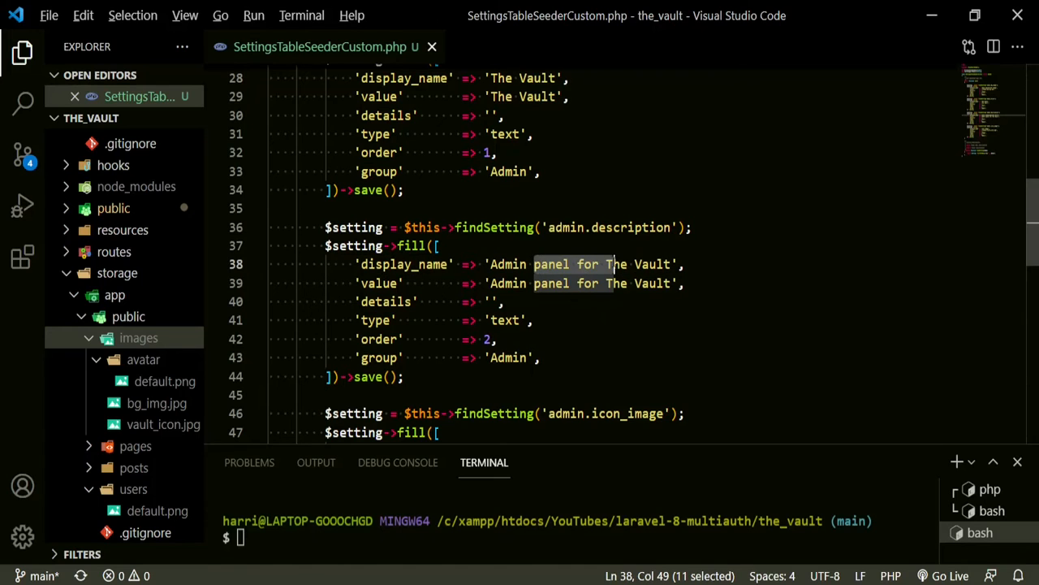
scroll(down, 3)
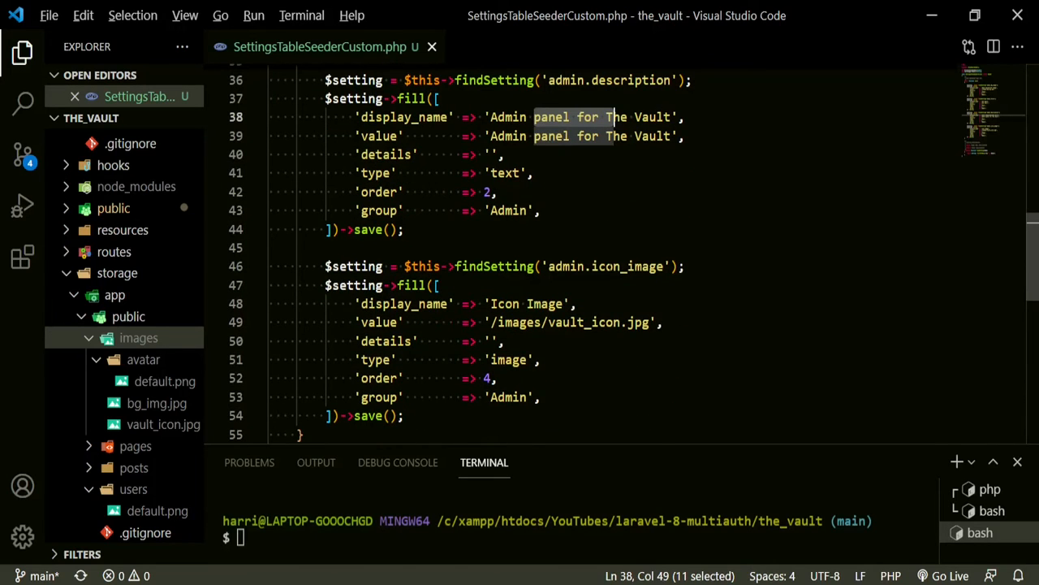
double_click(605, 267)
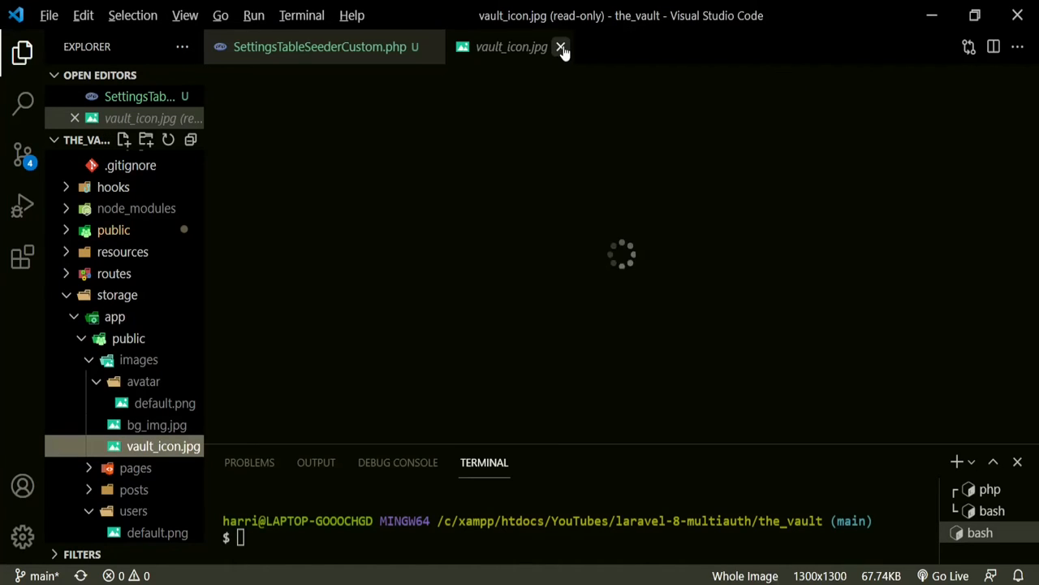
Step: Close the image preview and open app/Console/Commands/VoyagerAdminInstall.php
click(561, 46)
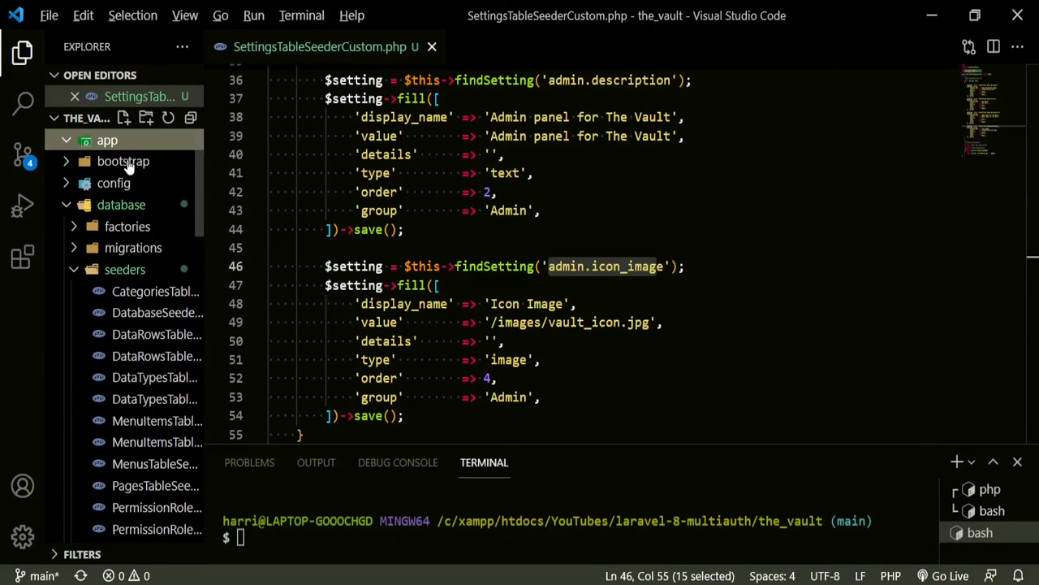
click(107, 140)
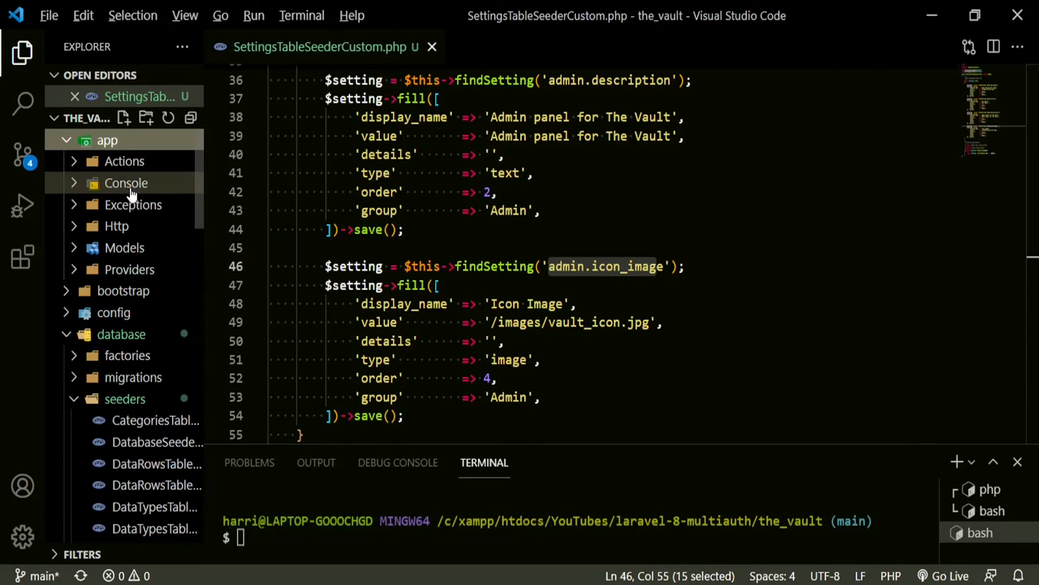
click(126, 182)
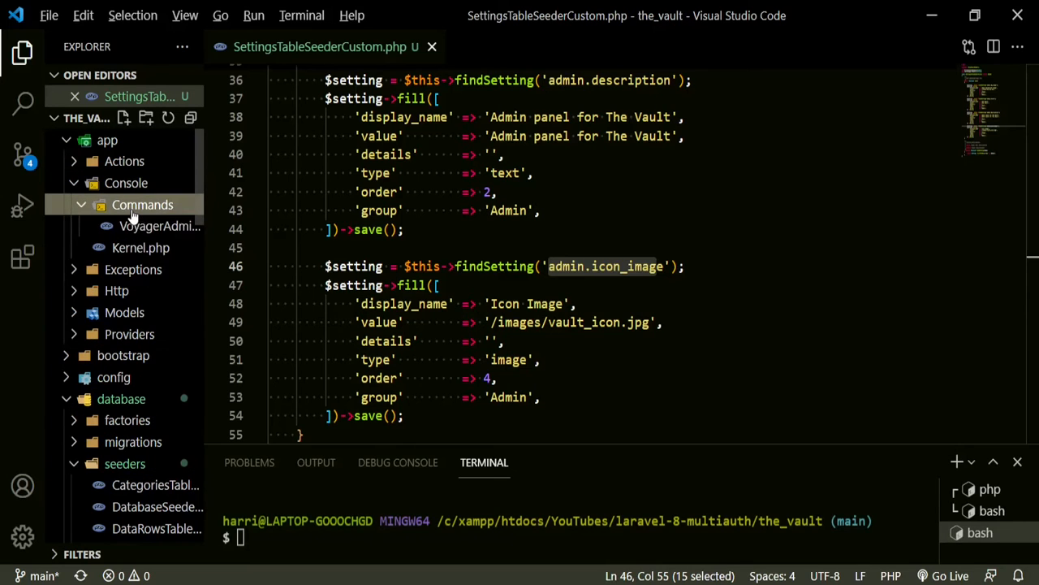
click(159, 226)
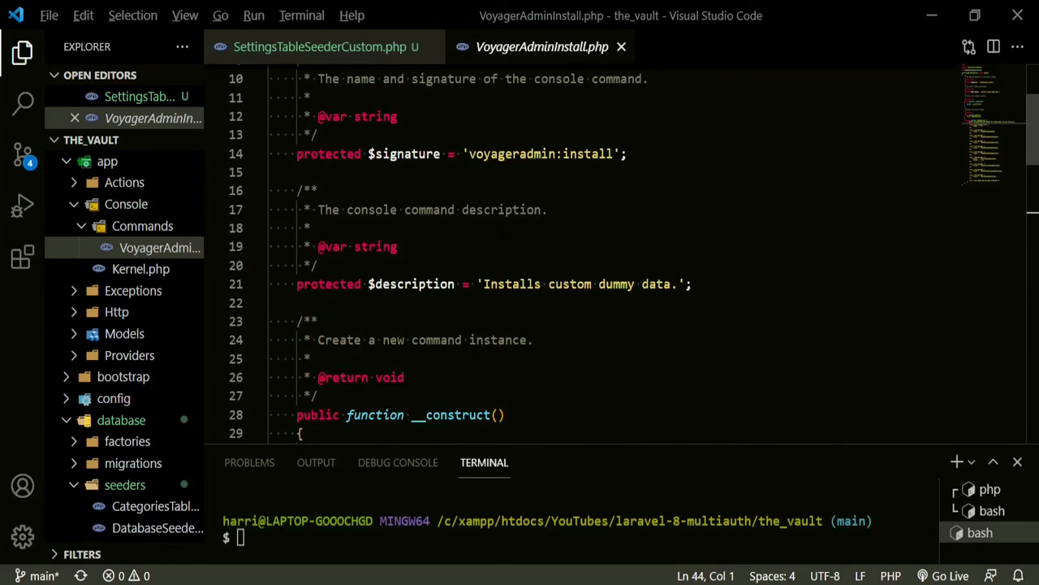
Step: Add a db:seed call for SettingsTableSeederCustom after the UsersTableSeederCustom seeding
scroll(down, 3)
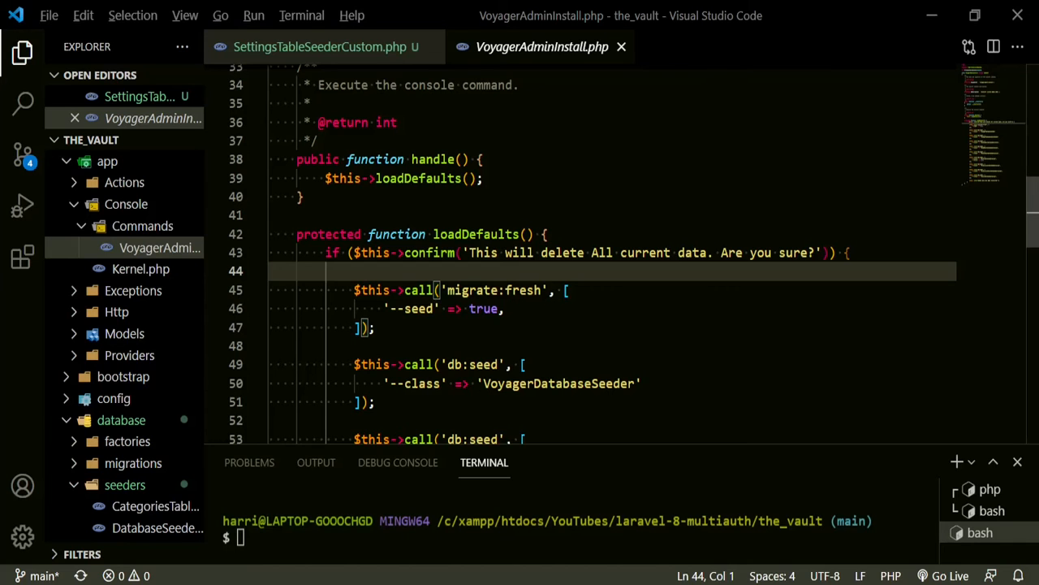
scroll(down, 3)
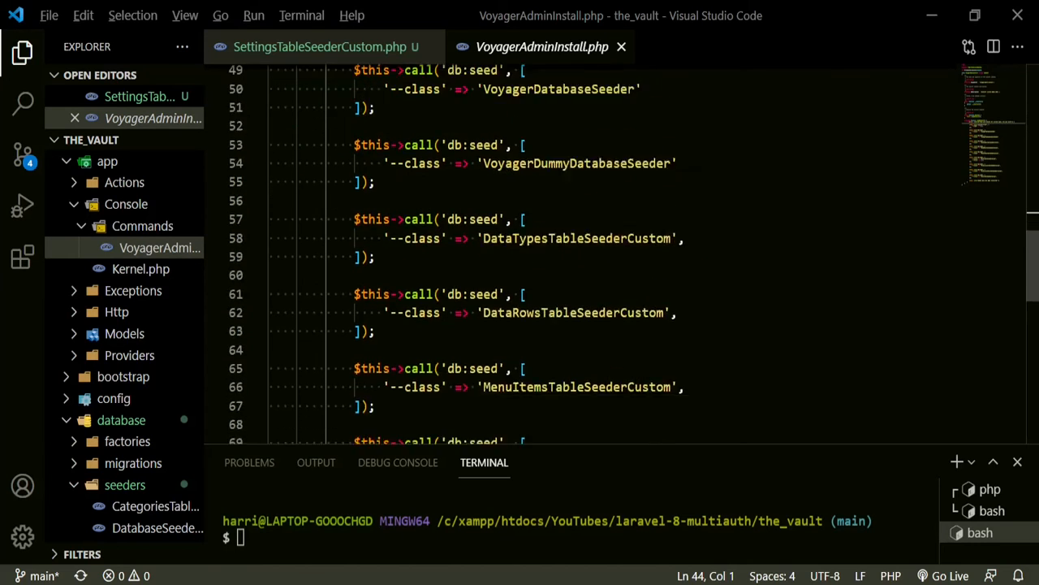
scroll(down, 3)
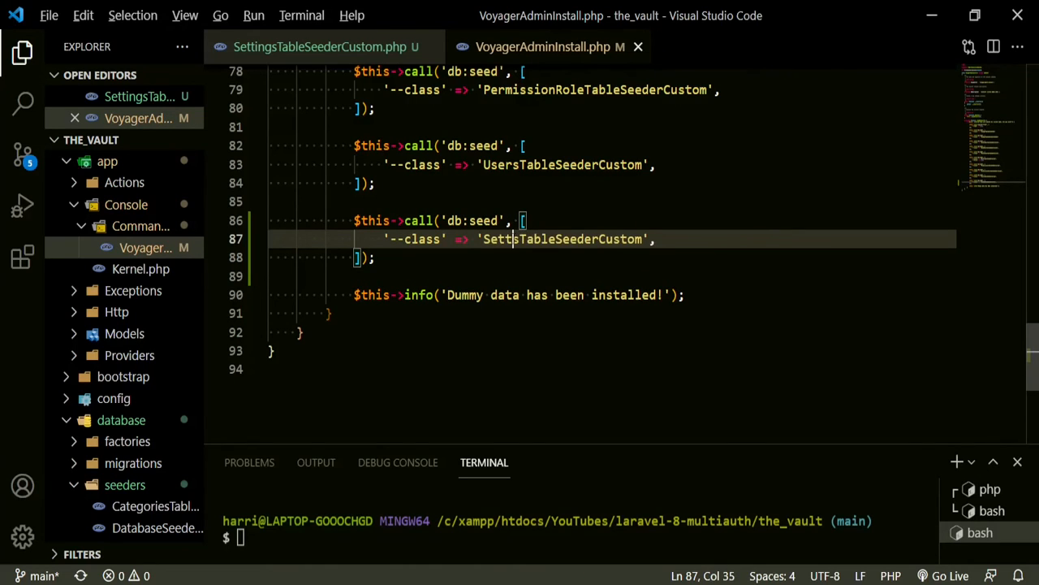
text(ing)
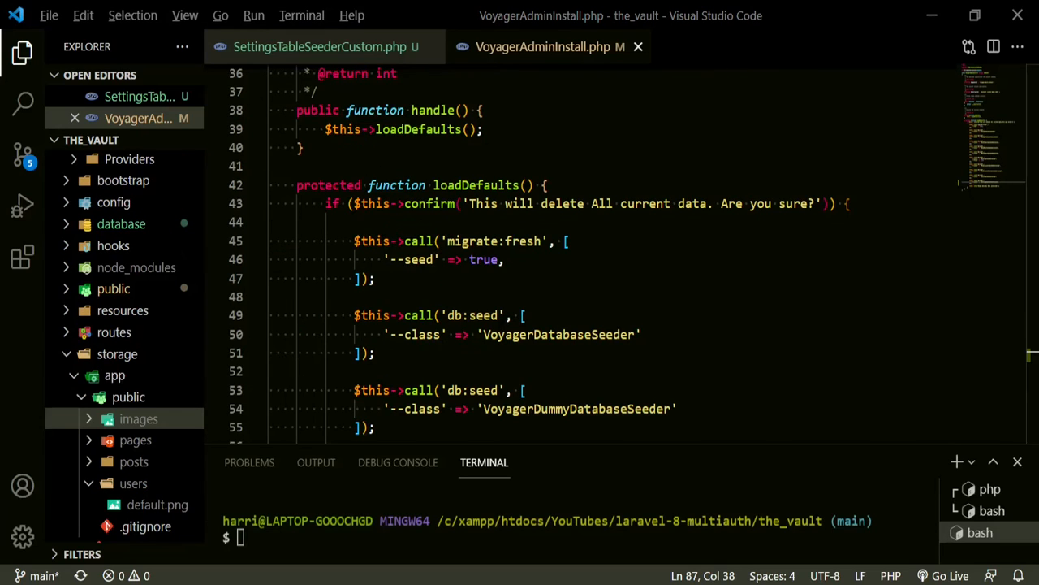
Step: Insert an empty line at the top of loadDefaults' confirm block, above migrate:fresh
scroll(down, 3)
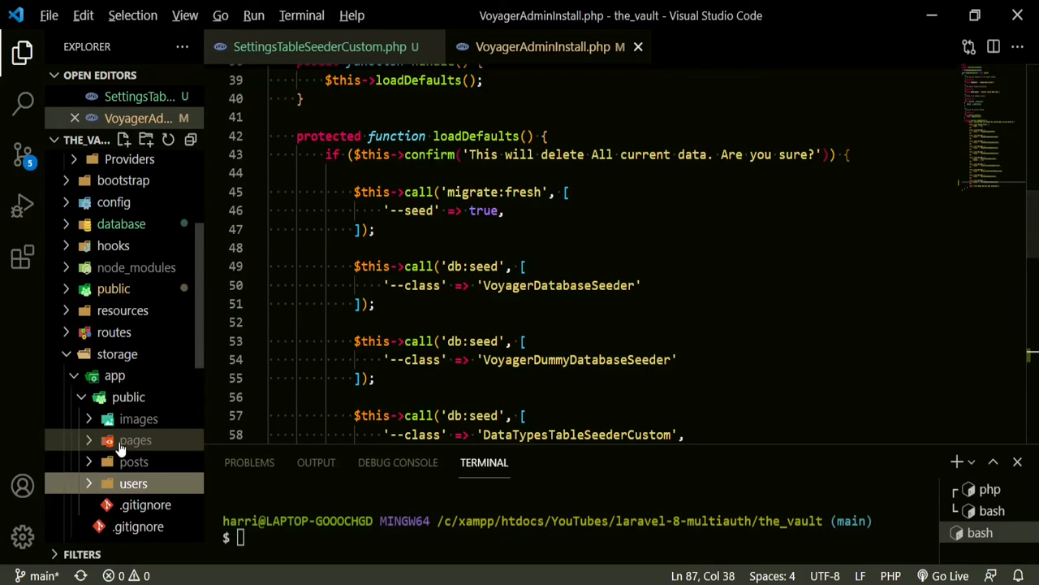
click(135, 439)
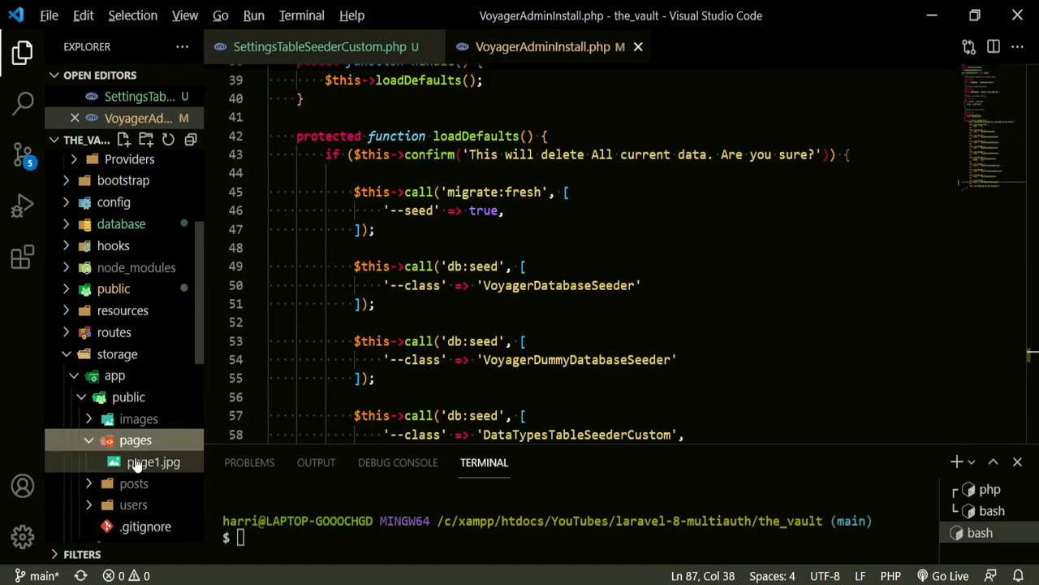
click(136, 439)
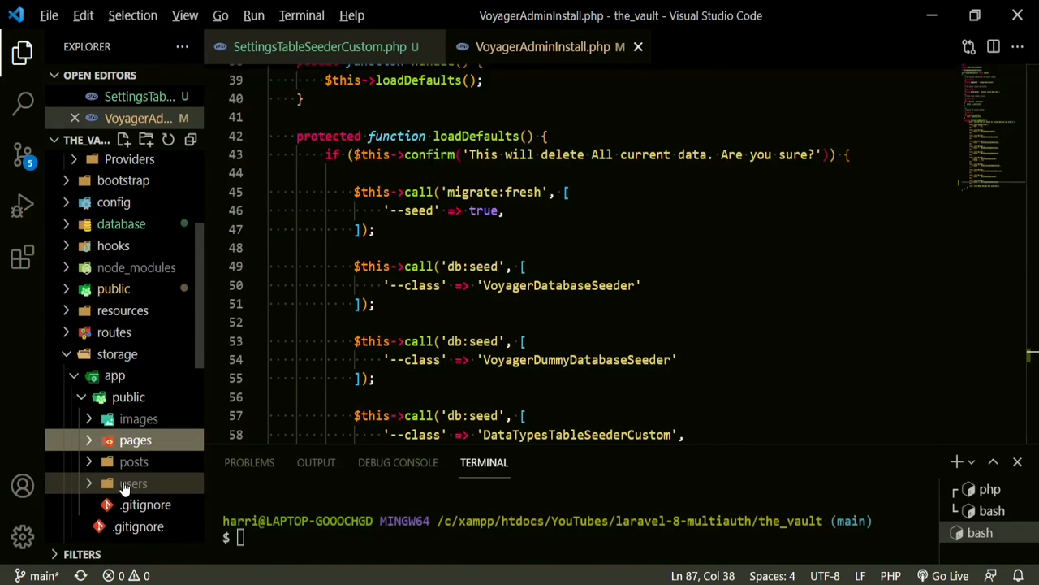
mouse_move(132, 483)
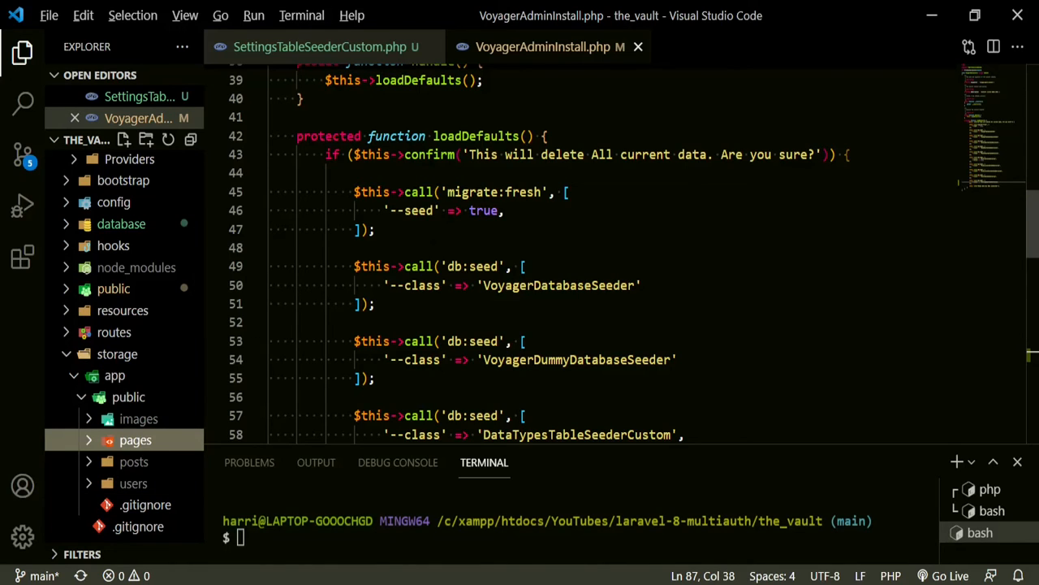
mouse_move(96, 338)
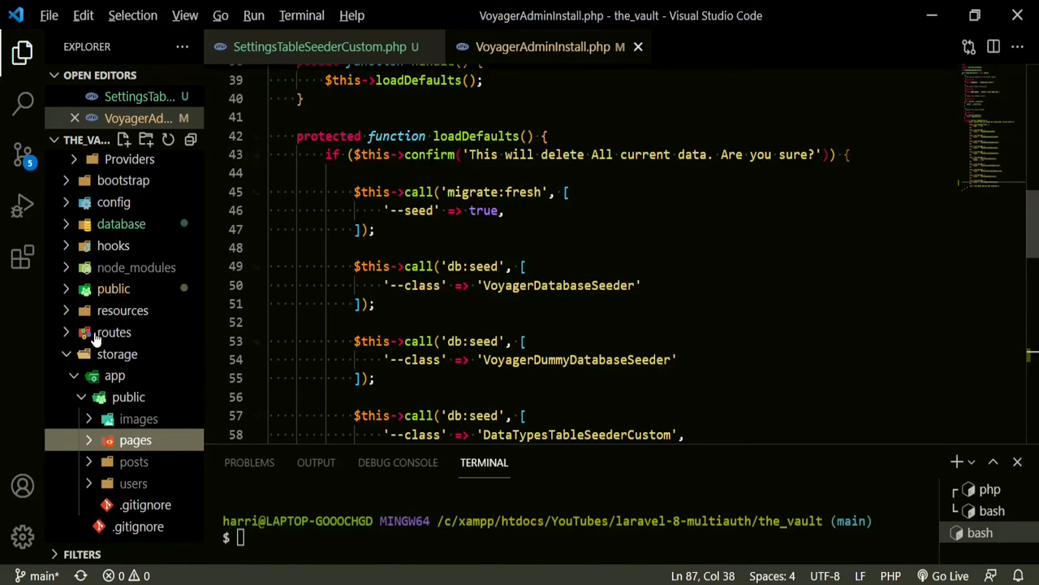
click(139, 418)
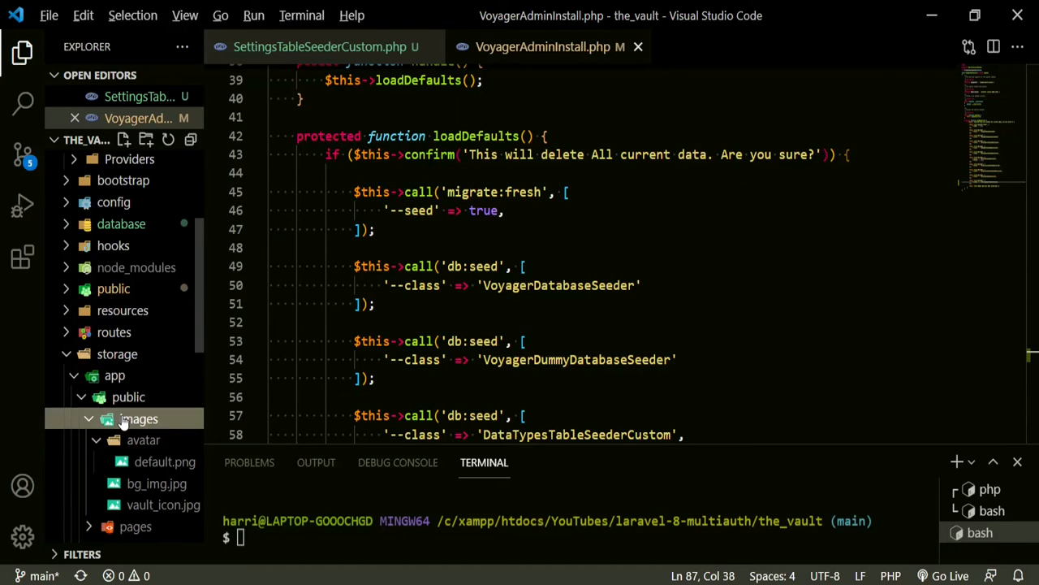
mouse_move(138, 419)
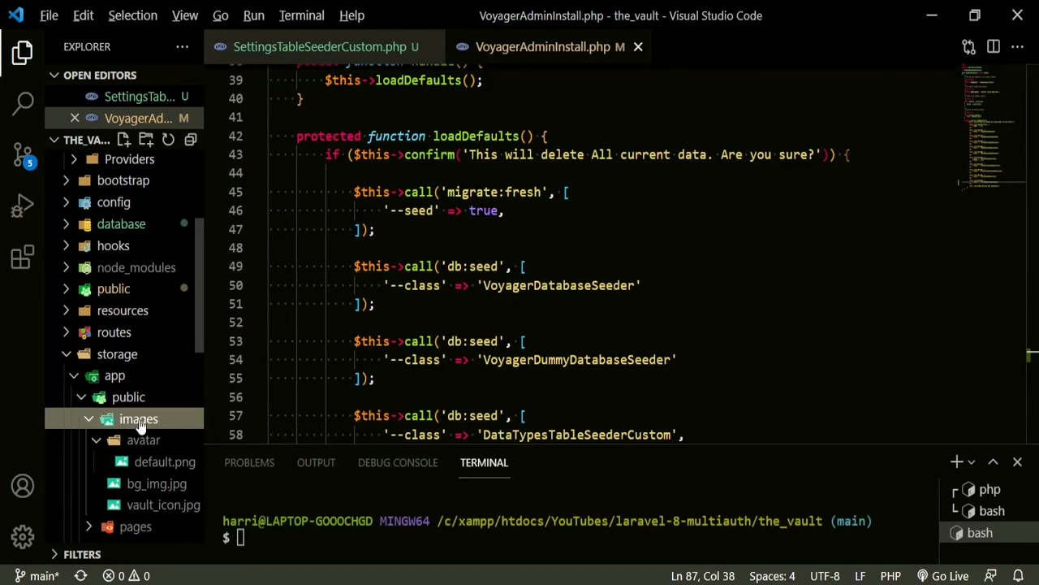
click(138, 418)
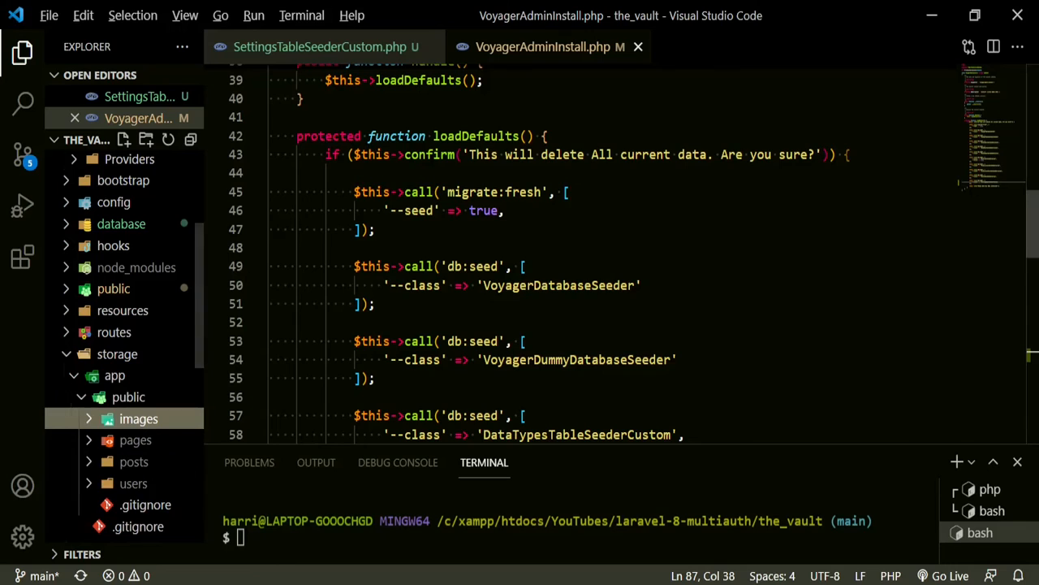
click(849, 154)
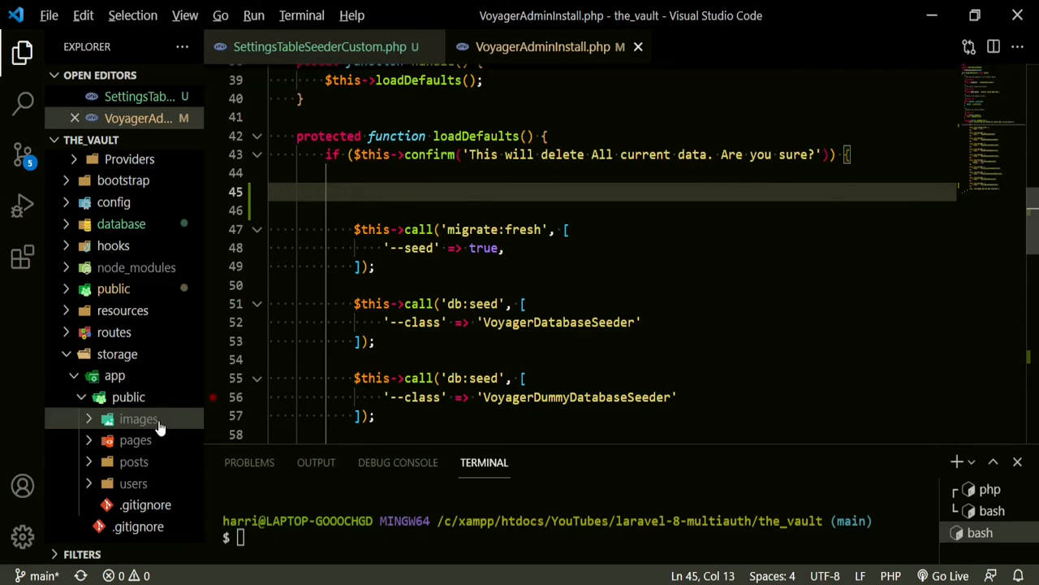
Step: Add File::deleteDirectory(public_path('storage/users')) on the new line, importing the File class
click(129, 397)
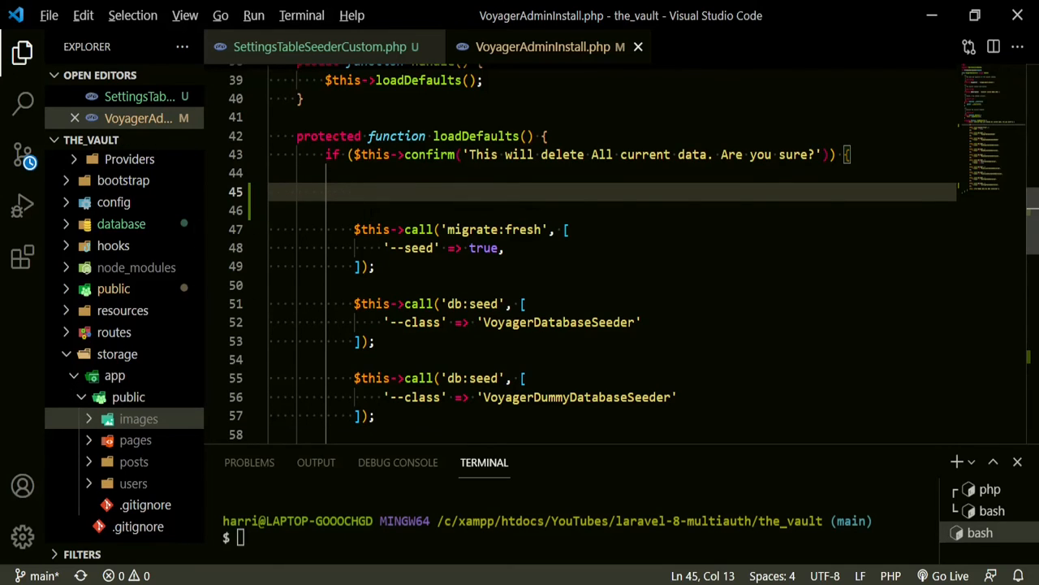
text(File::)
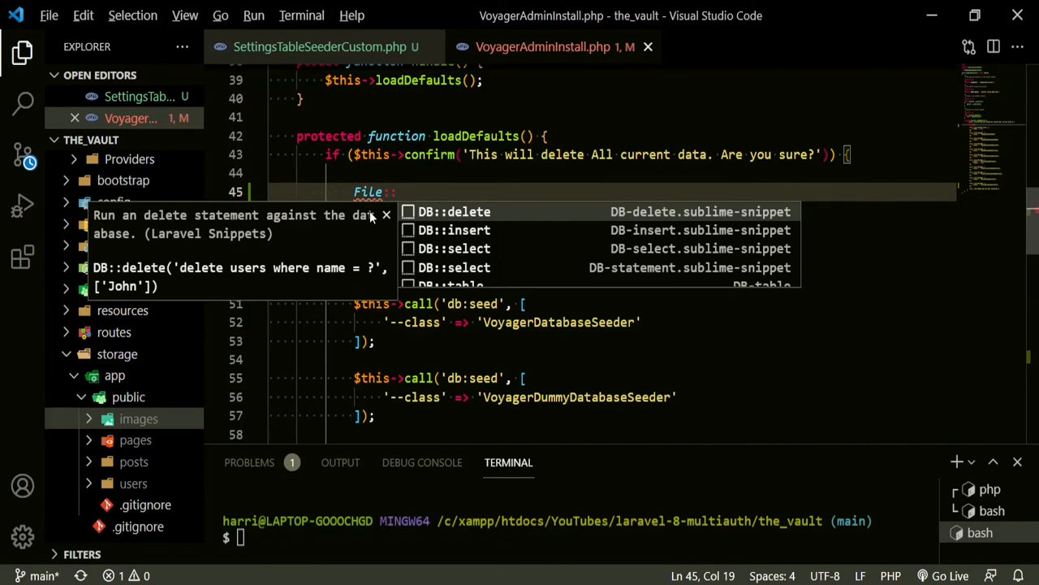
text(deleteDirectory(')
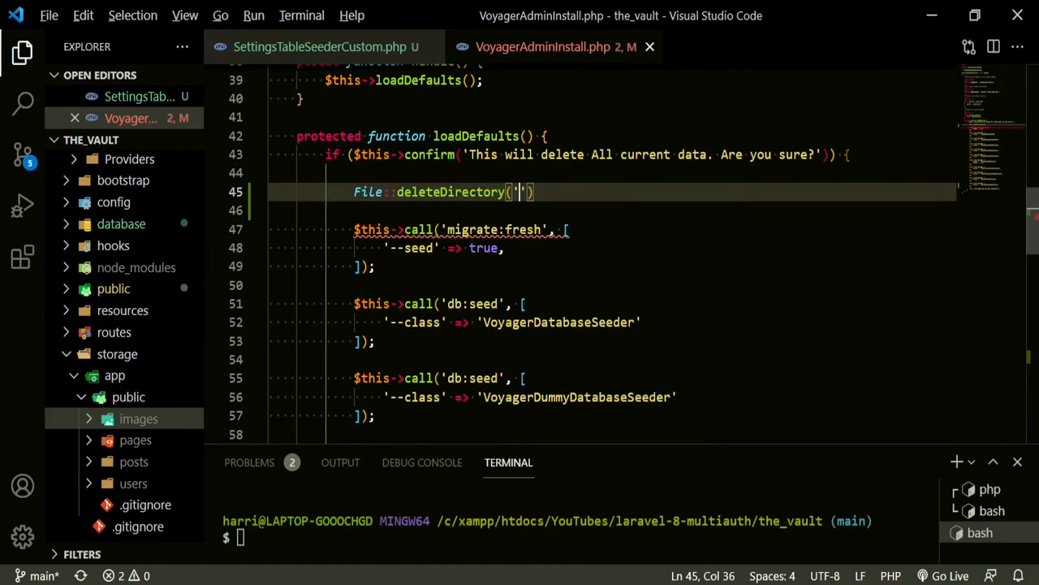
text(p)
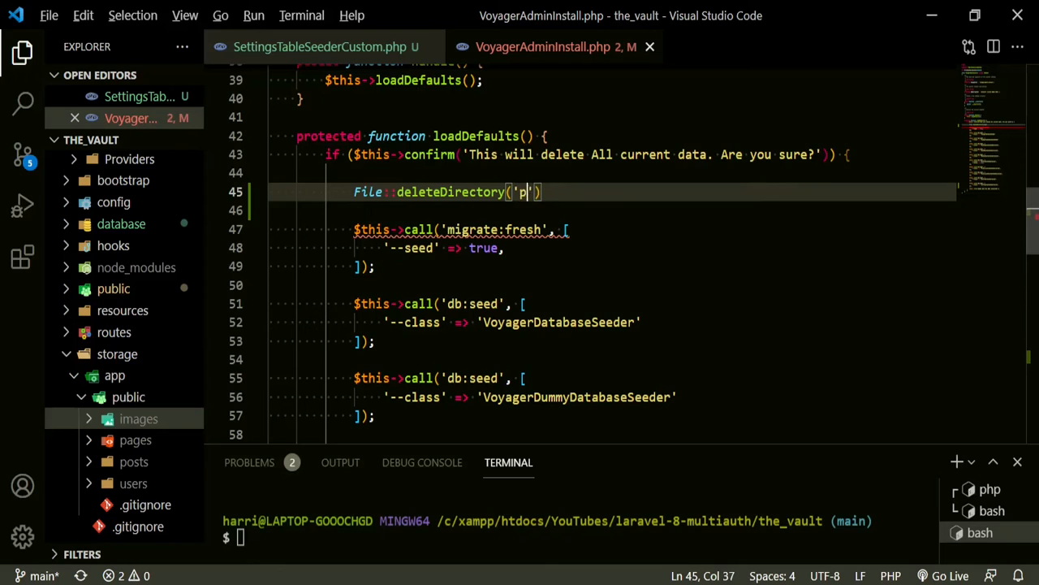
text(ublic_path()
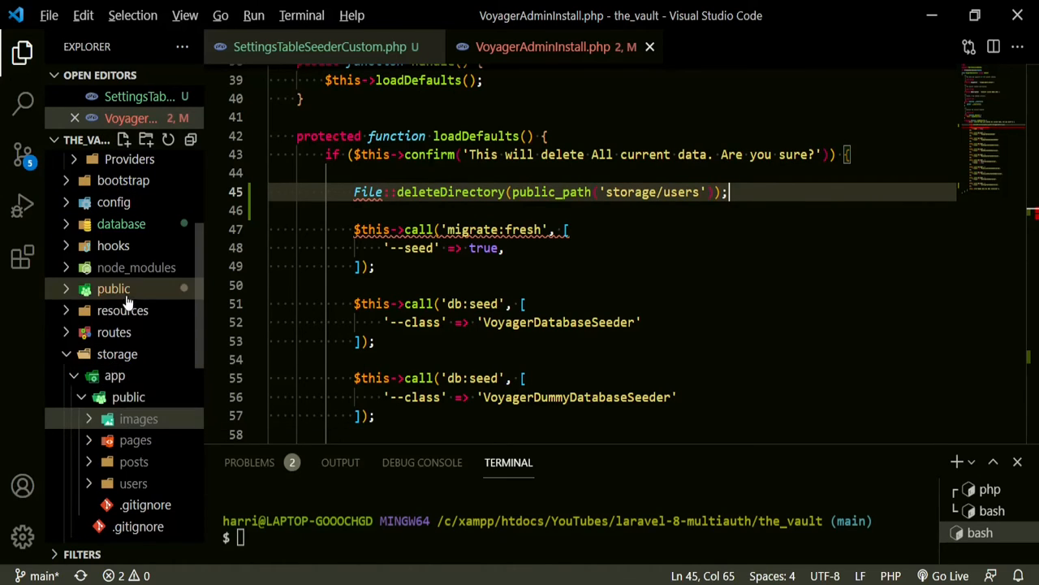
Step: Expand public/storage/users in the Explorer to view its contents
click(114, 288)
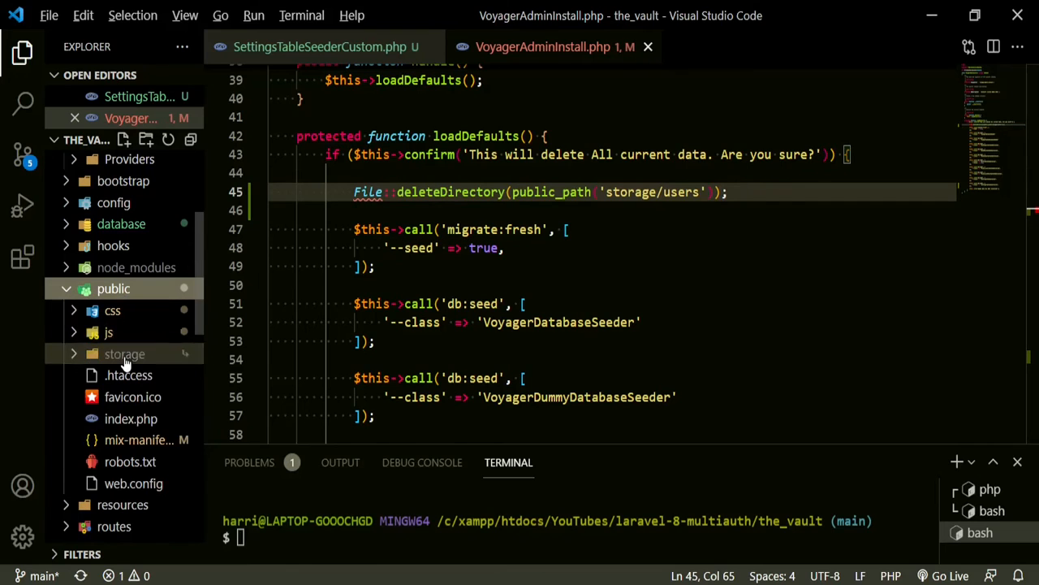
click(124, 353)
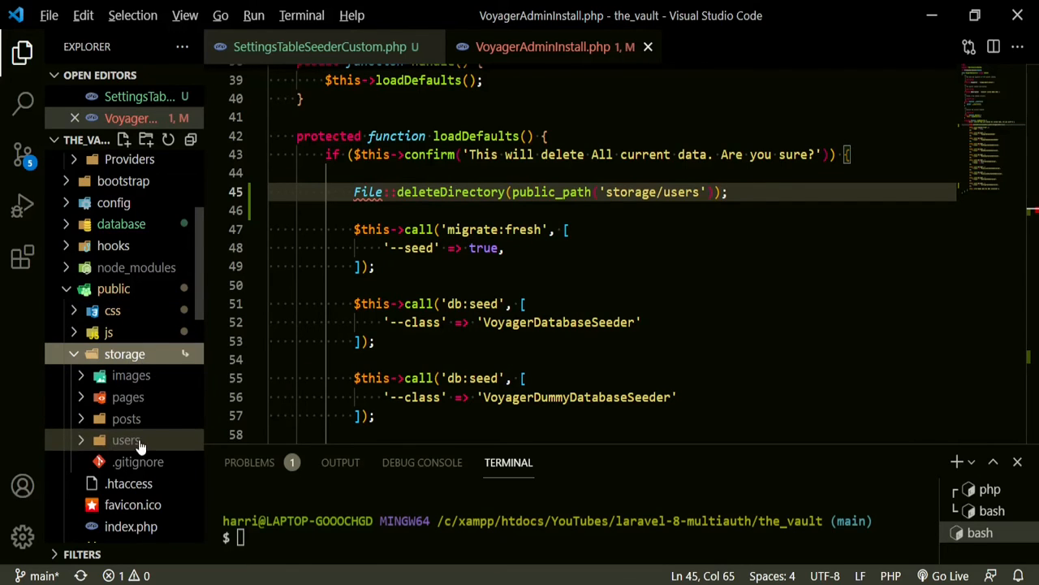
click(126, 439)
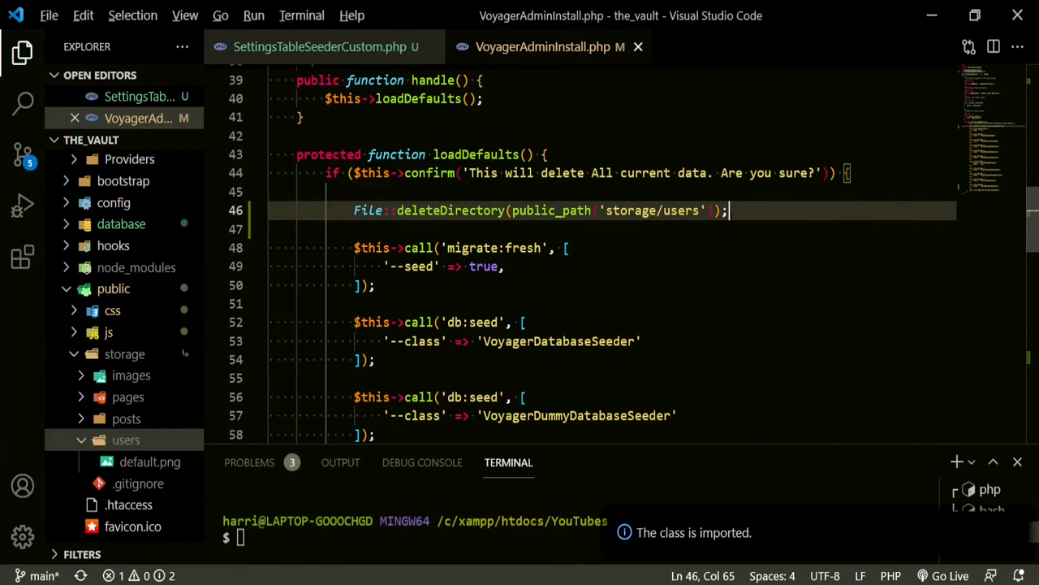
Step: Add $copySuccess = File::copyDirectory from storage/images/avatar to storage/users
key(Enter)
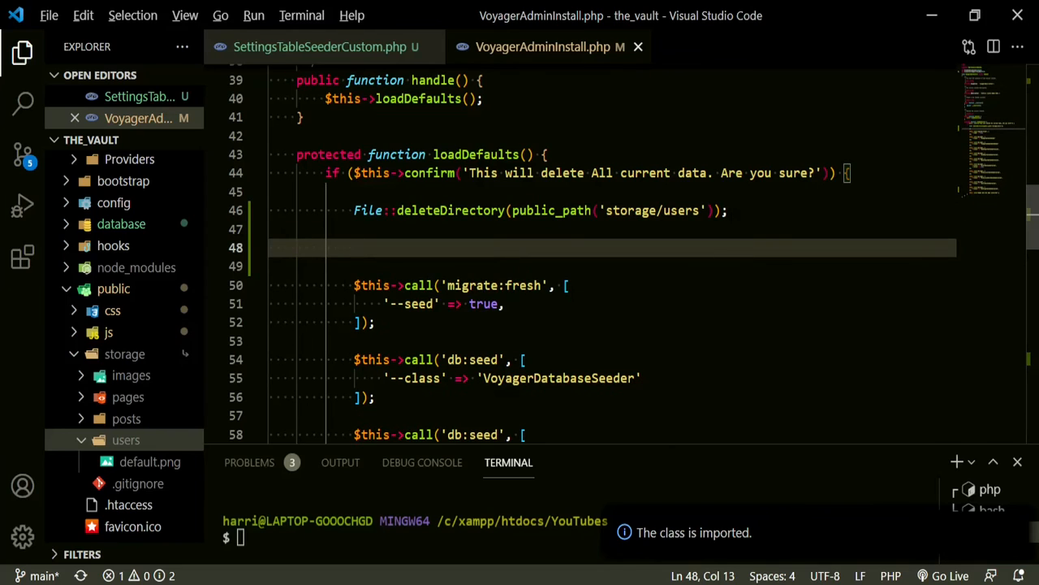
text($copySu)
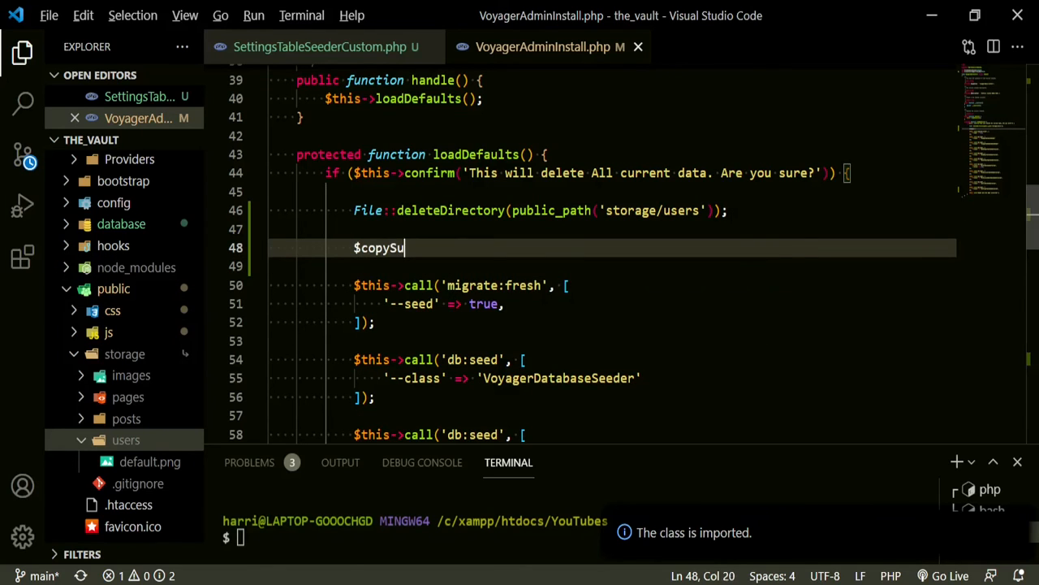
text(ccess)
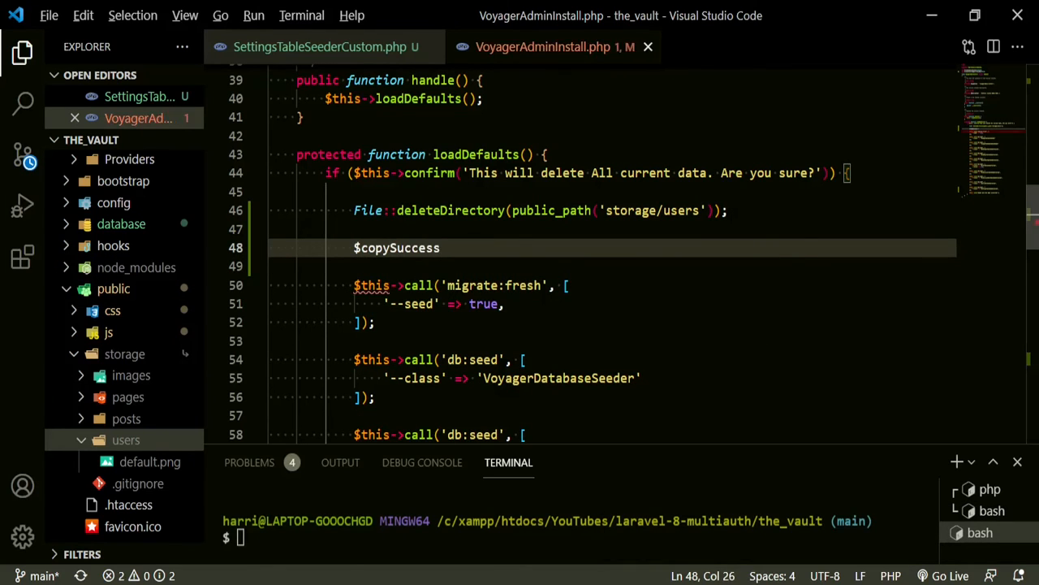
text(= File)
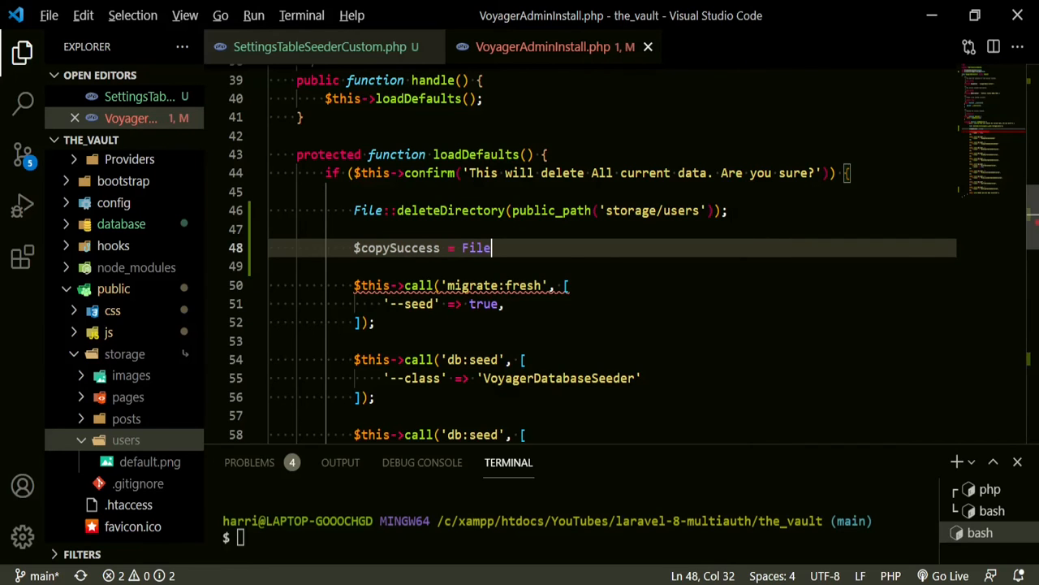
text(::copyDirectory(public_path('s)
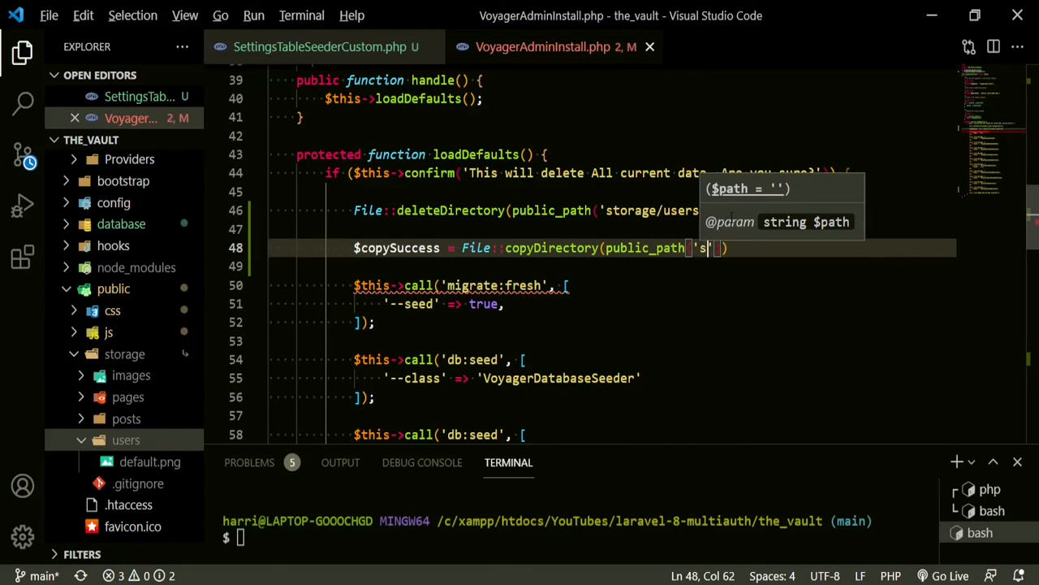
text(torage/)
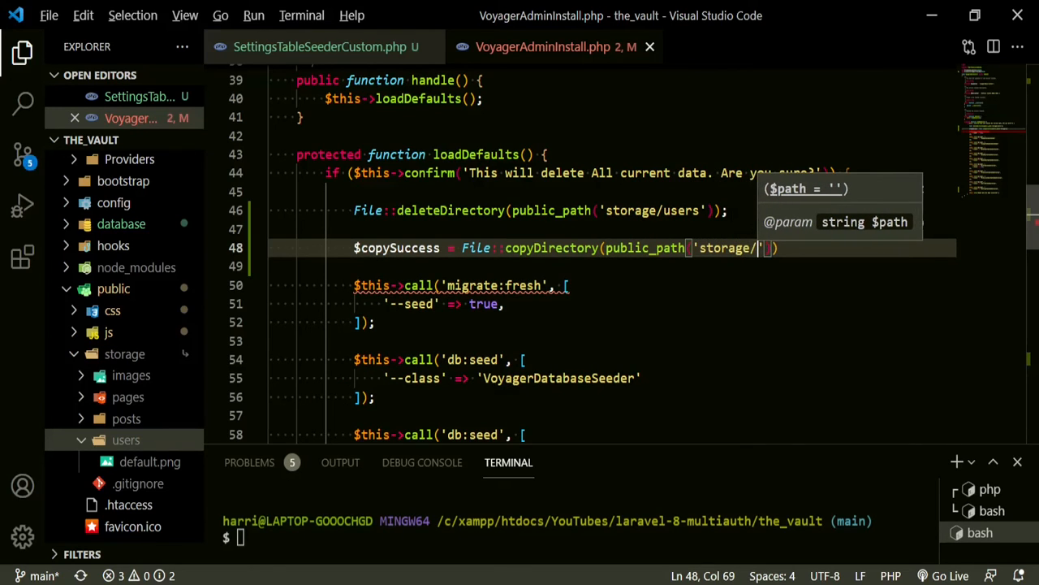
text(images/avatar)
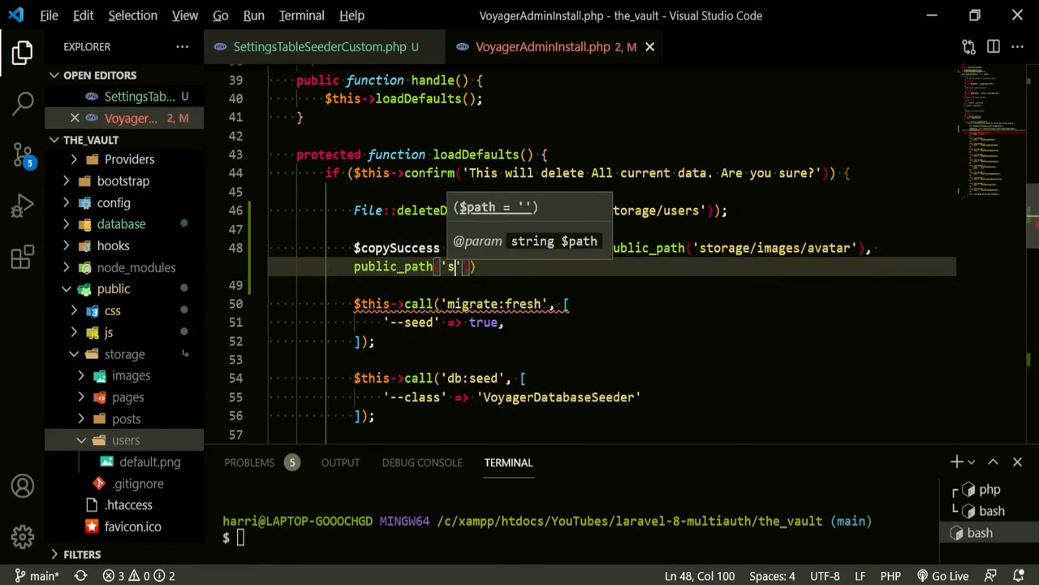
text(torage/users)
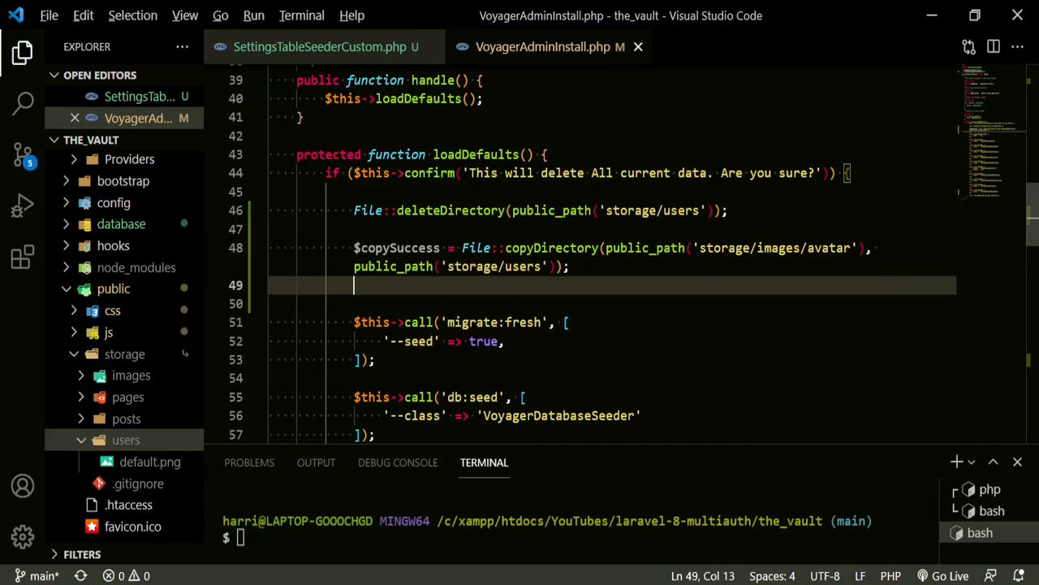
Step: Add an if ($copySuccess) block calling $this->info with a success message
text(i)
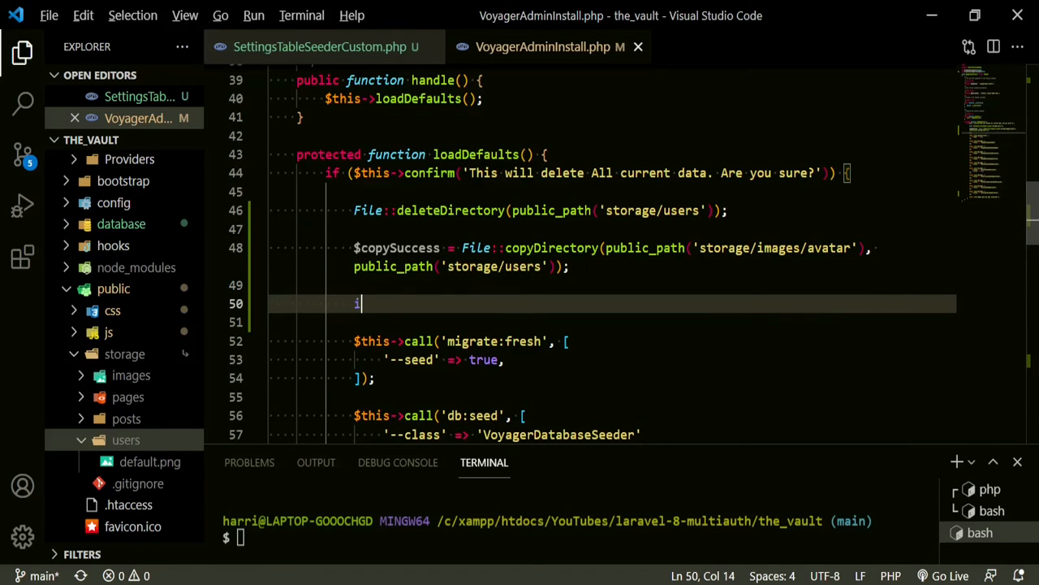
text(if (#) {)
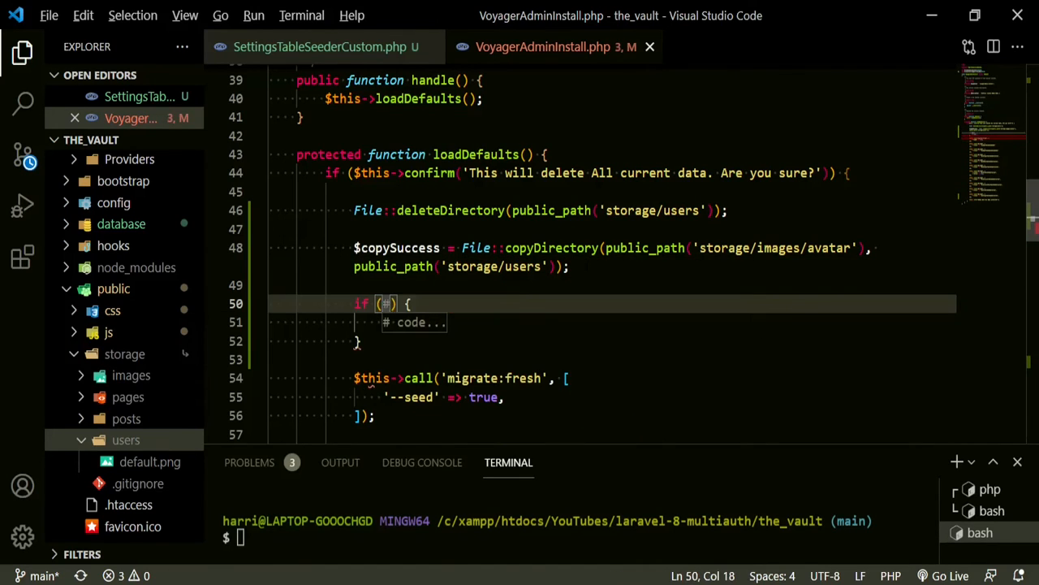
text($copySuccess)
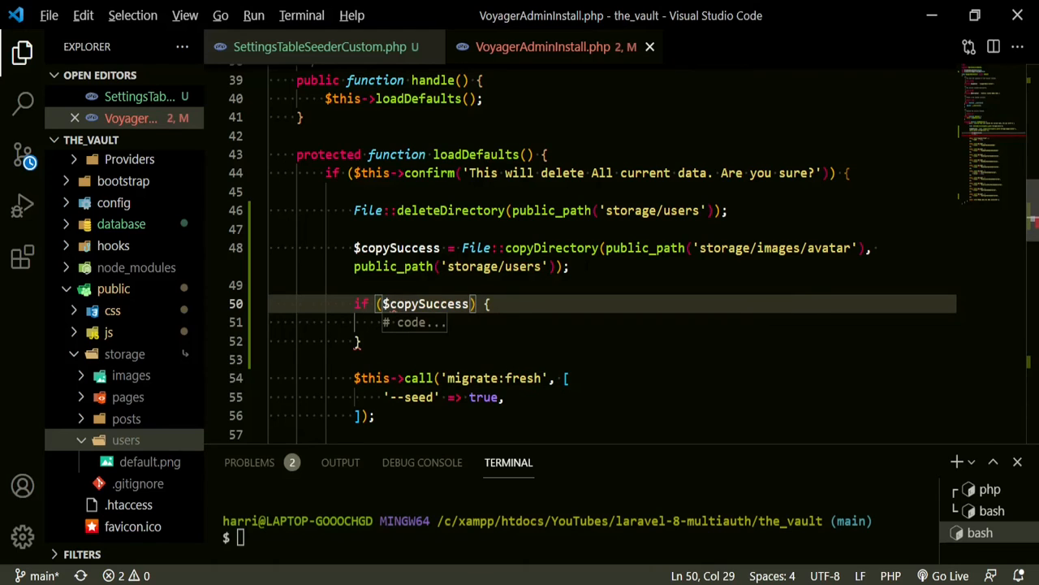
text($this->info('Images');)
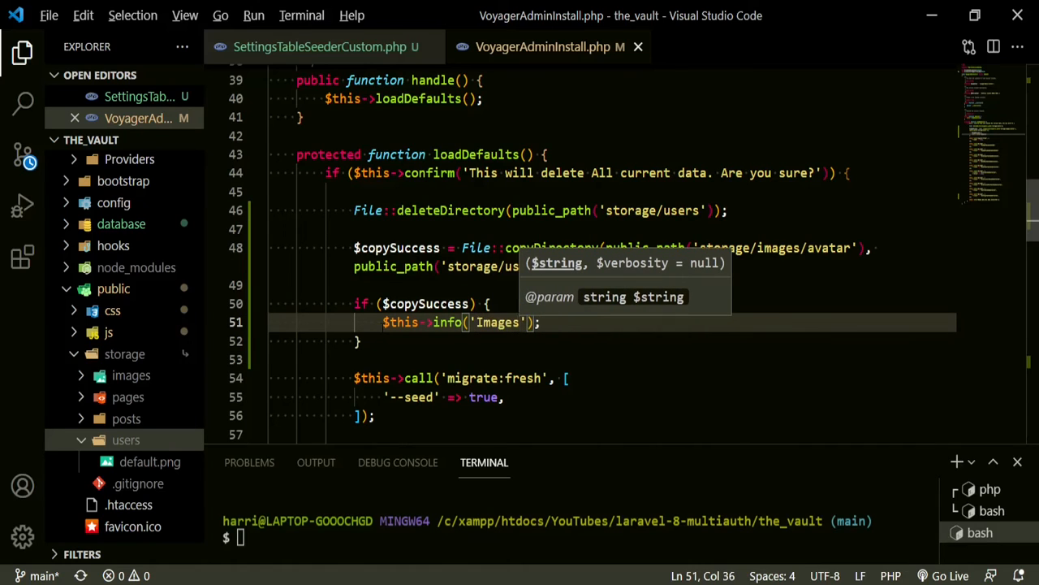
text(successfully copied to storage folder.)
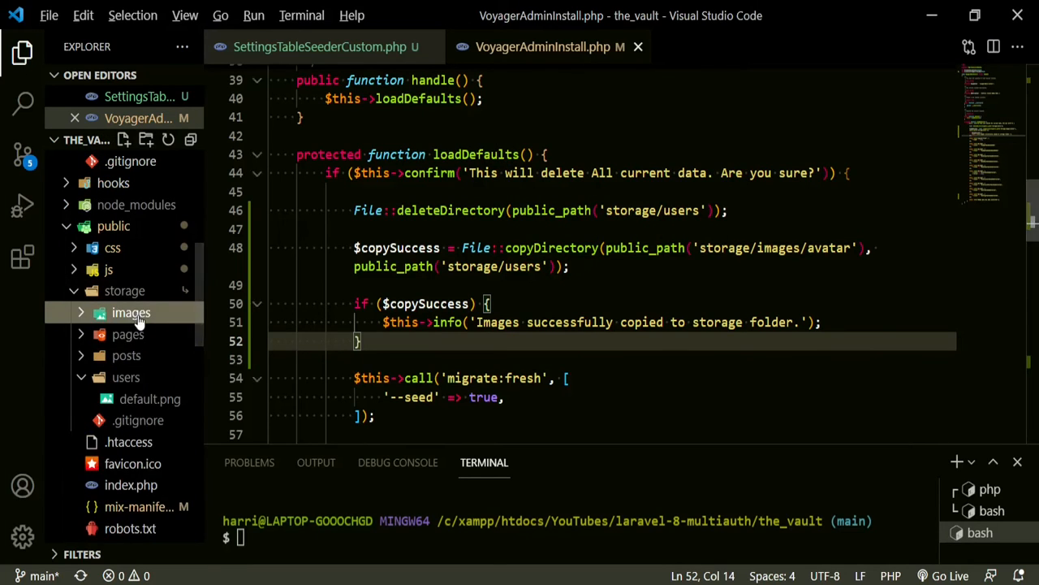
click(131, 312)
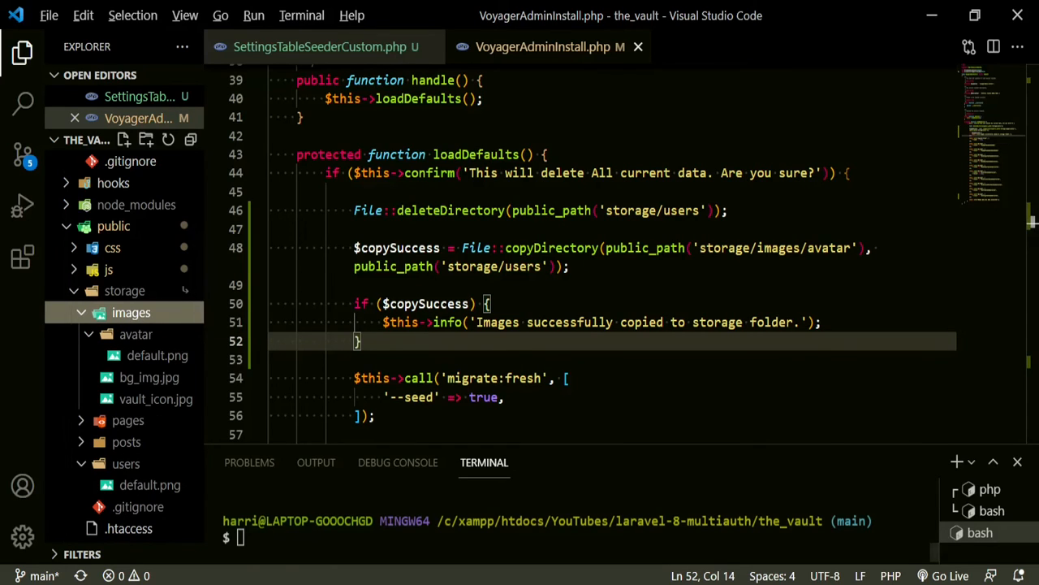
mouse_move(131, 311)
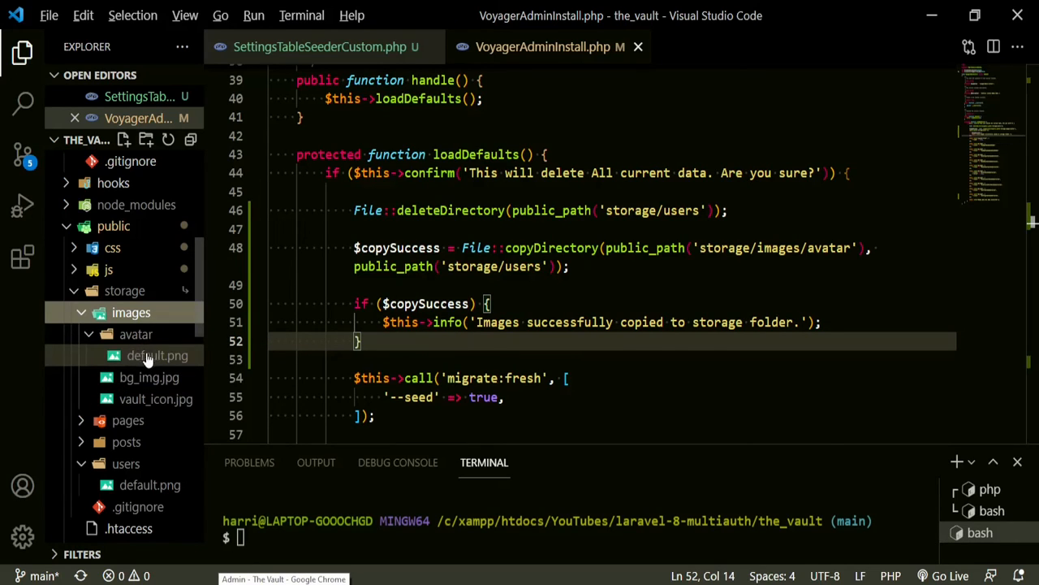
mouse_move(130, 361)
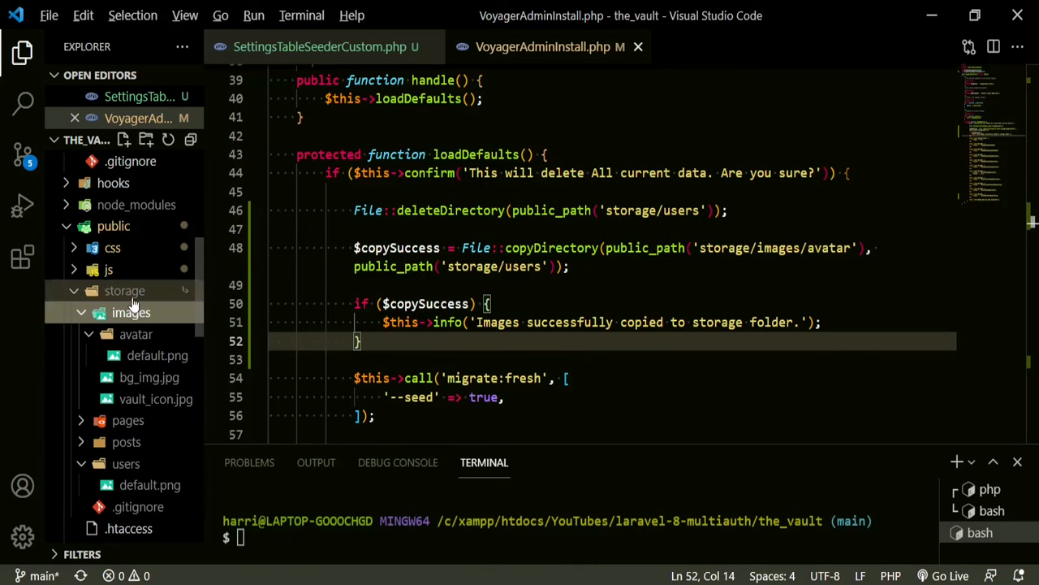
mouse_move(130, 313)
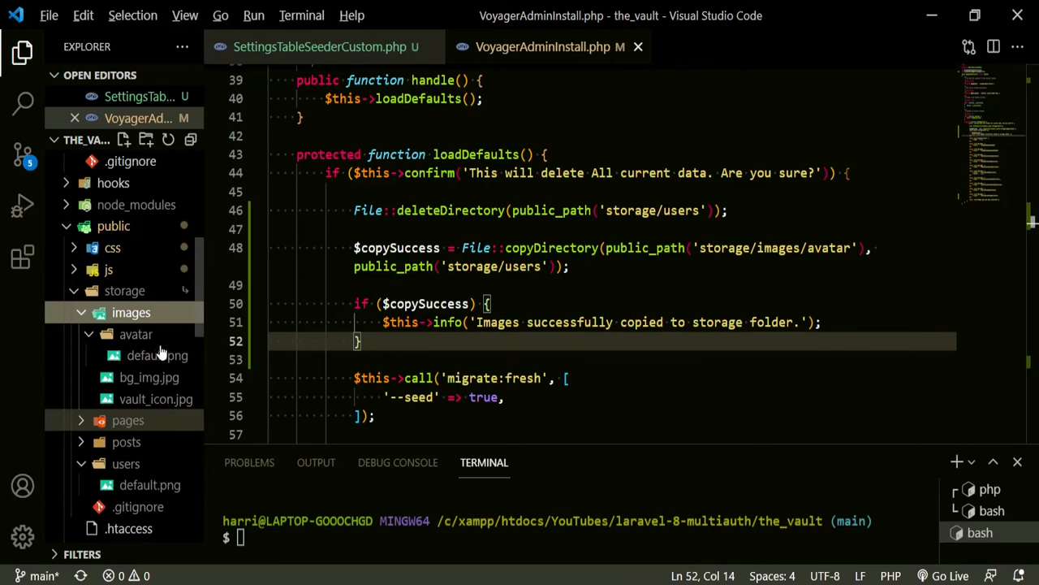
mouse_move(146, 355)
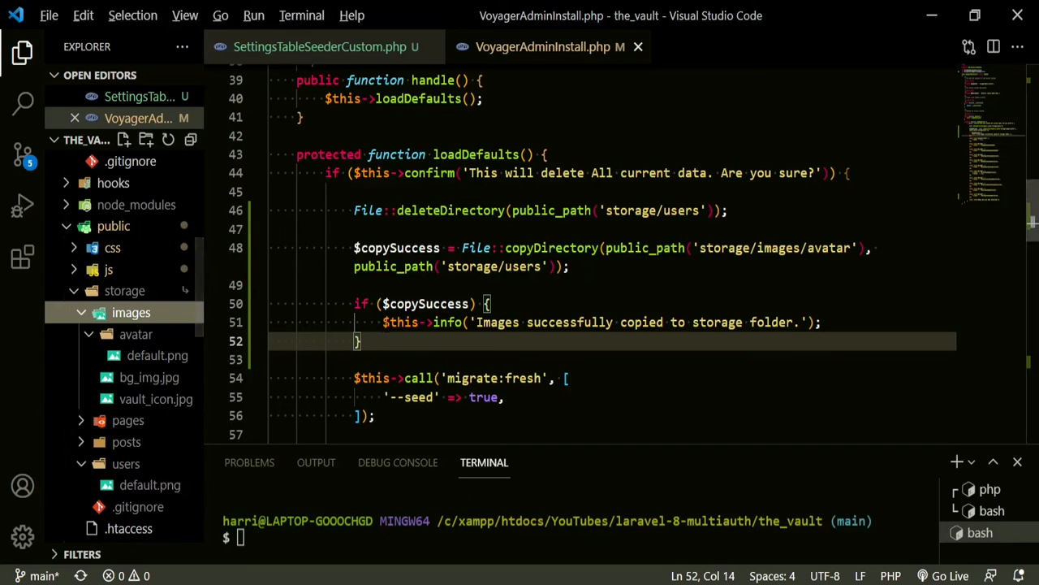
mouse_move(449, 210)
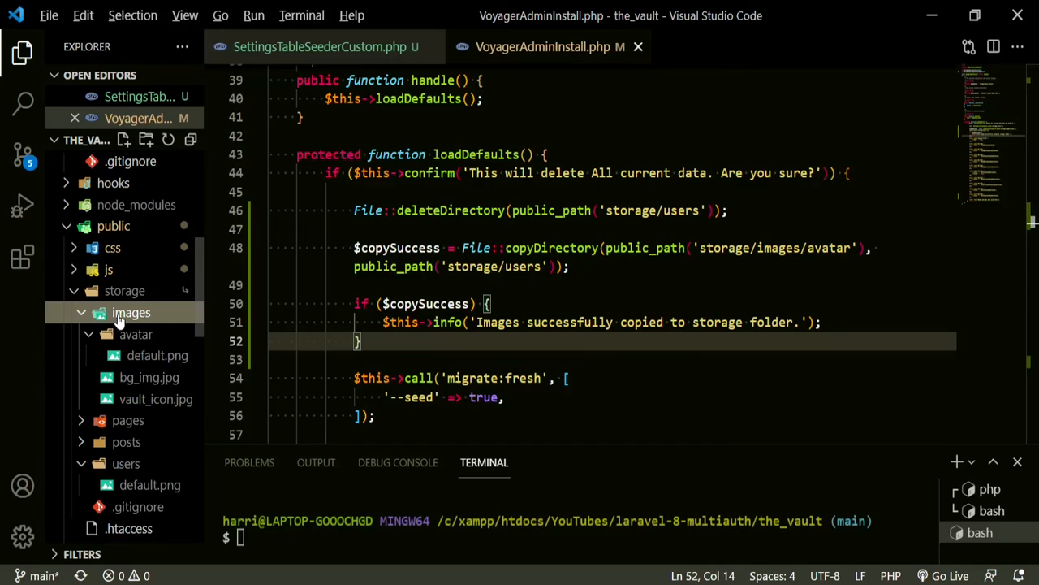
mouse_move(130, 311)
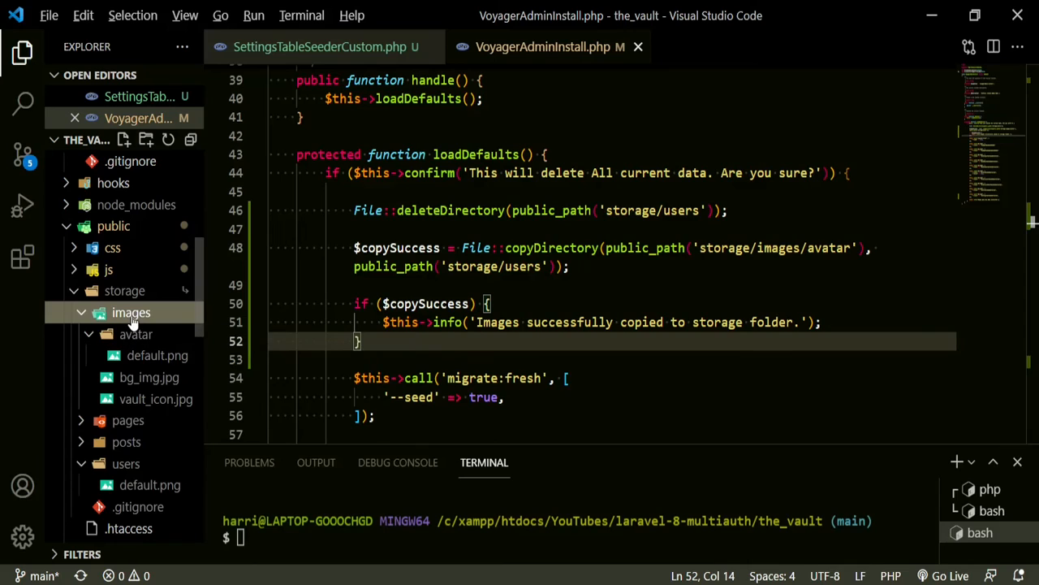
mouse_move(131, 313)
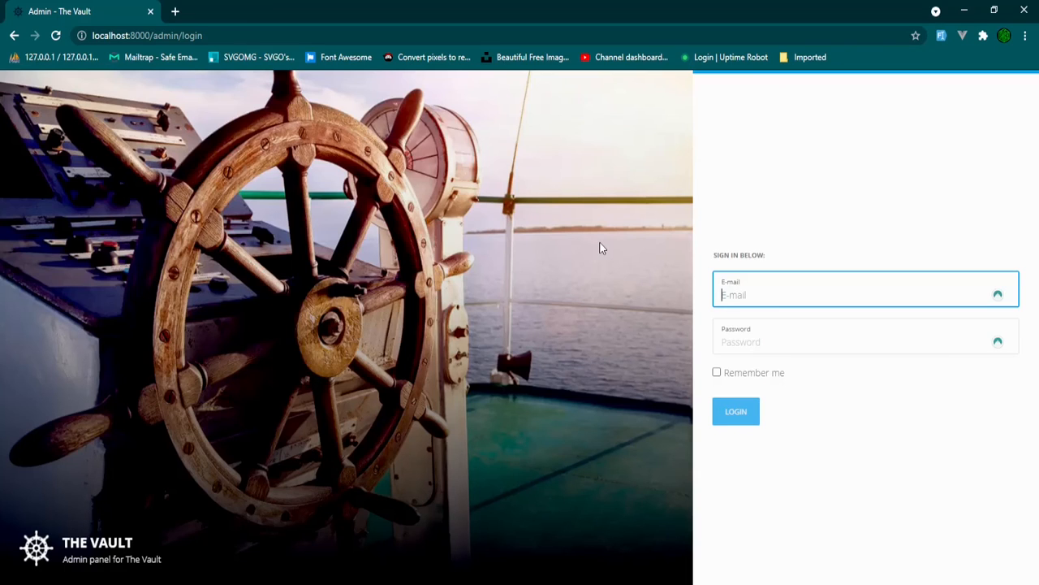
Step: View the admin login page at localhost:8000/admin/login, still showing the ship-wheel background
click(735, 411)
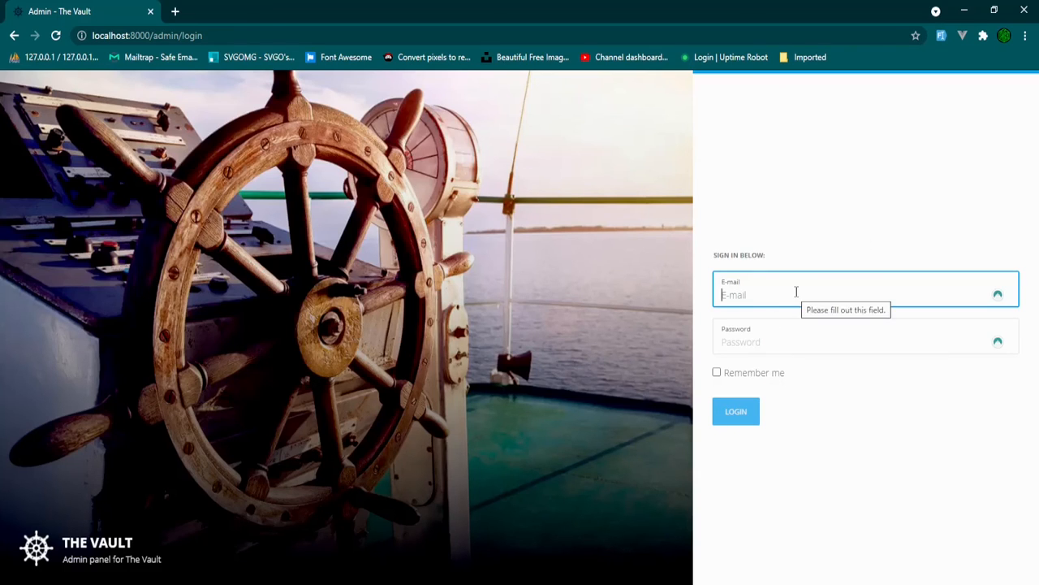
mouse_move(377, 251)
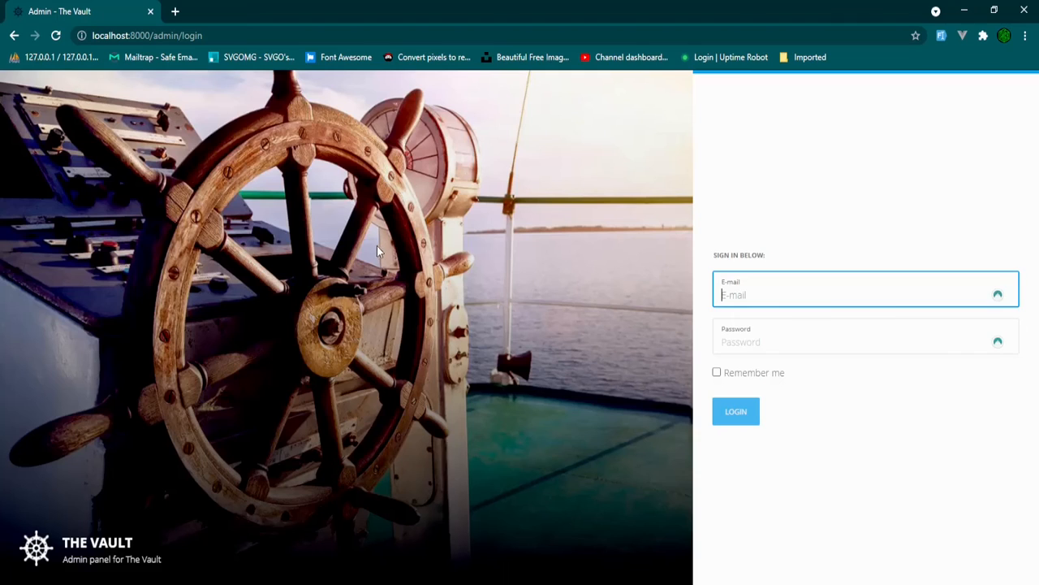
mouse_move(815, 204)
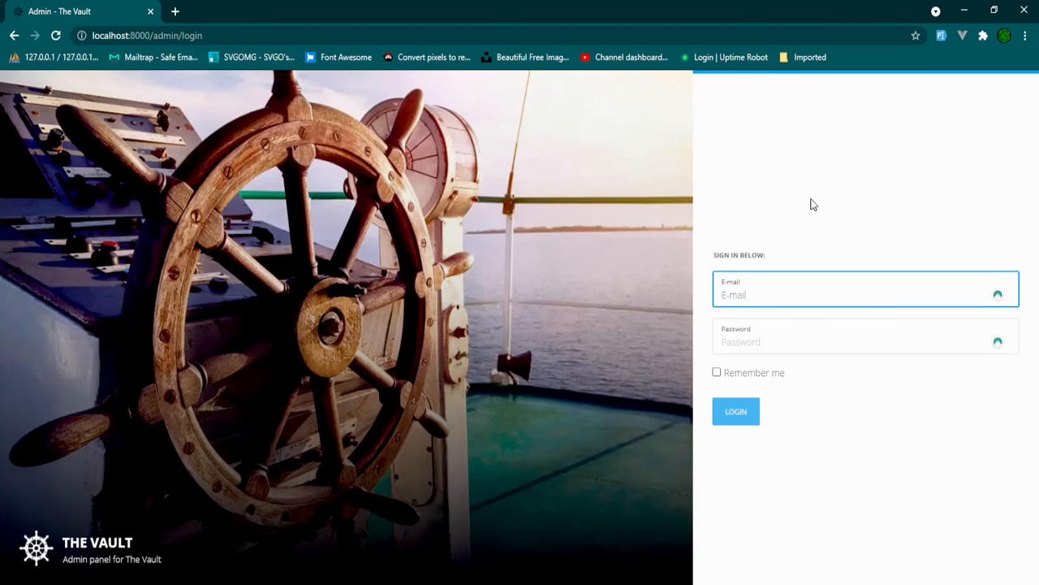
mouse_move(823, 242)
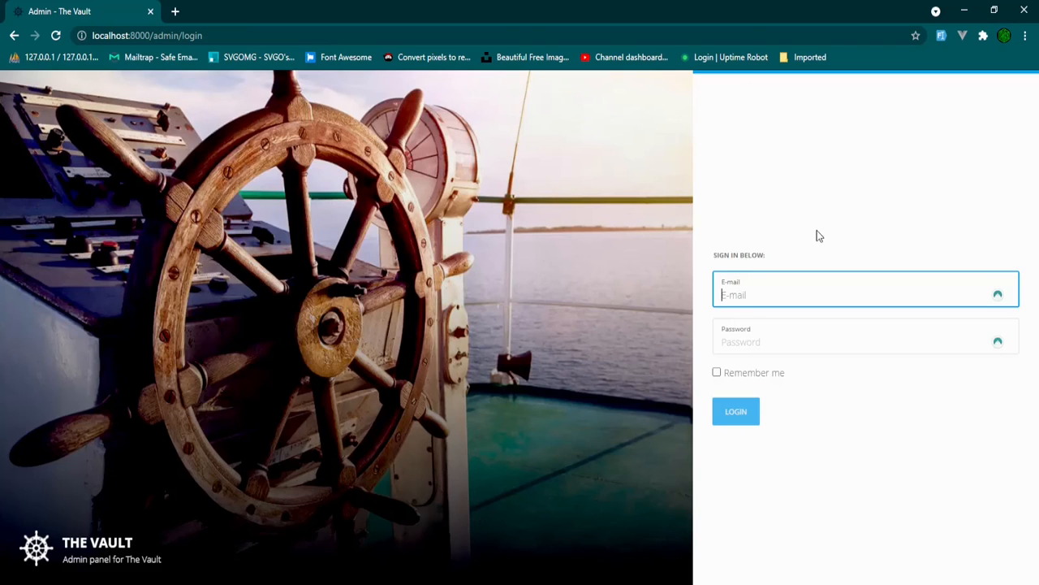
mouse_move(809, 237)
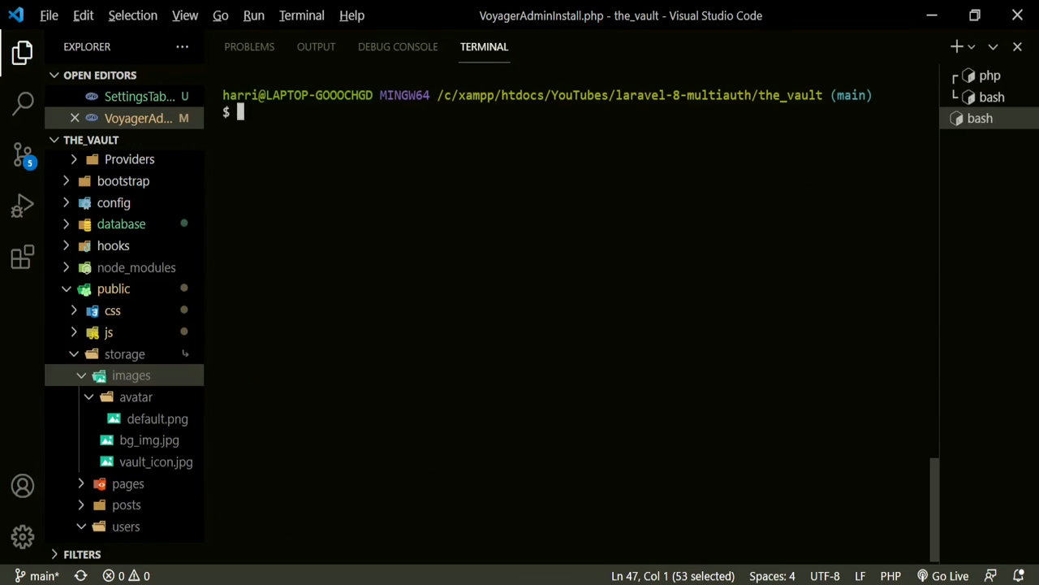
Step: Run php artisan voyageradmin:install, answer yes, and review the migration and seeding output
text(php artisan vo)
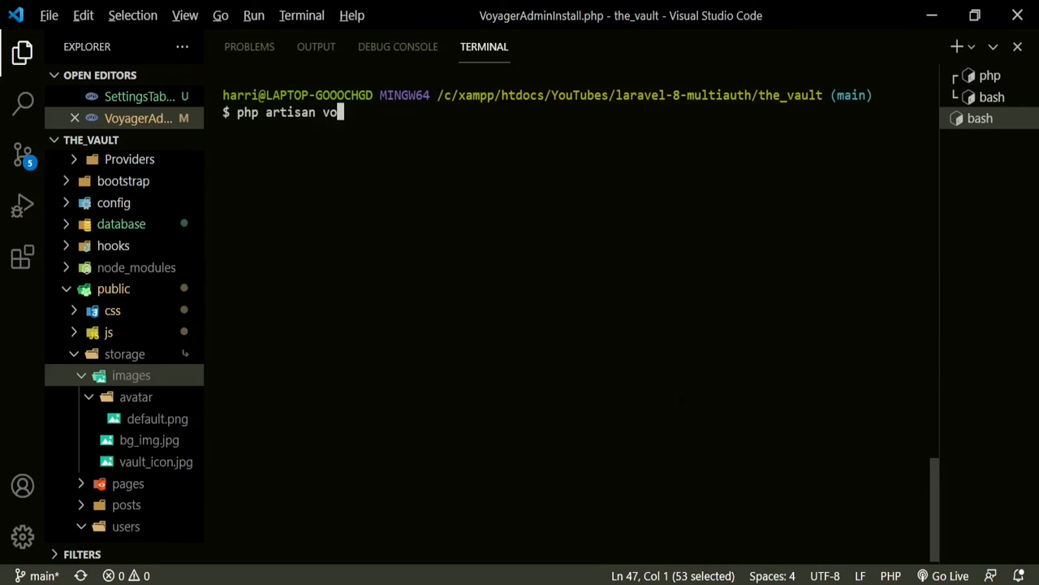
text(yageradmin:instal)
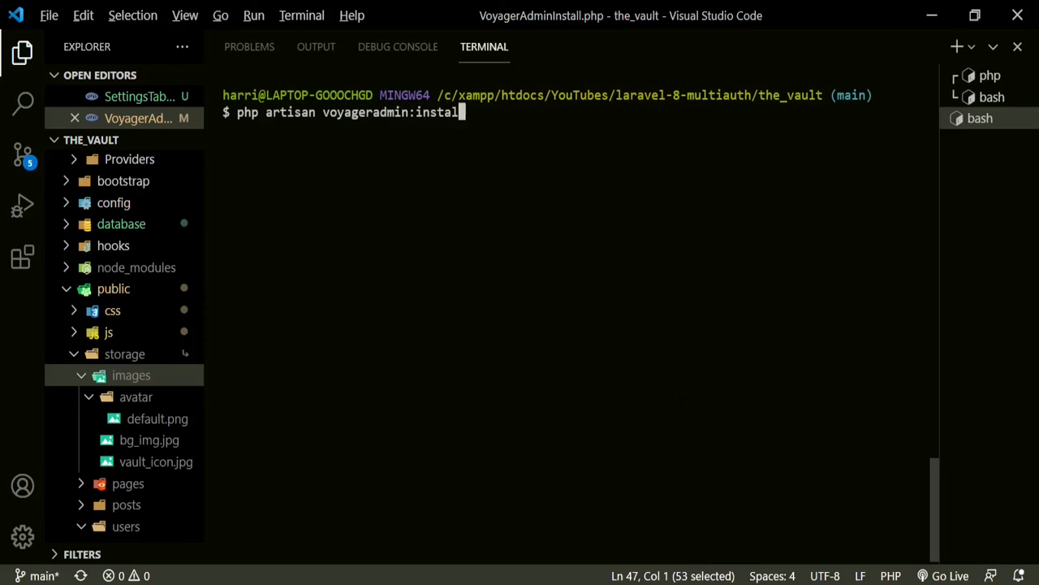
key(Enter)
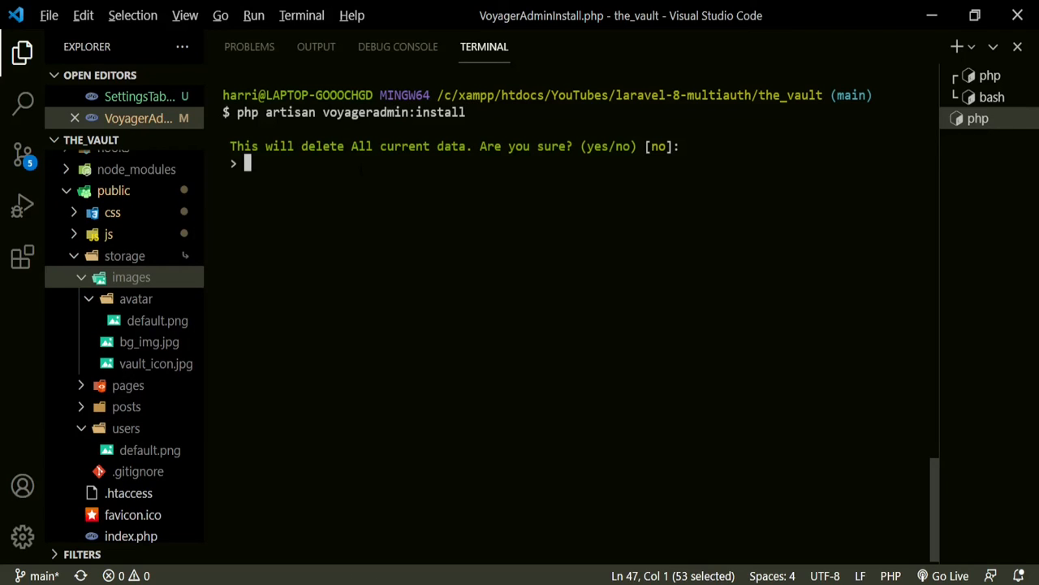
text(yes)
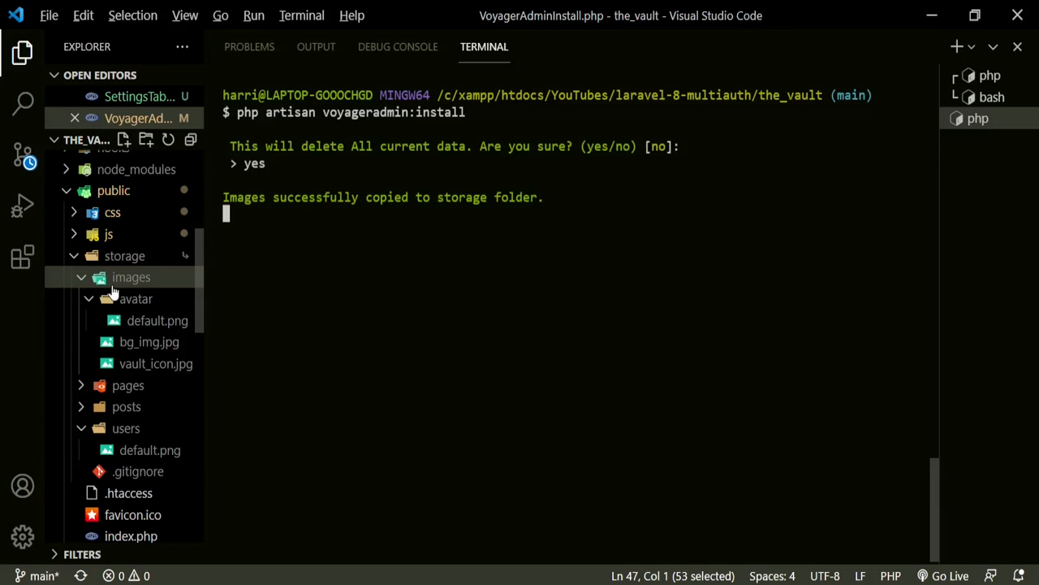
mouse_move(126, 428)
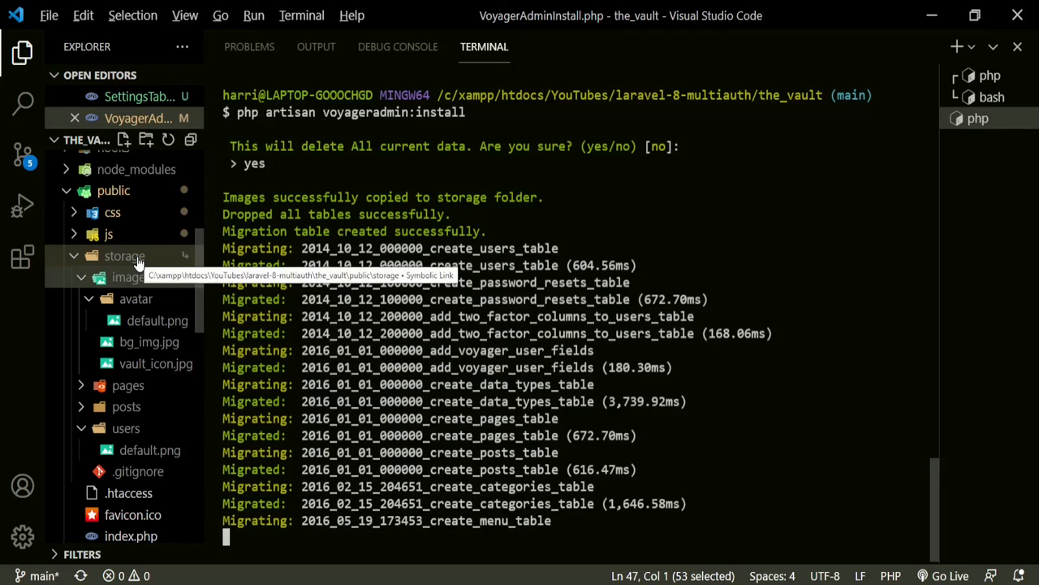
scroll(down, 3)
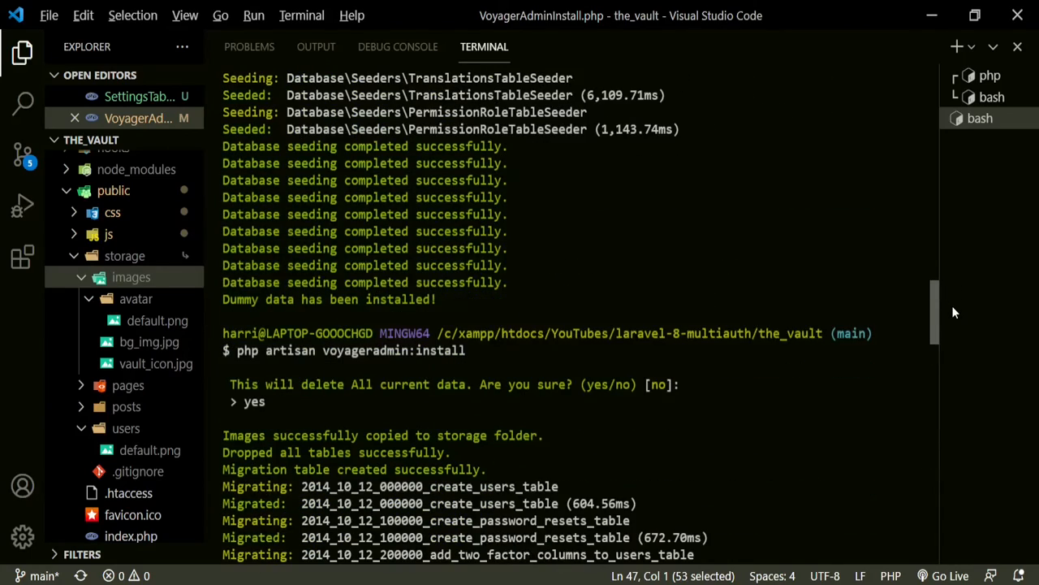
scroll(down, 3)
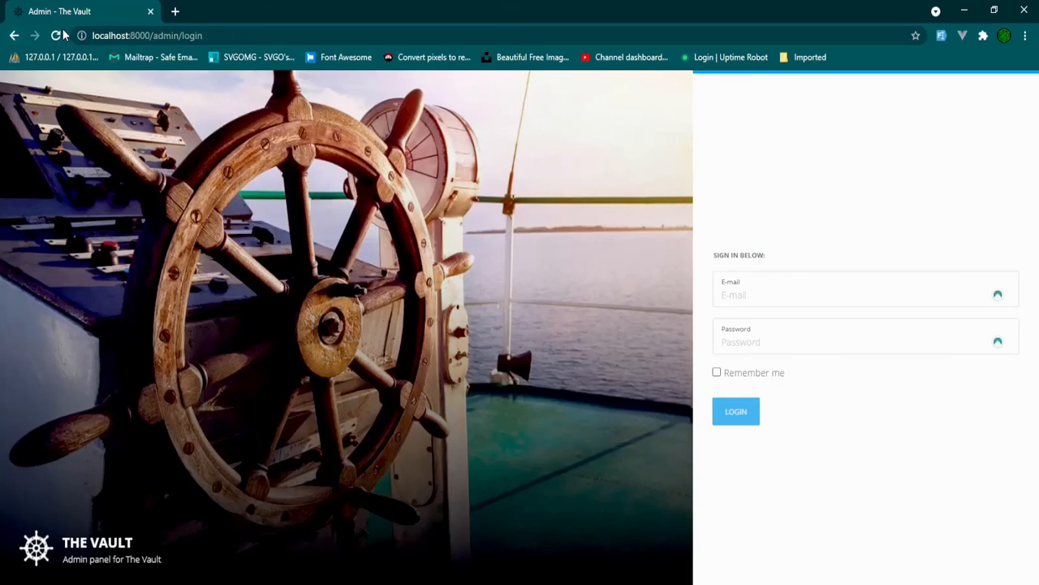
Step: Reload localhost:8000/admin/login to see the vault-door background and safe icon
click(56, 35)
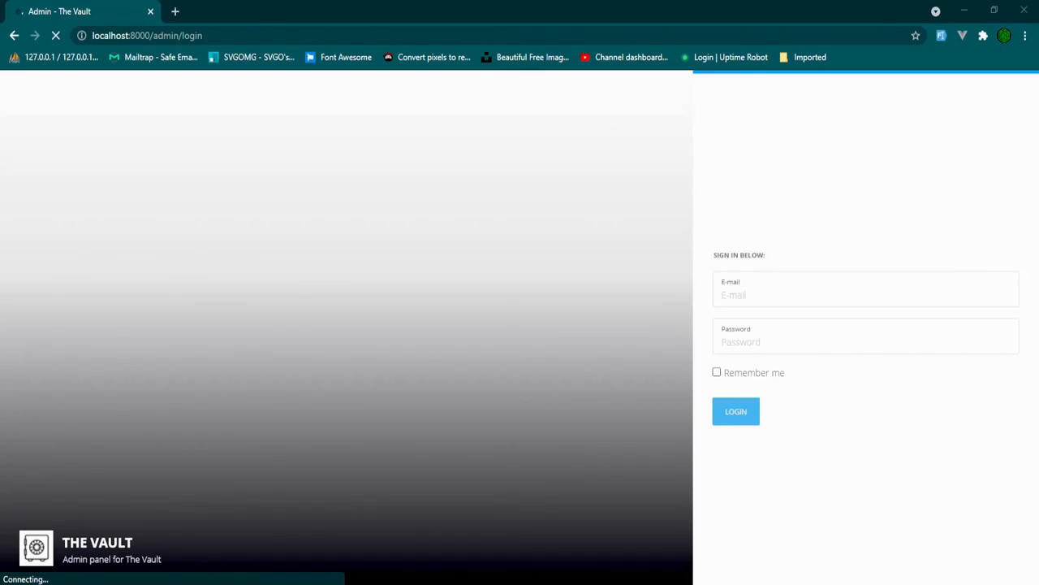
click(865, 288)
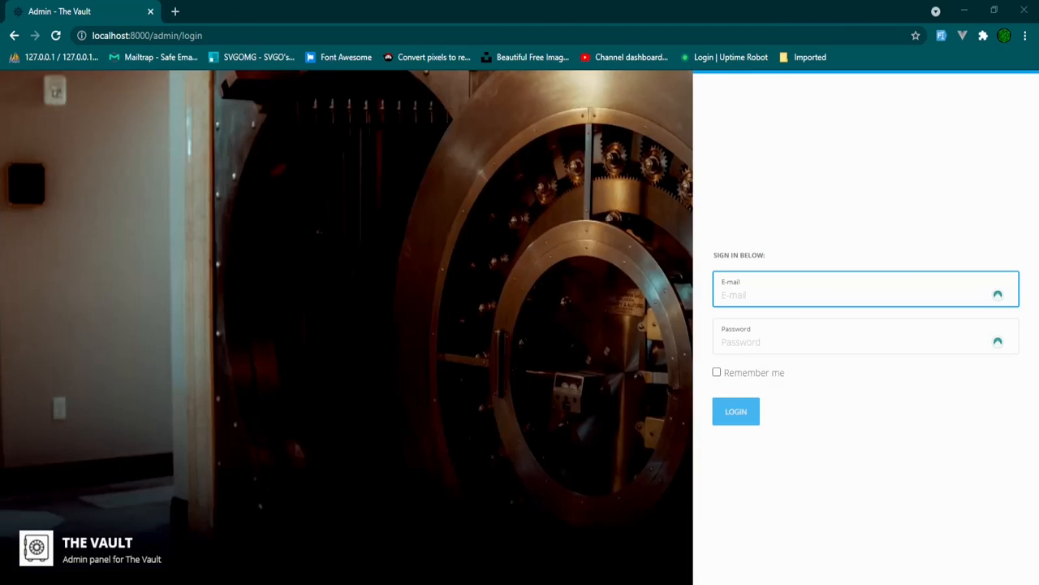
mouse_move(409, 239)
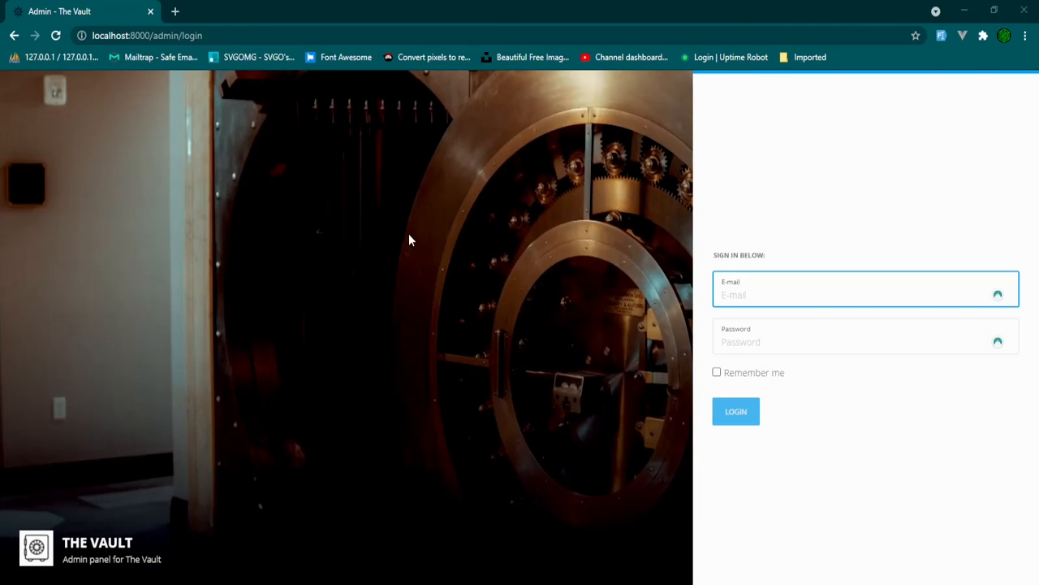
mouse_move(264, 392)
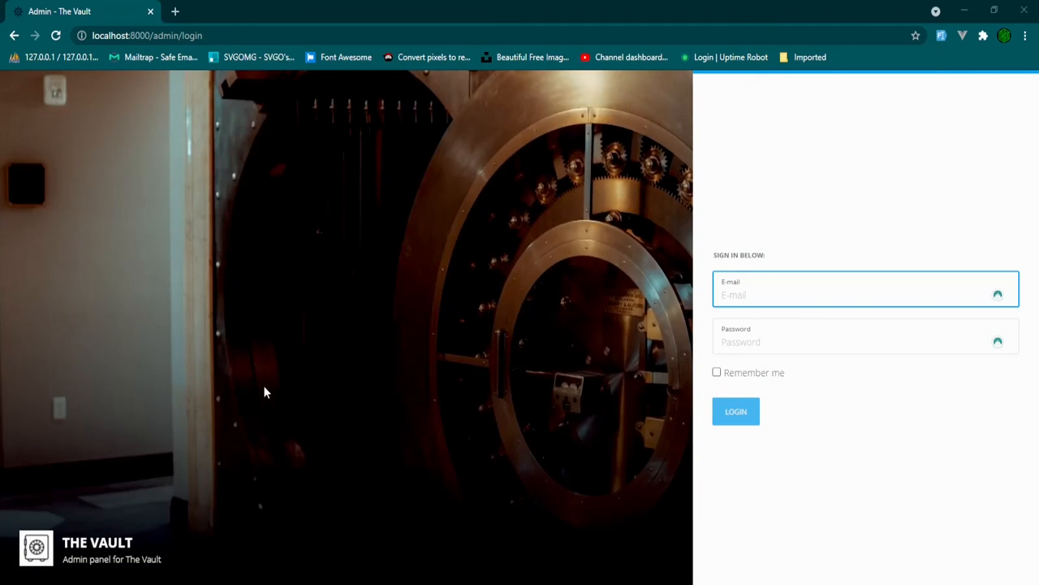
mouse_move(694, 156)
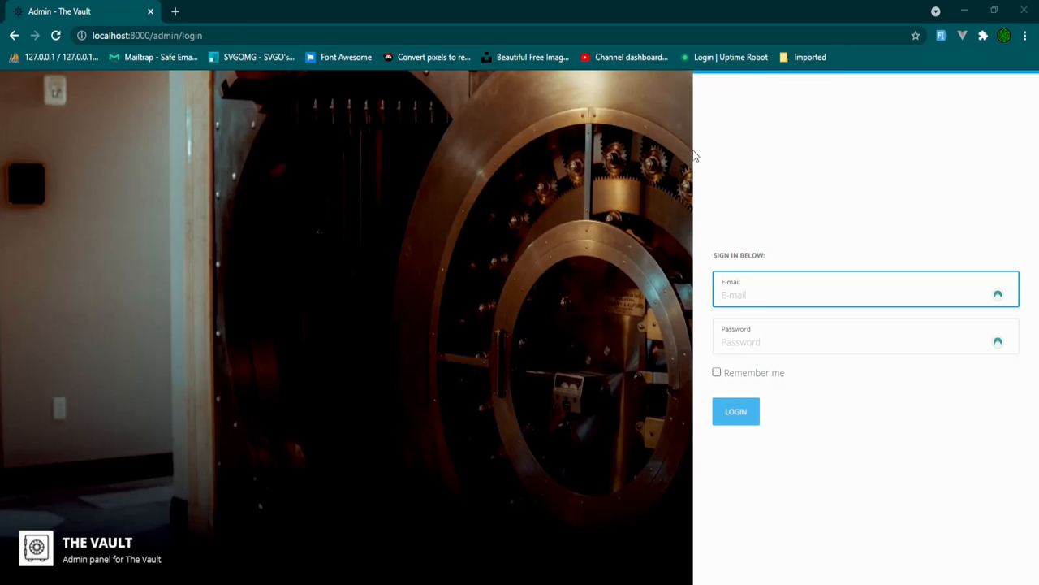
mouse_move(487, 214)
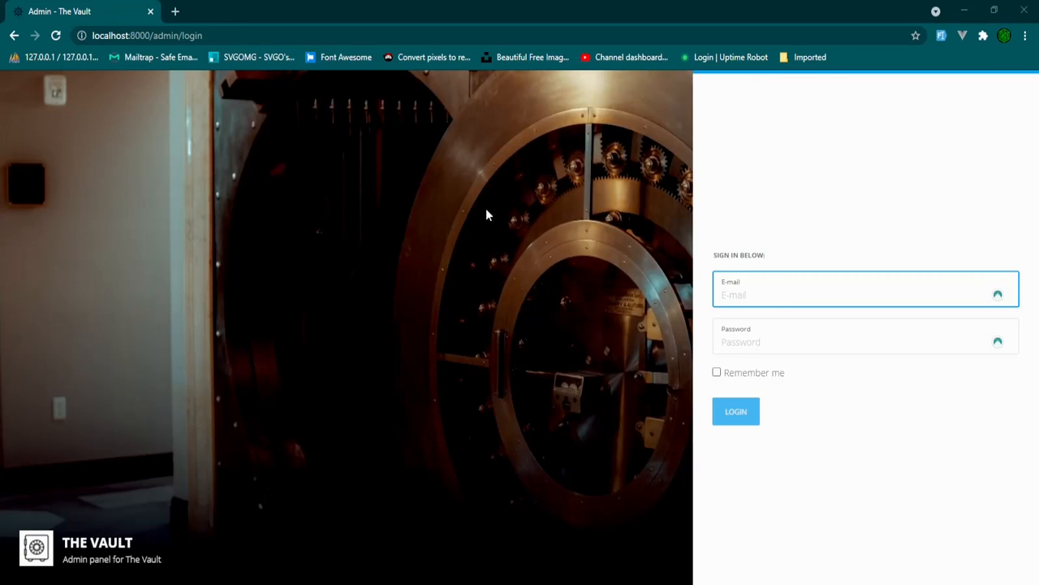
mouse_move(529, 265)
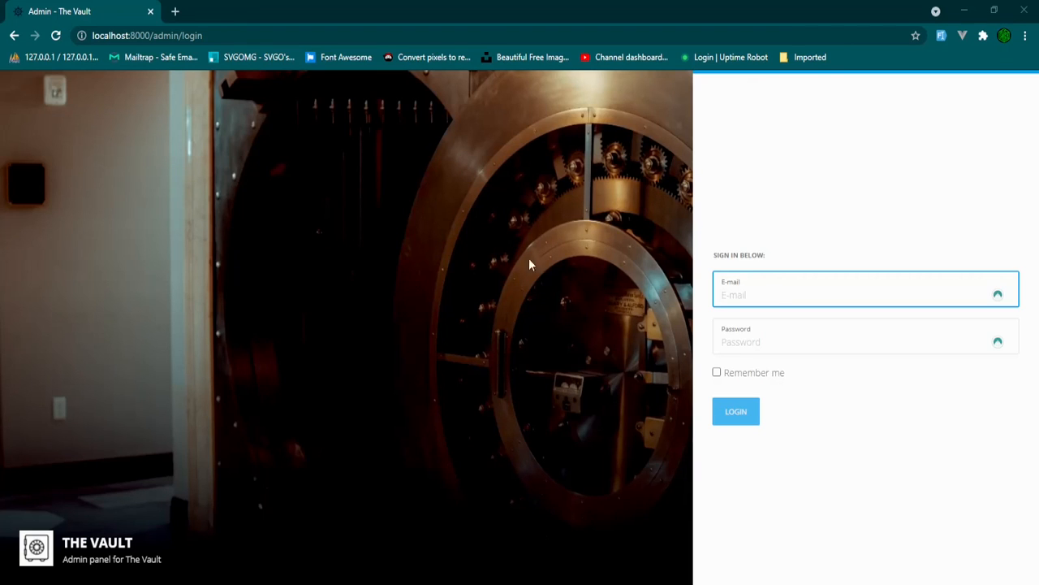
mouse_move(381, 359)
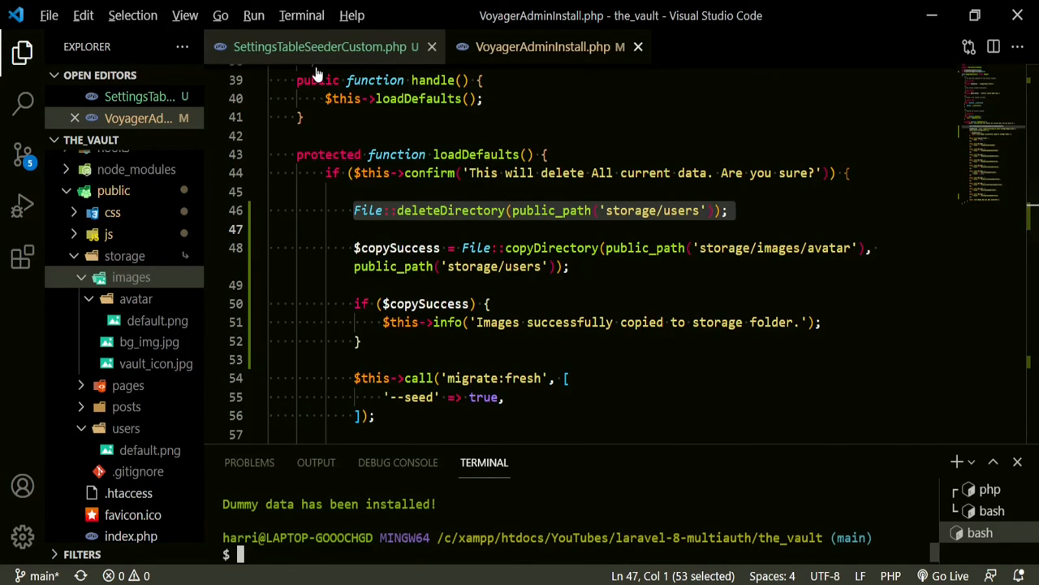
Step: Return to SettingsTableSeederCustom.php and scroll to the admin.icon_image vault_icon.jpg entry
click(323, 46)
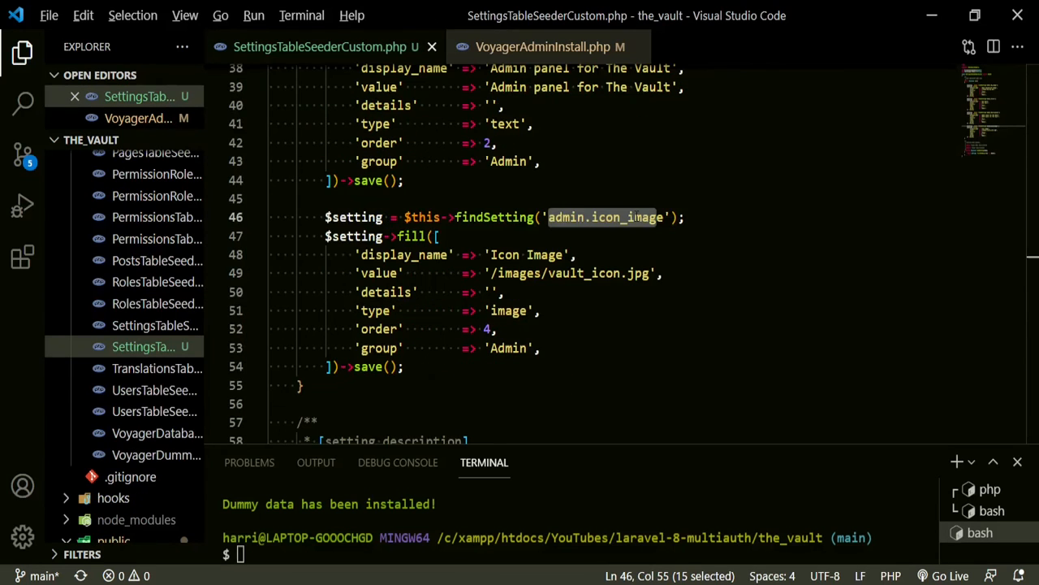
scroll(down, 3)
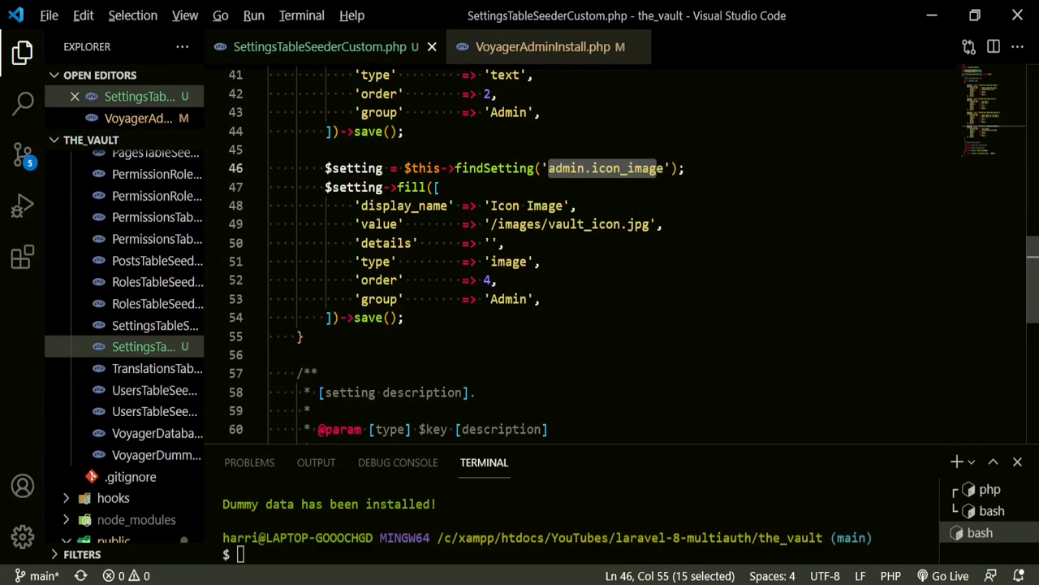